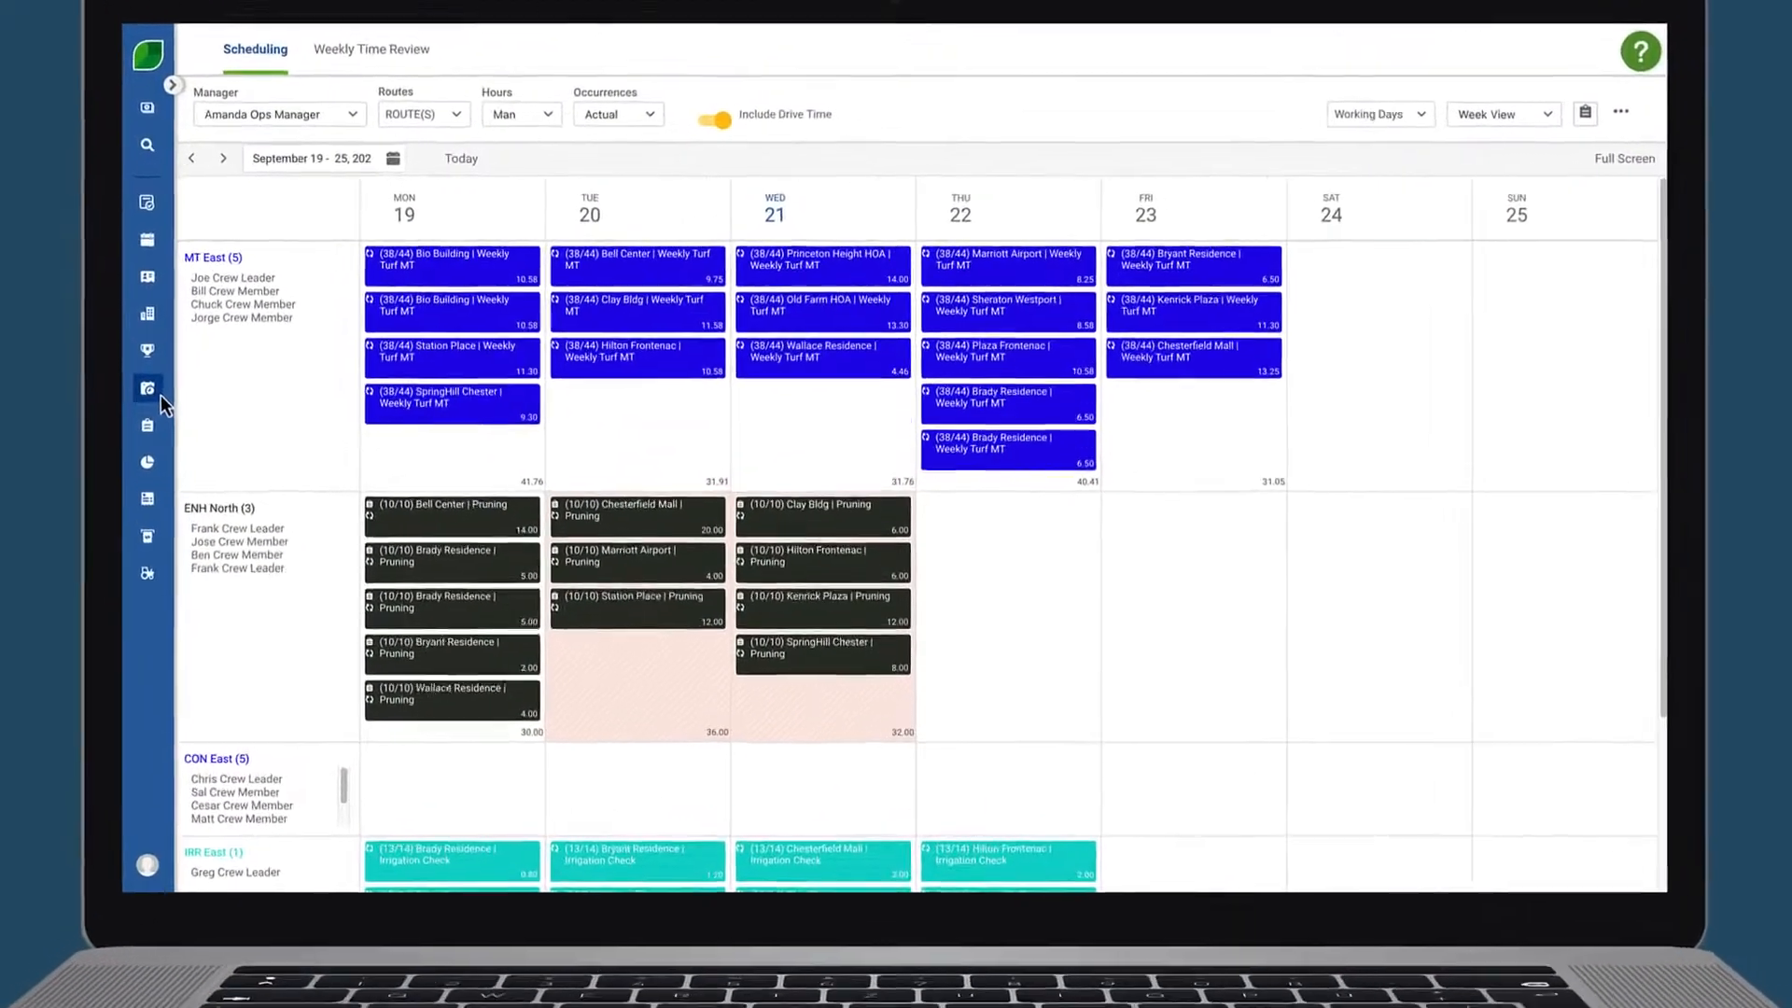
Select the Plaza Frontenac visit plus one Bio Building visit from the following week.
key(ctrl)
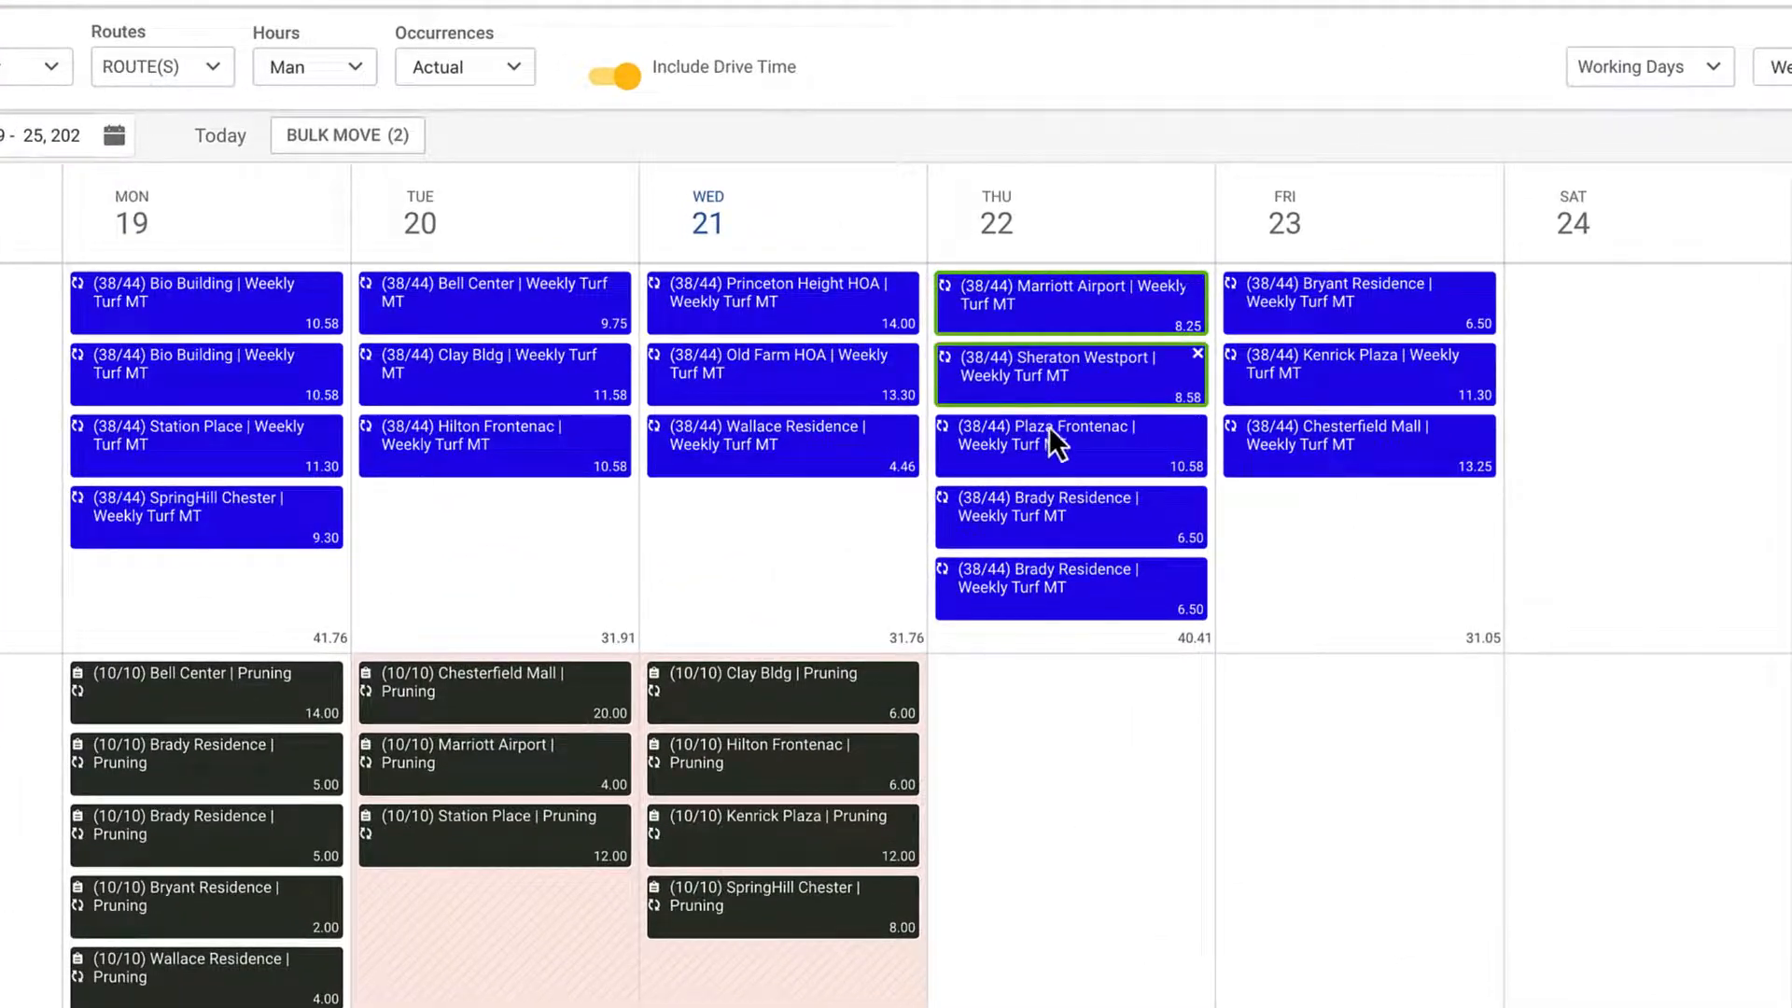
click(1068, 436)
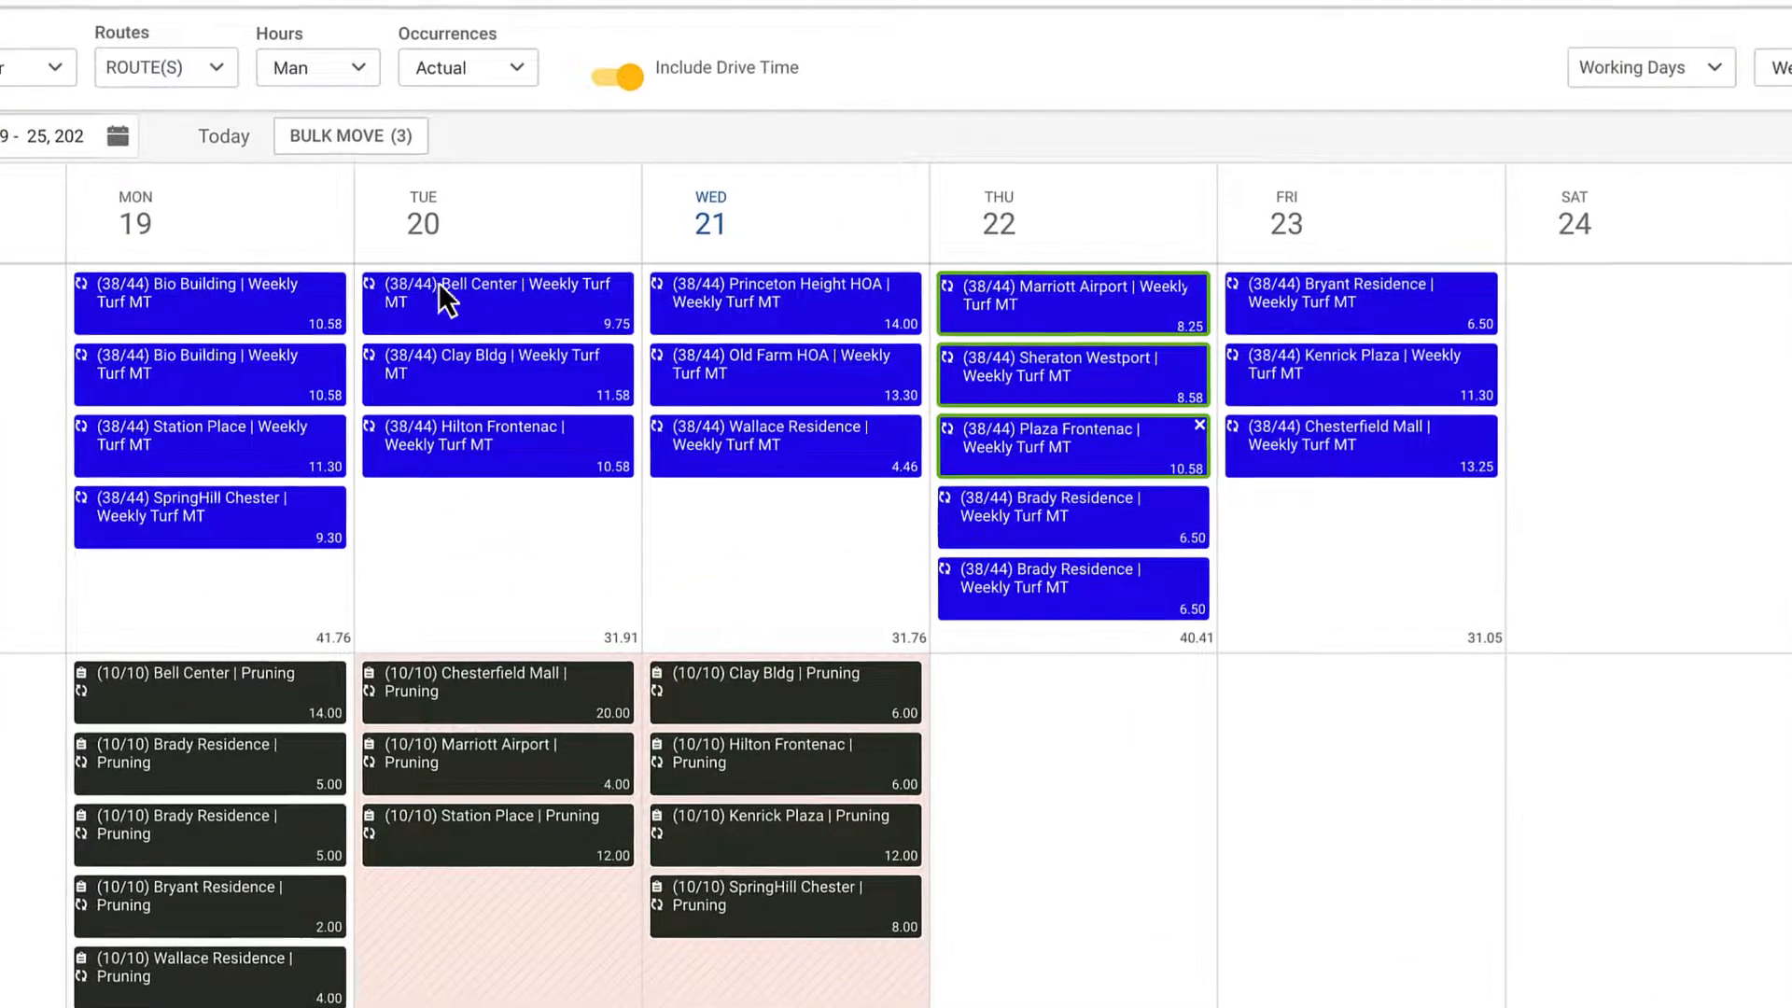
click(134, 179)
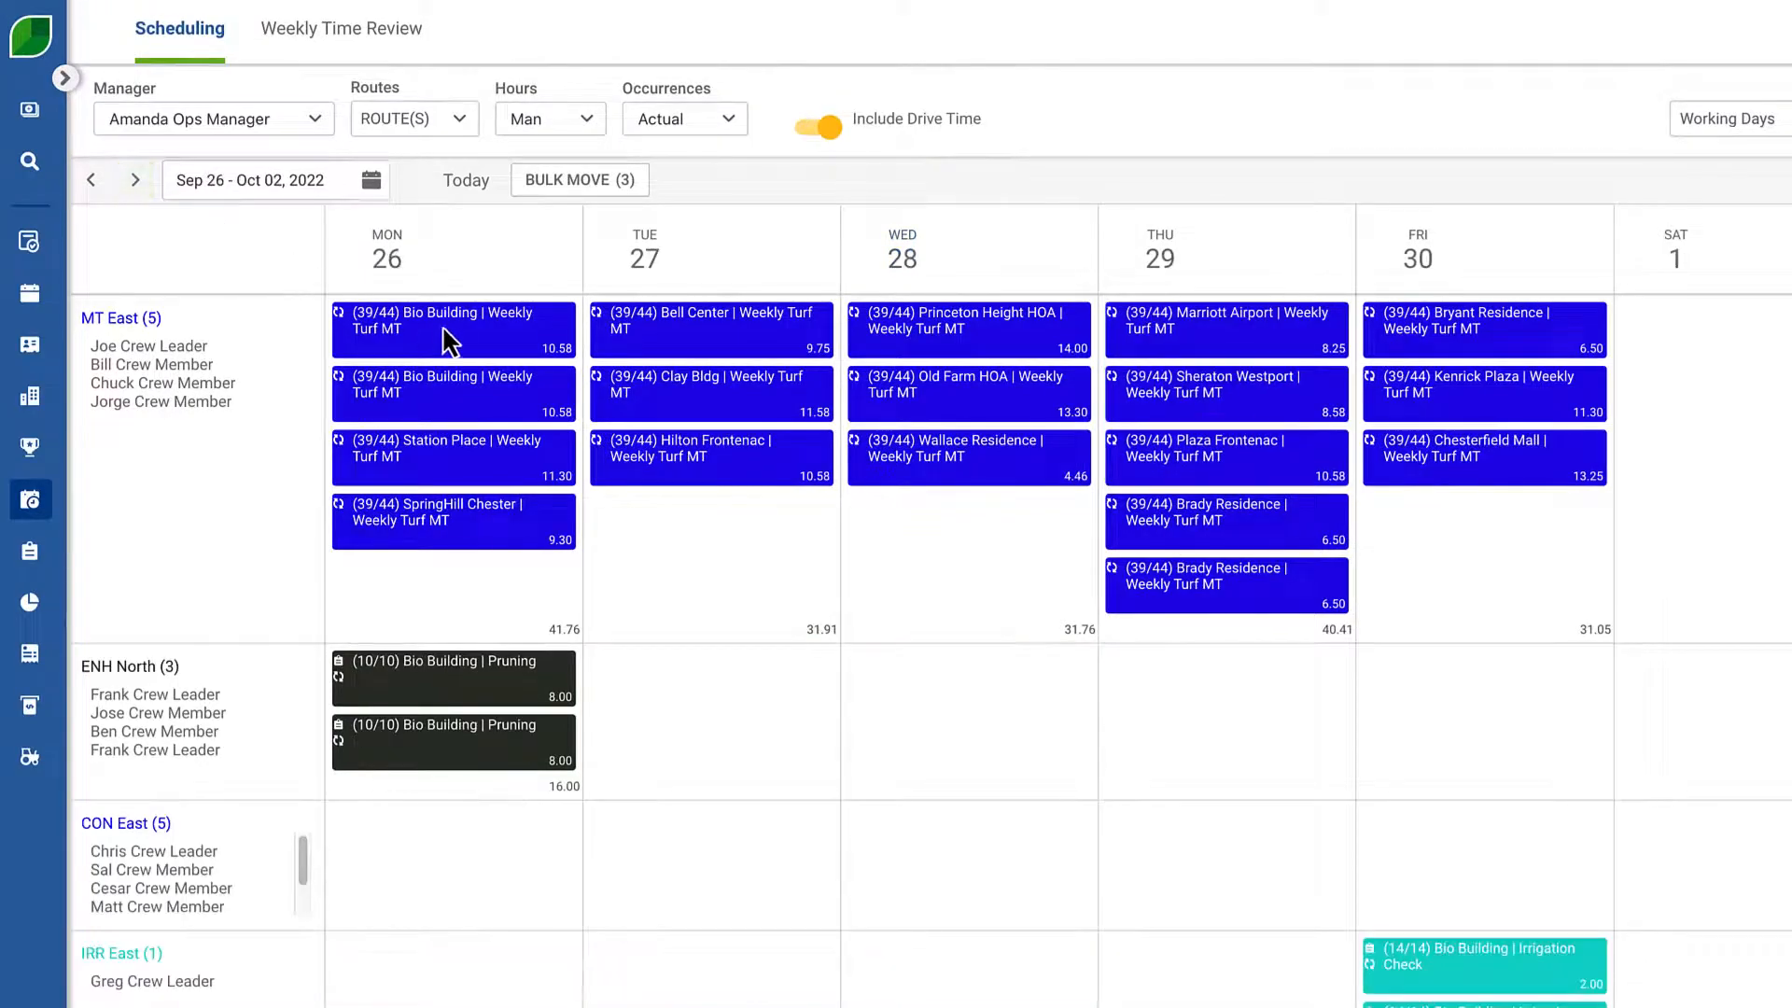
click(454, 390)
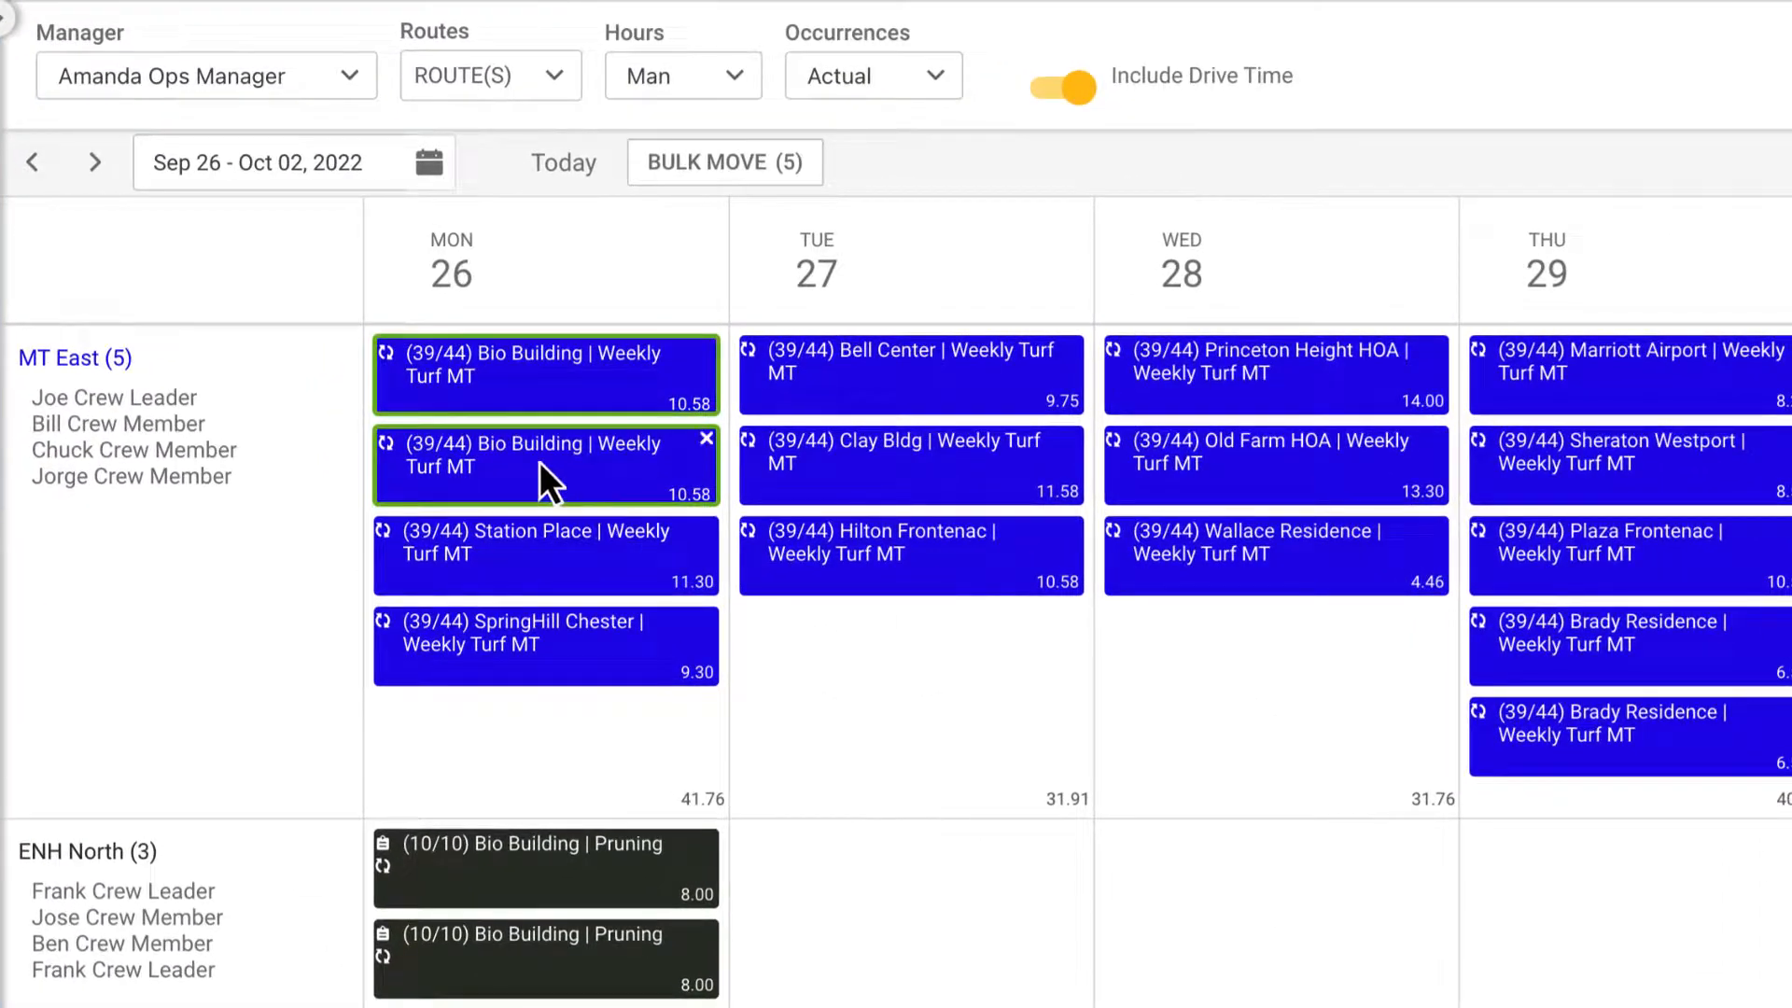
click(545, 465)
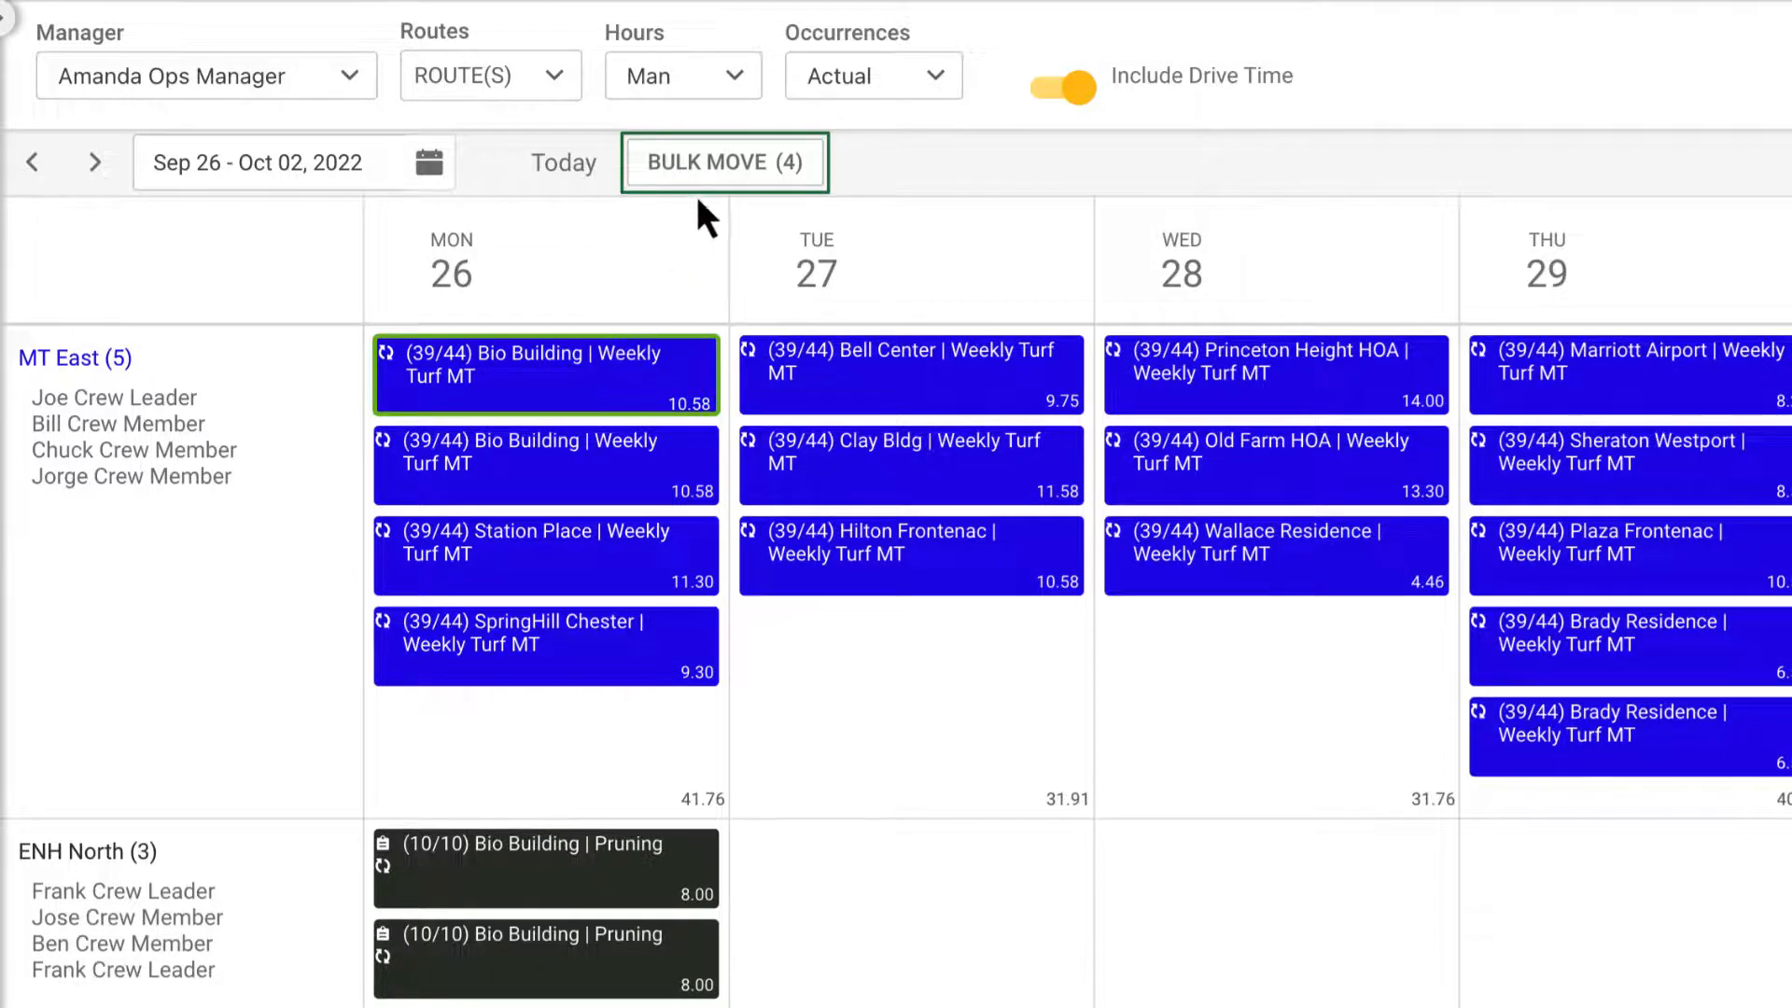
Bulk move the four selected turf visits to ENH North on 09/27/2022 and save.
click(724, 162)
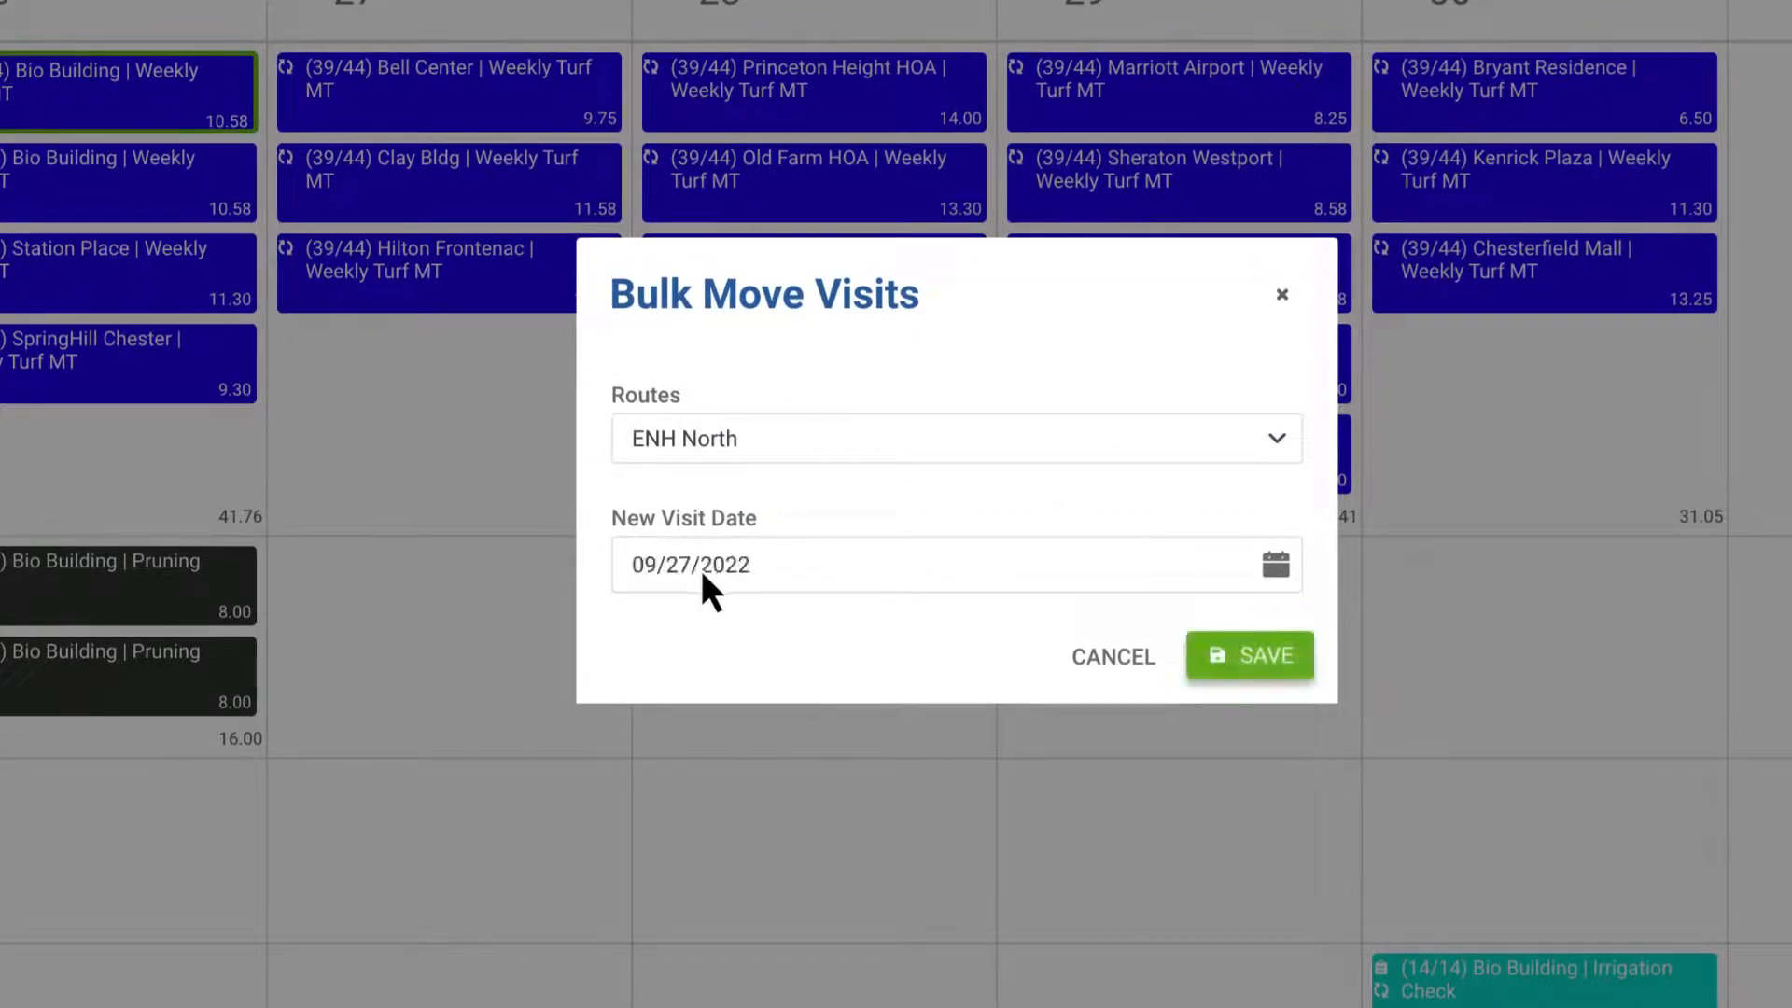
click(1250, 656)
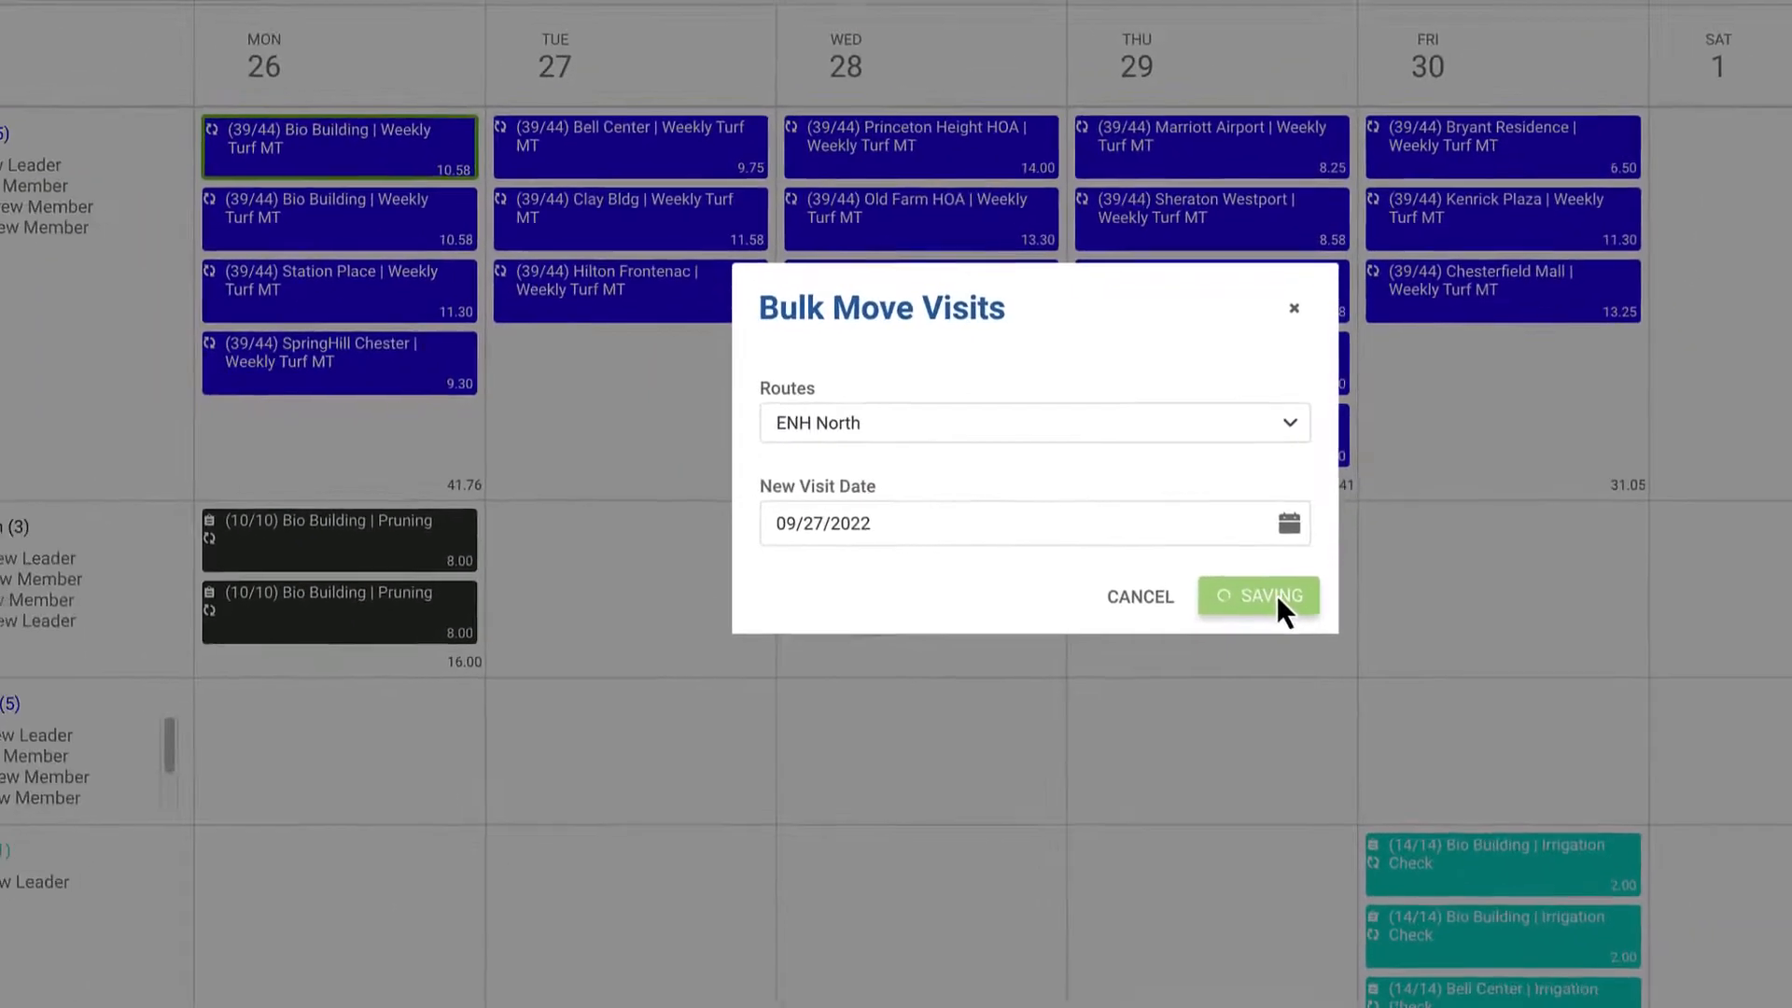
click(1256, 596)
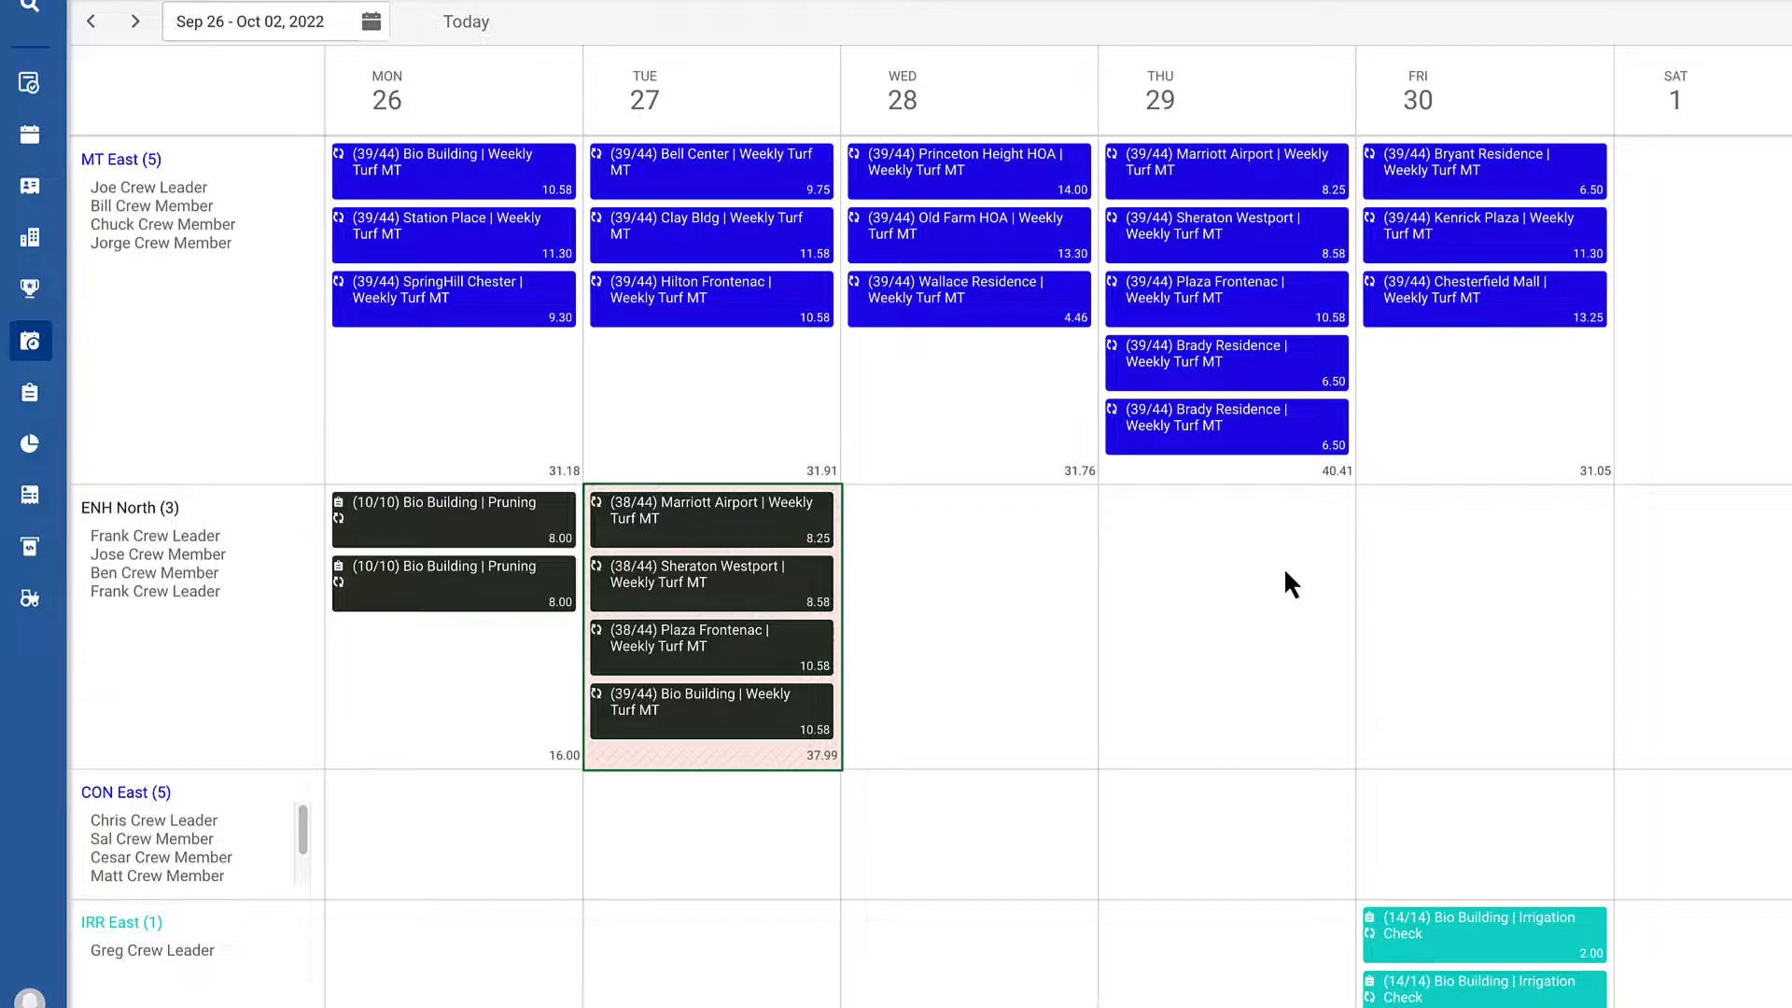
Select the Kenrick Plaza, SpringHill Chester, Clay Bldg and Hilton Frontenac pruning visits.
scroll(up, 3)
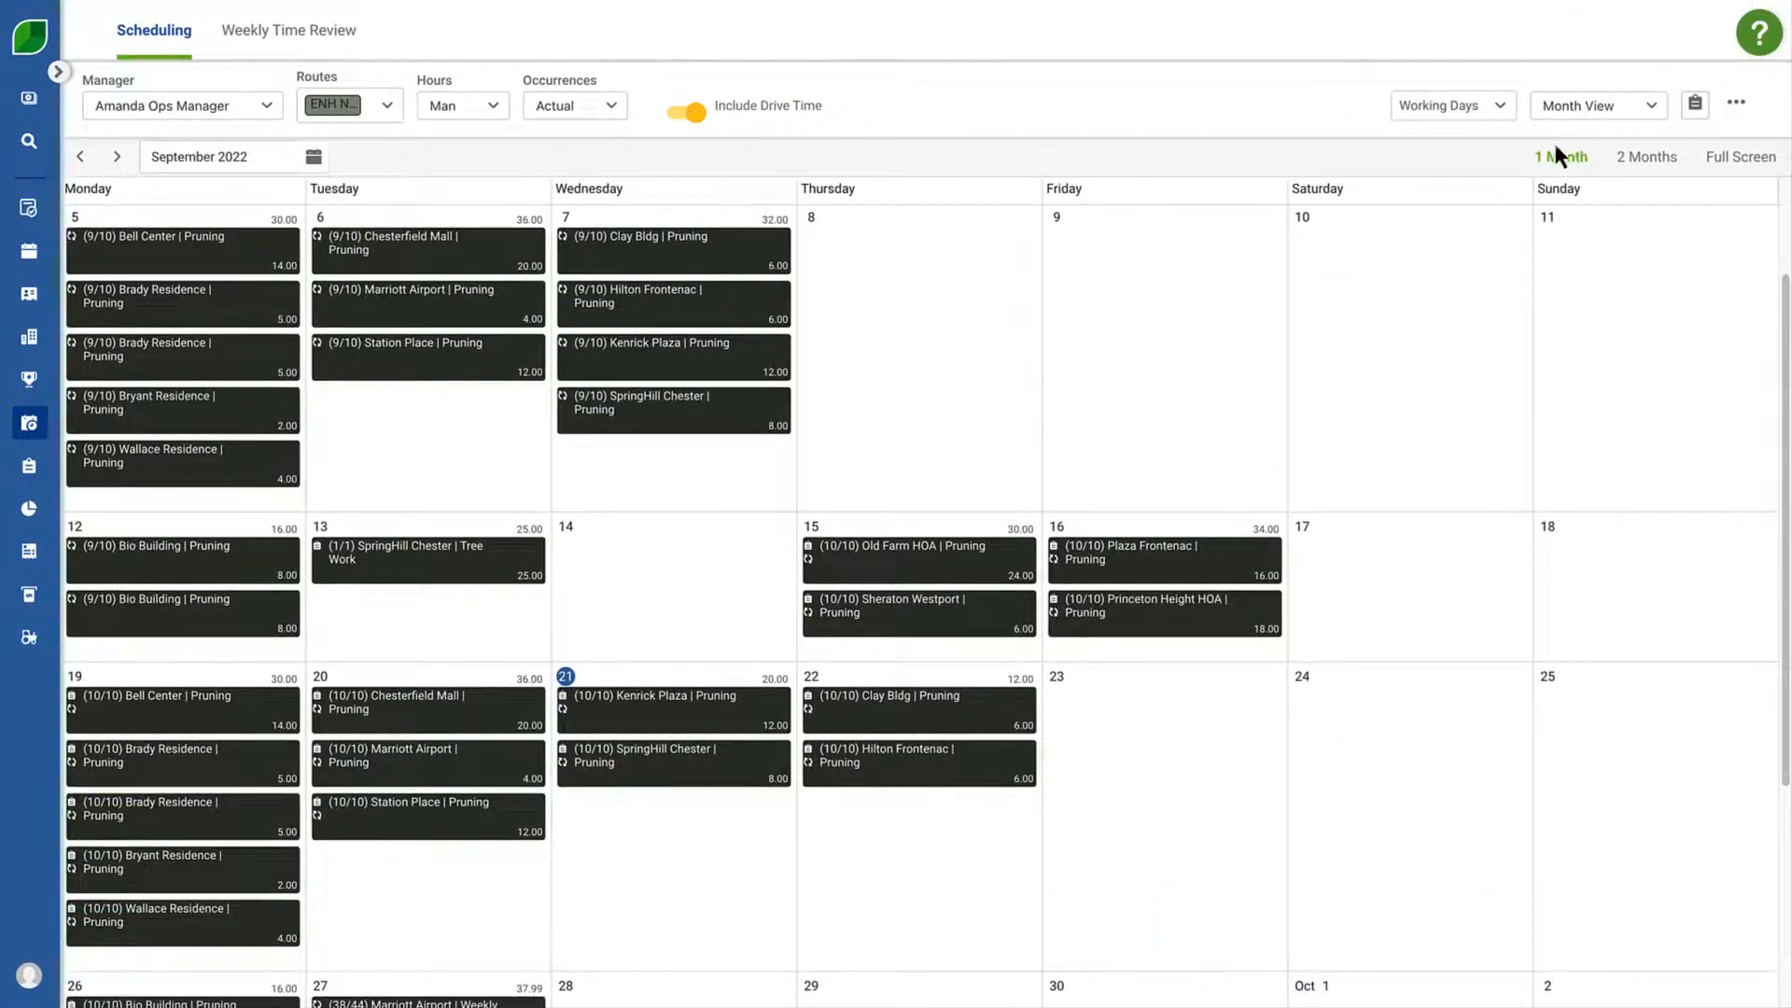
click(669, 704)
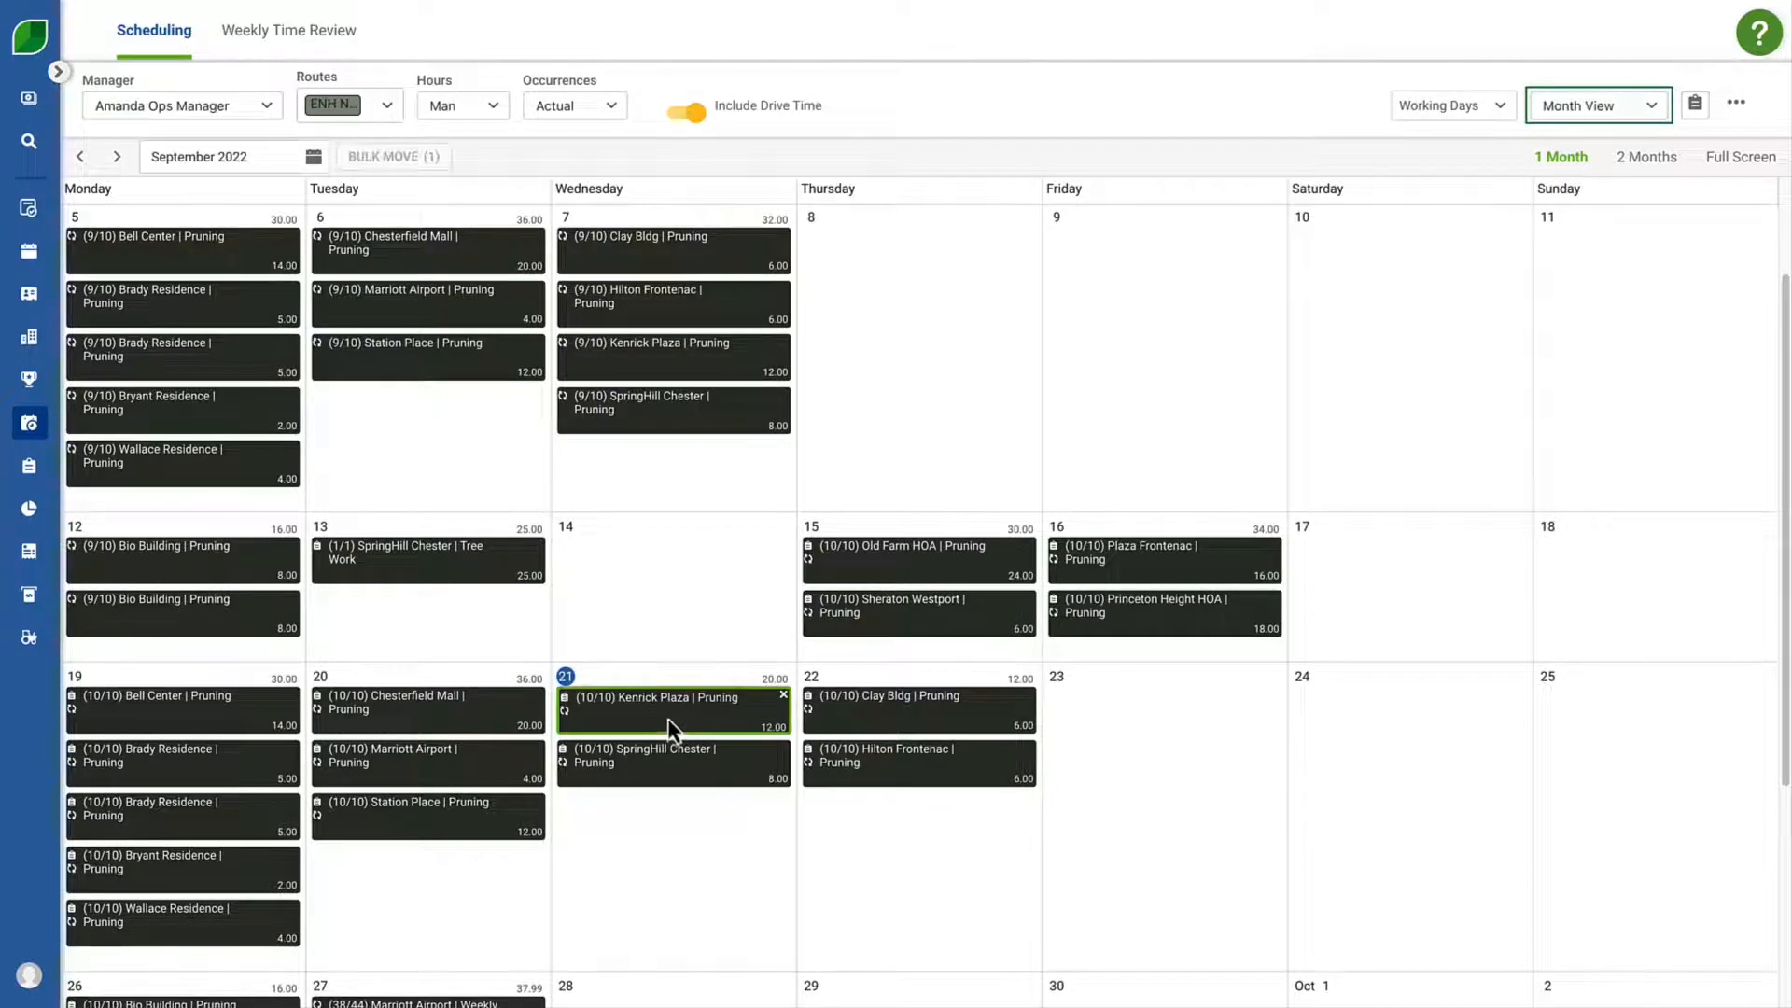
click(904, 696)
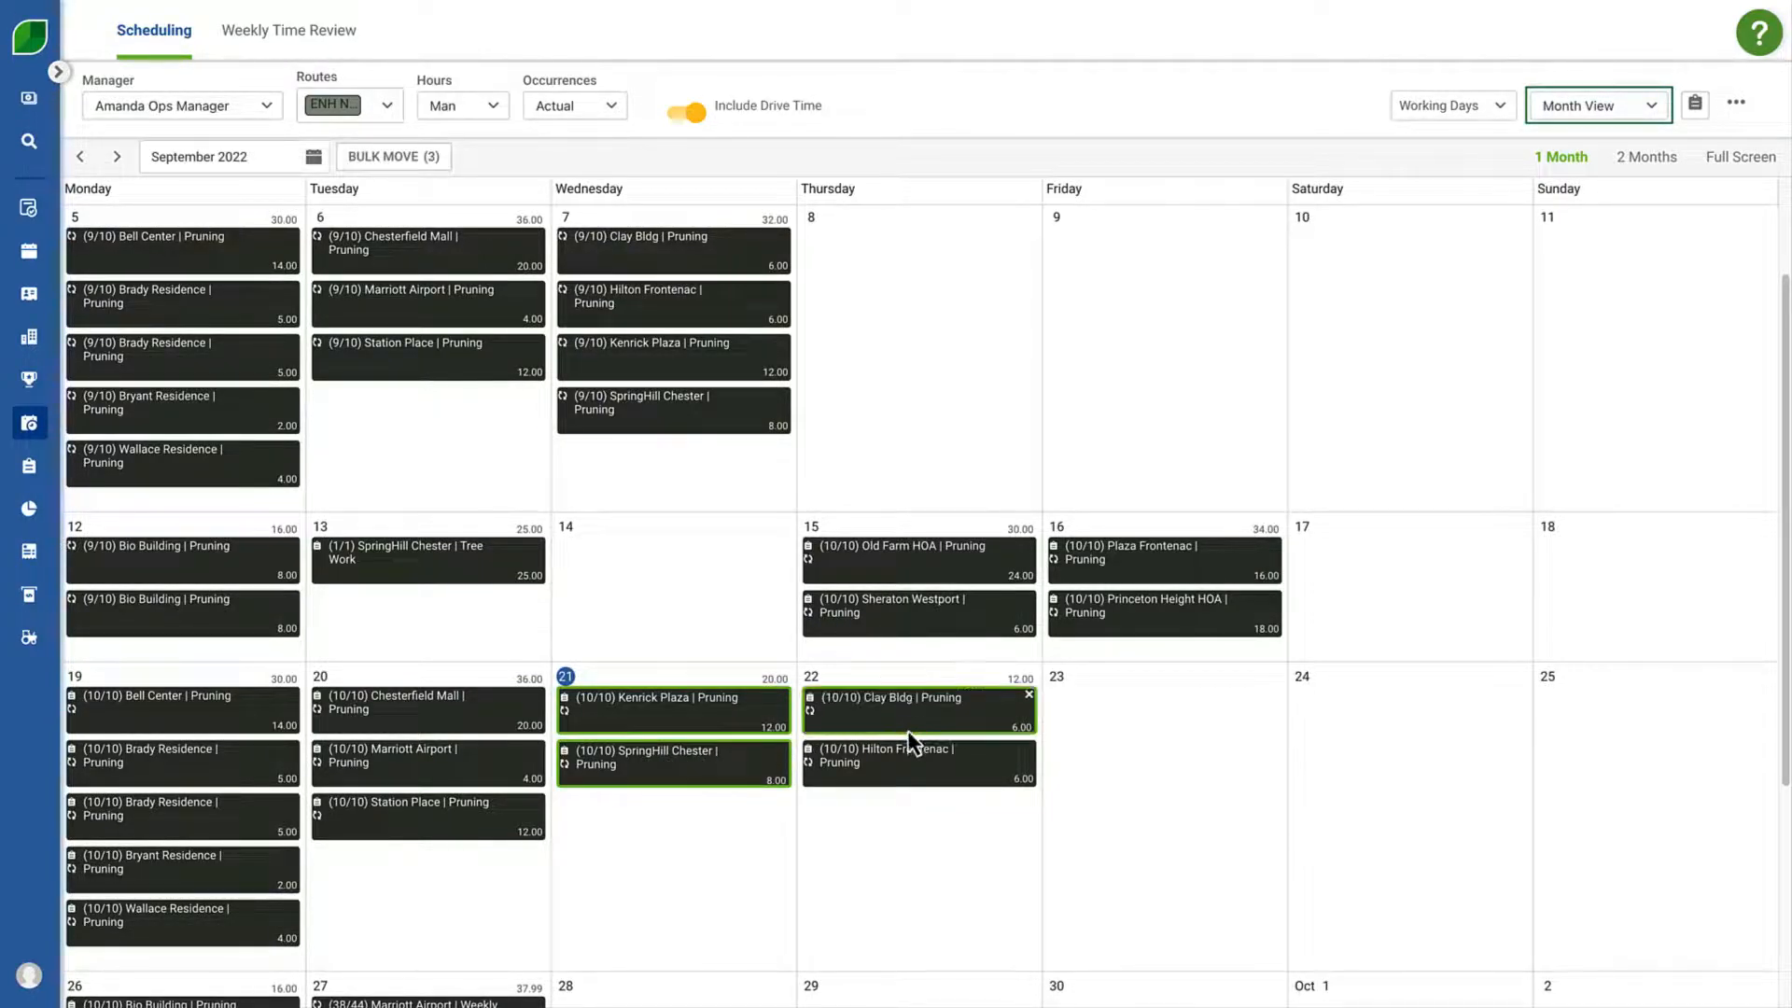
click(915, 761)
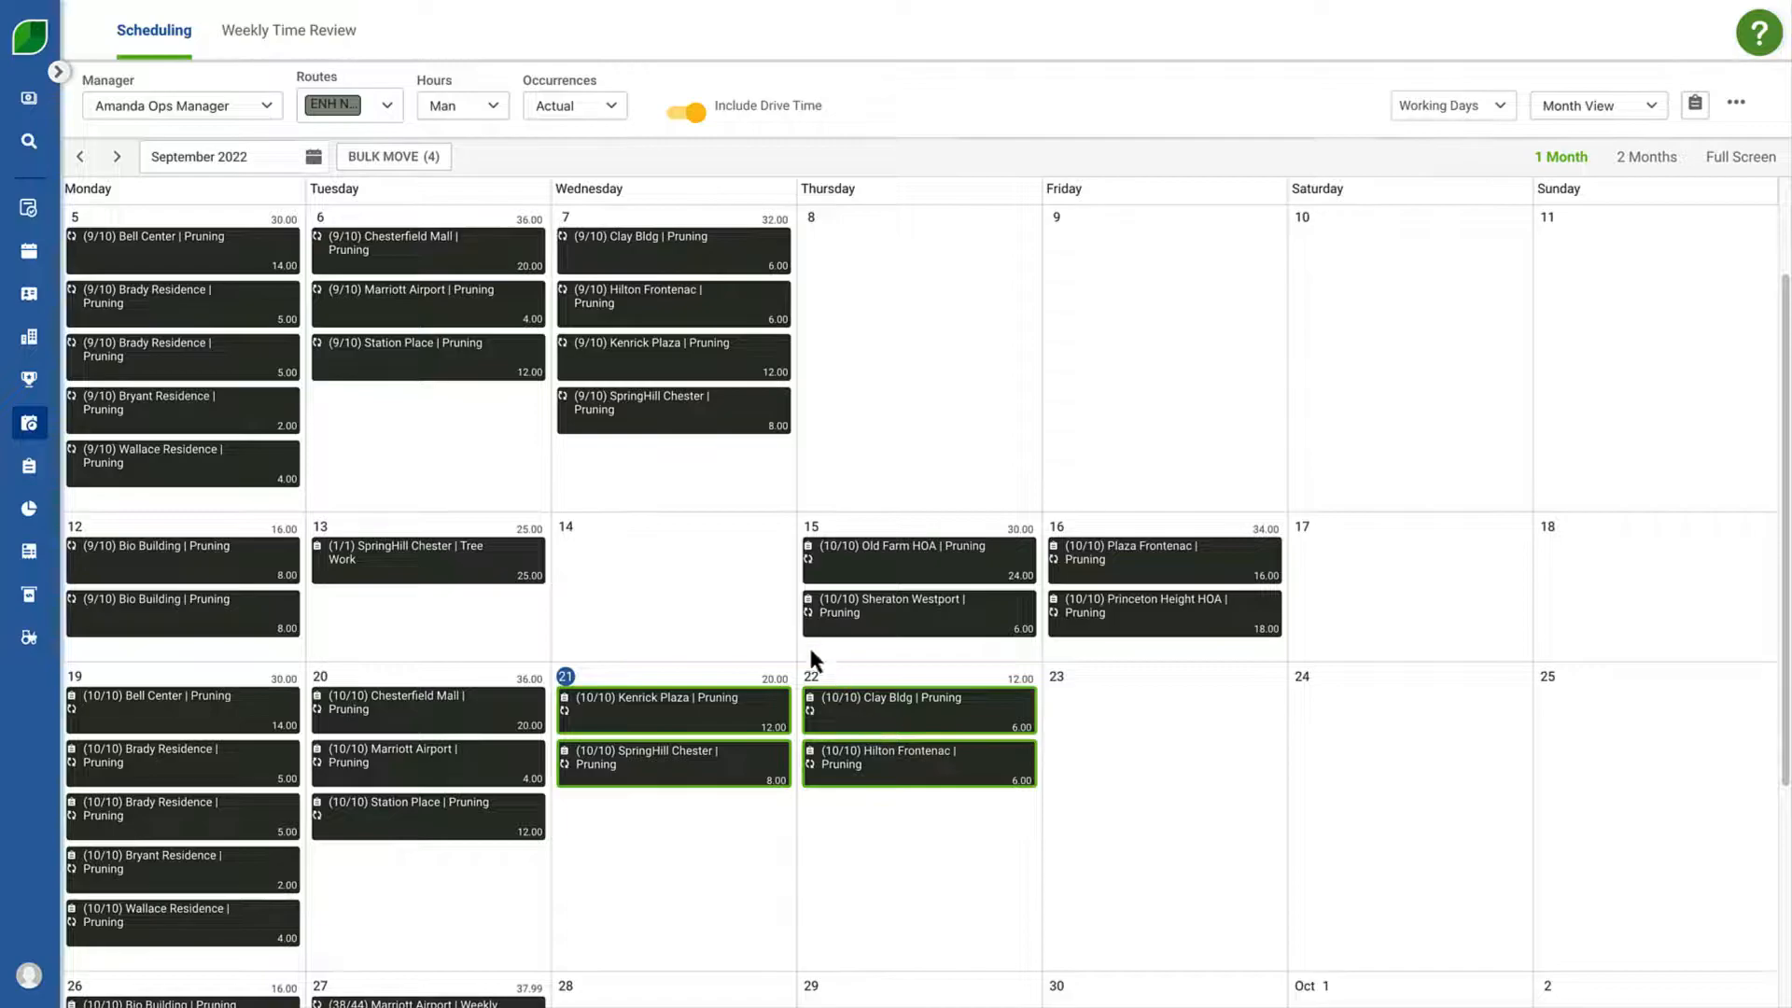
Bulk move the four pruning visits to September 23 and return to the weekly schedule.
click(393, 156)
text(09/23/2022)
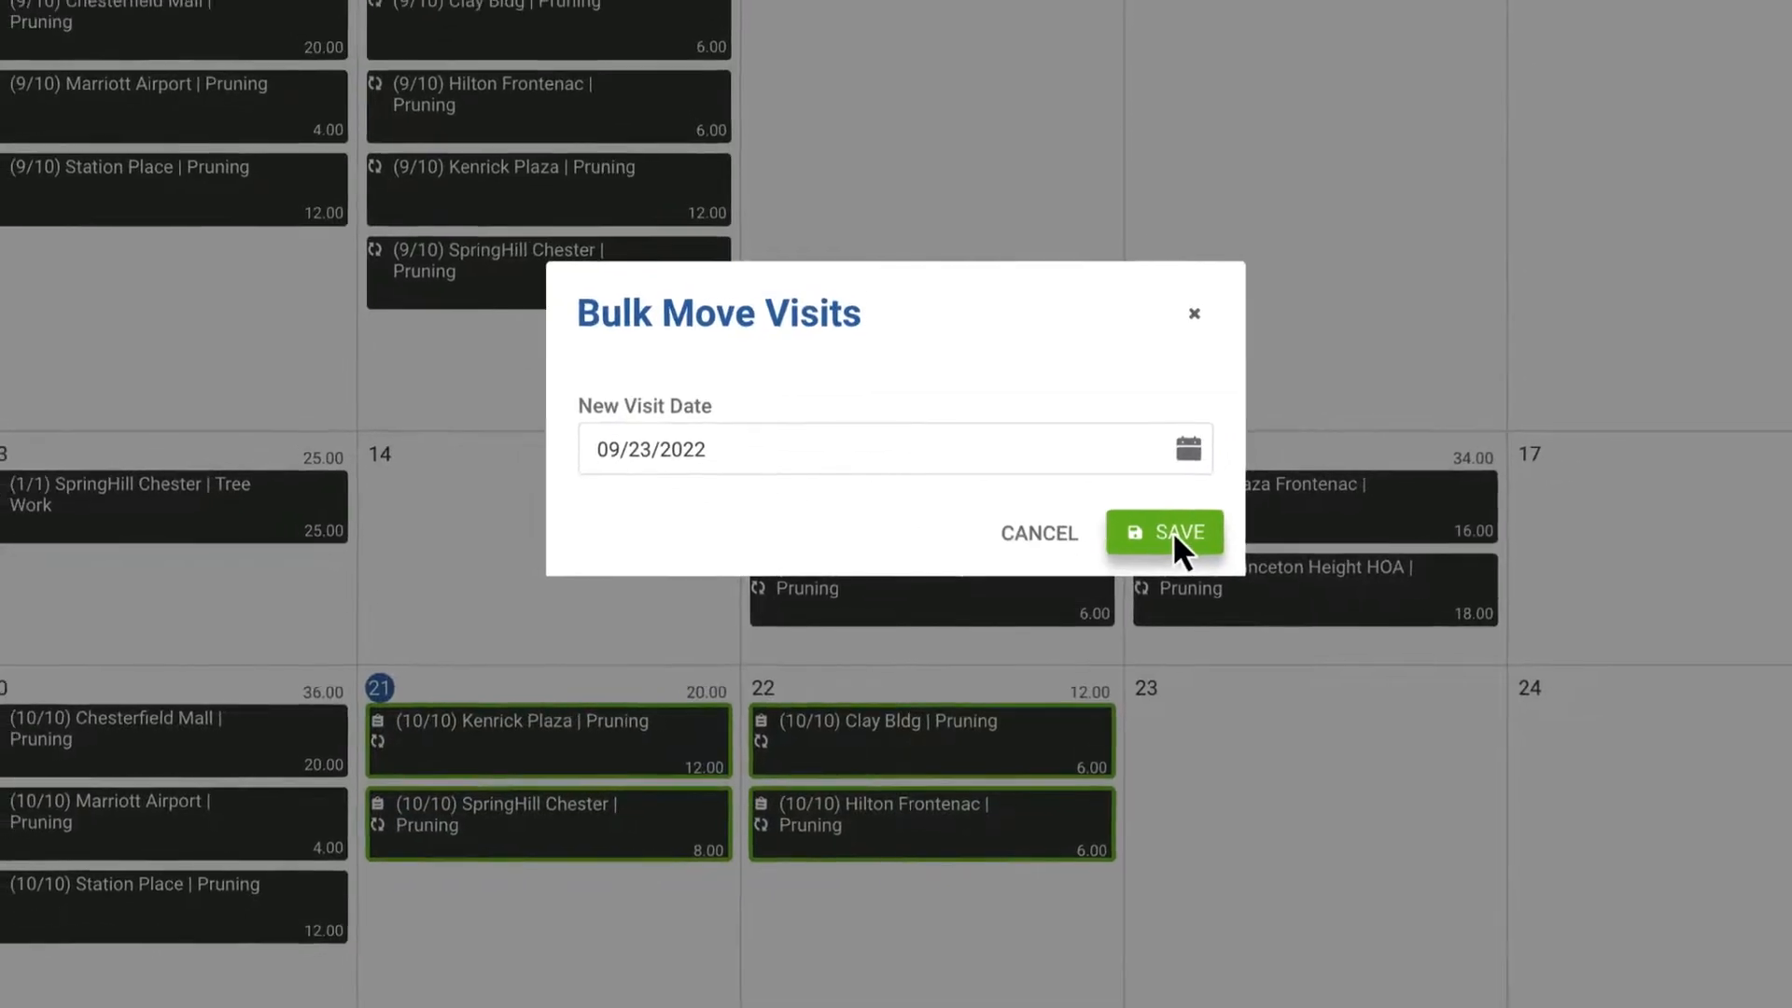
click(1163, 532)
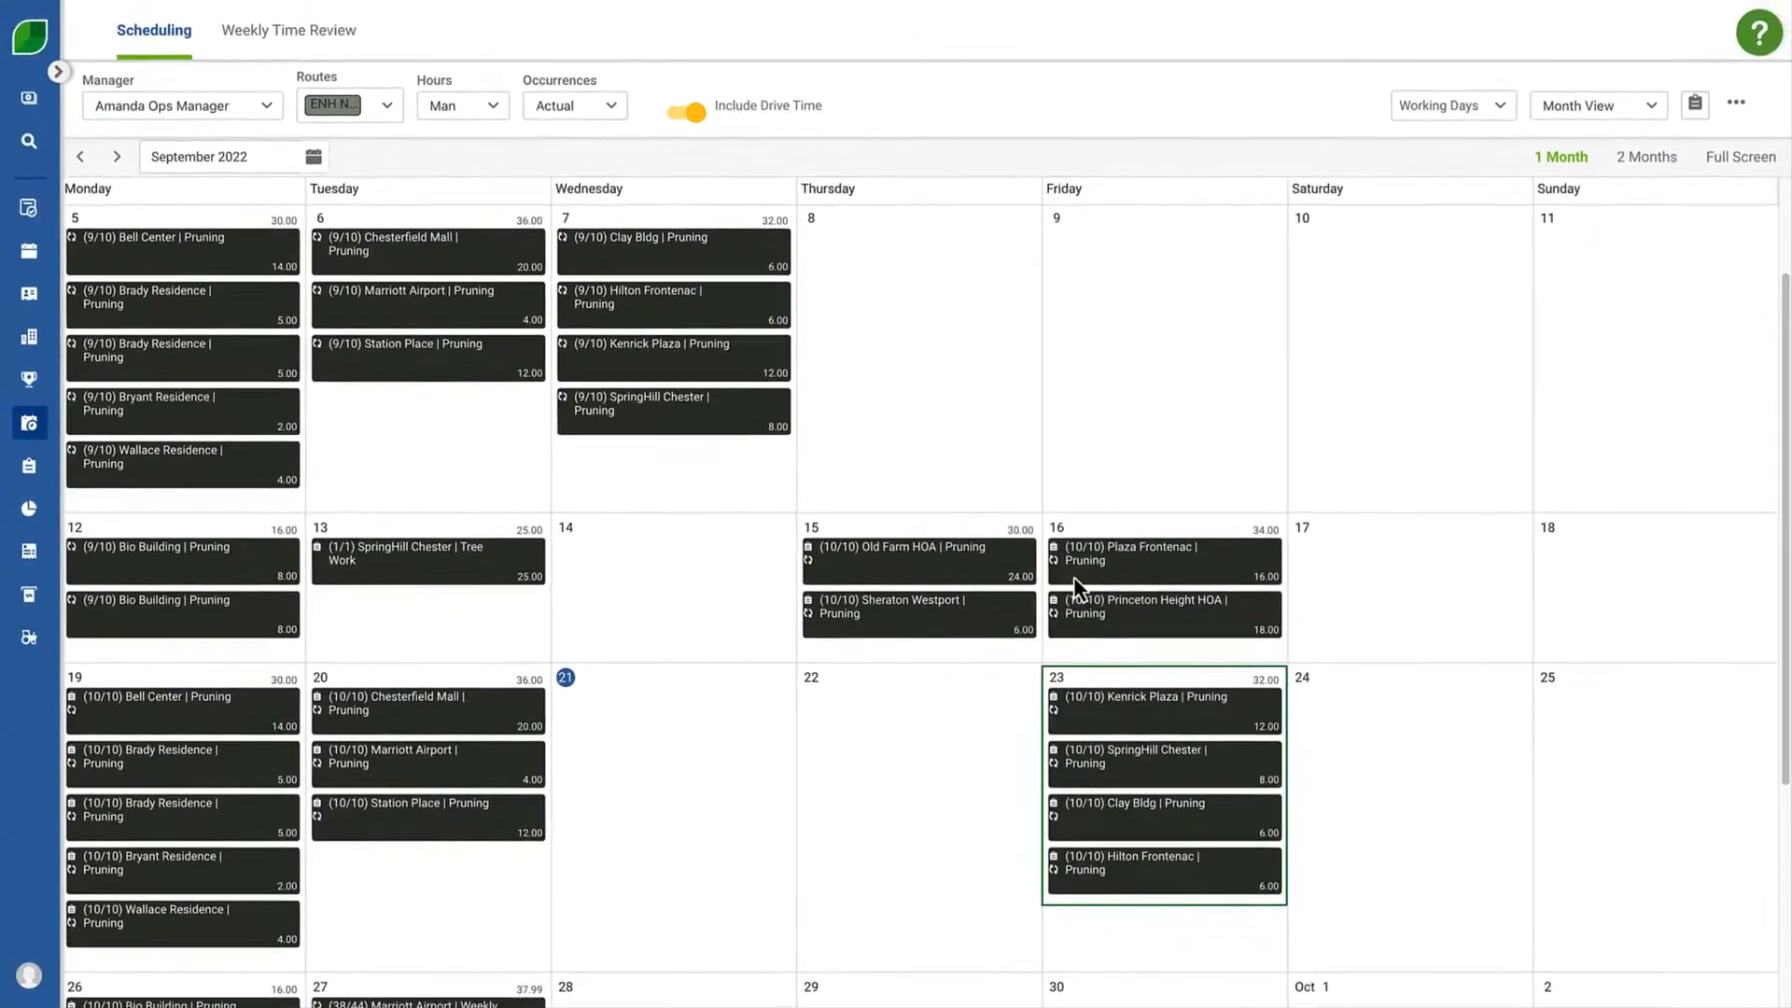
click(1734, 105)
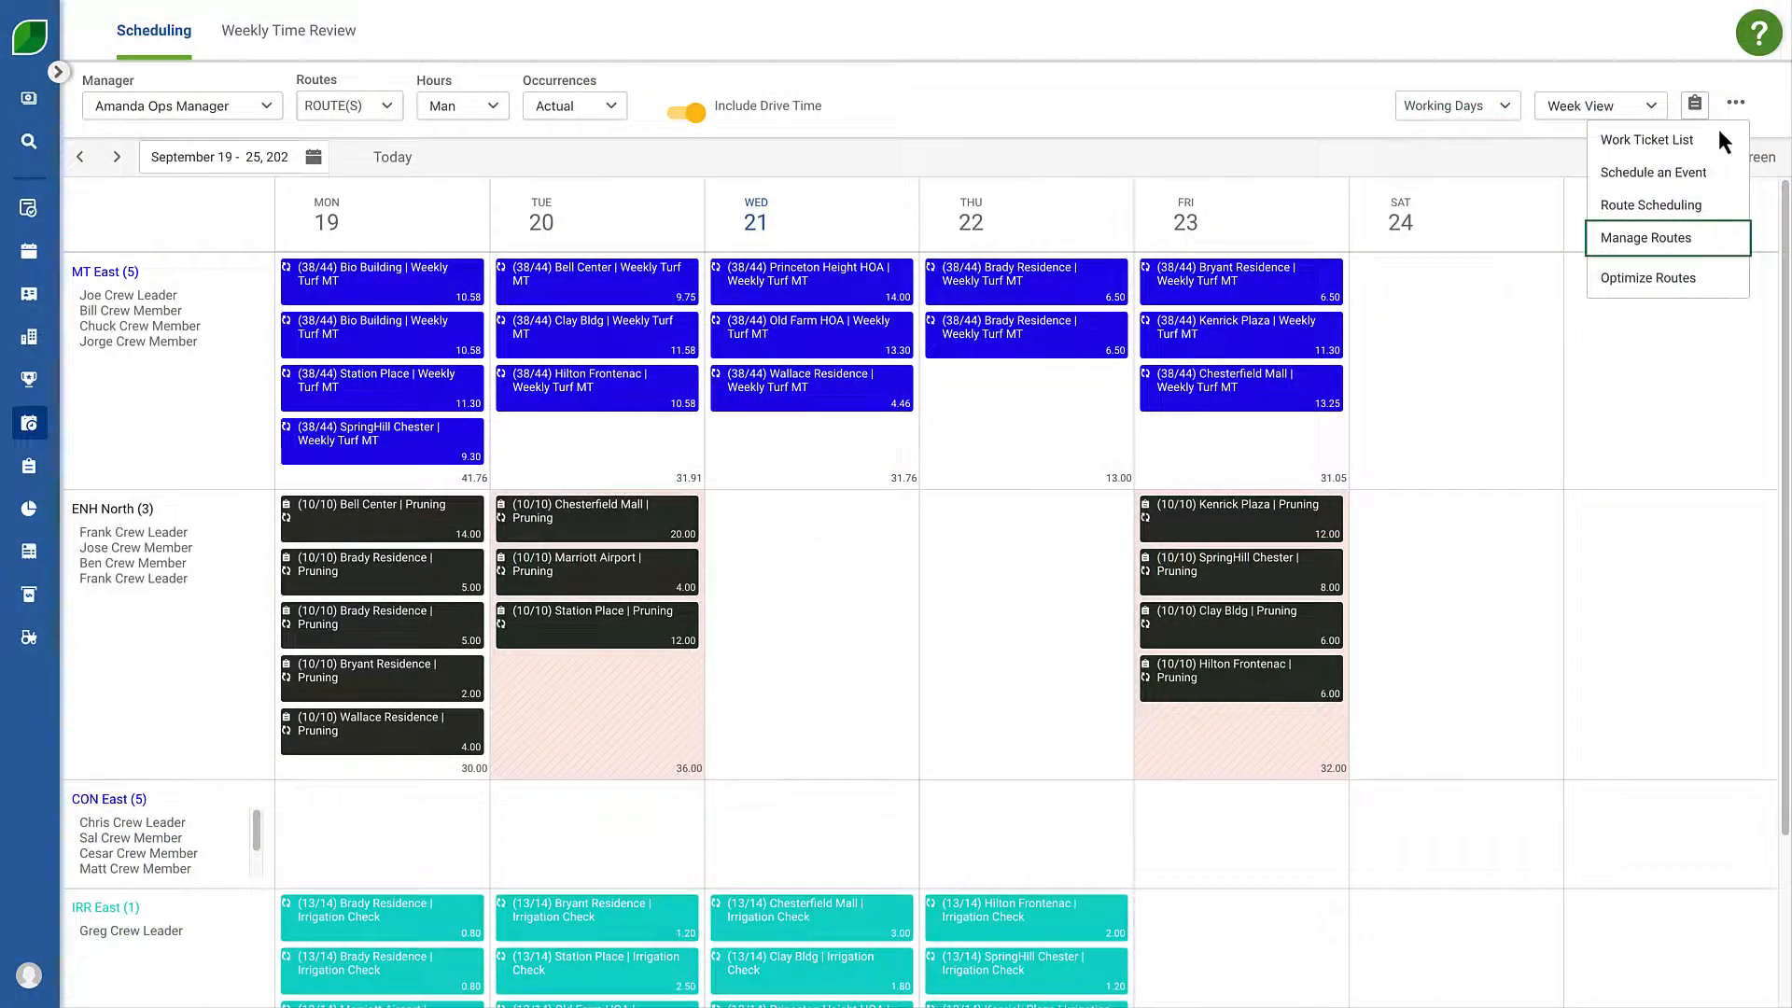
In Manage Routes, deactivate the selected routes via Bulk Actions and confirm.
click(1647, 238)
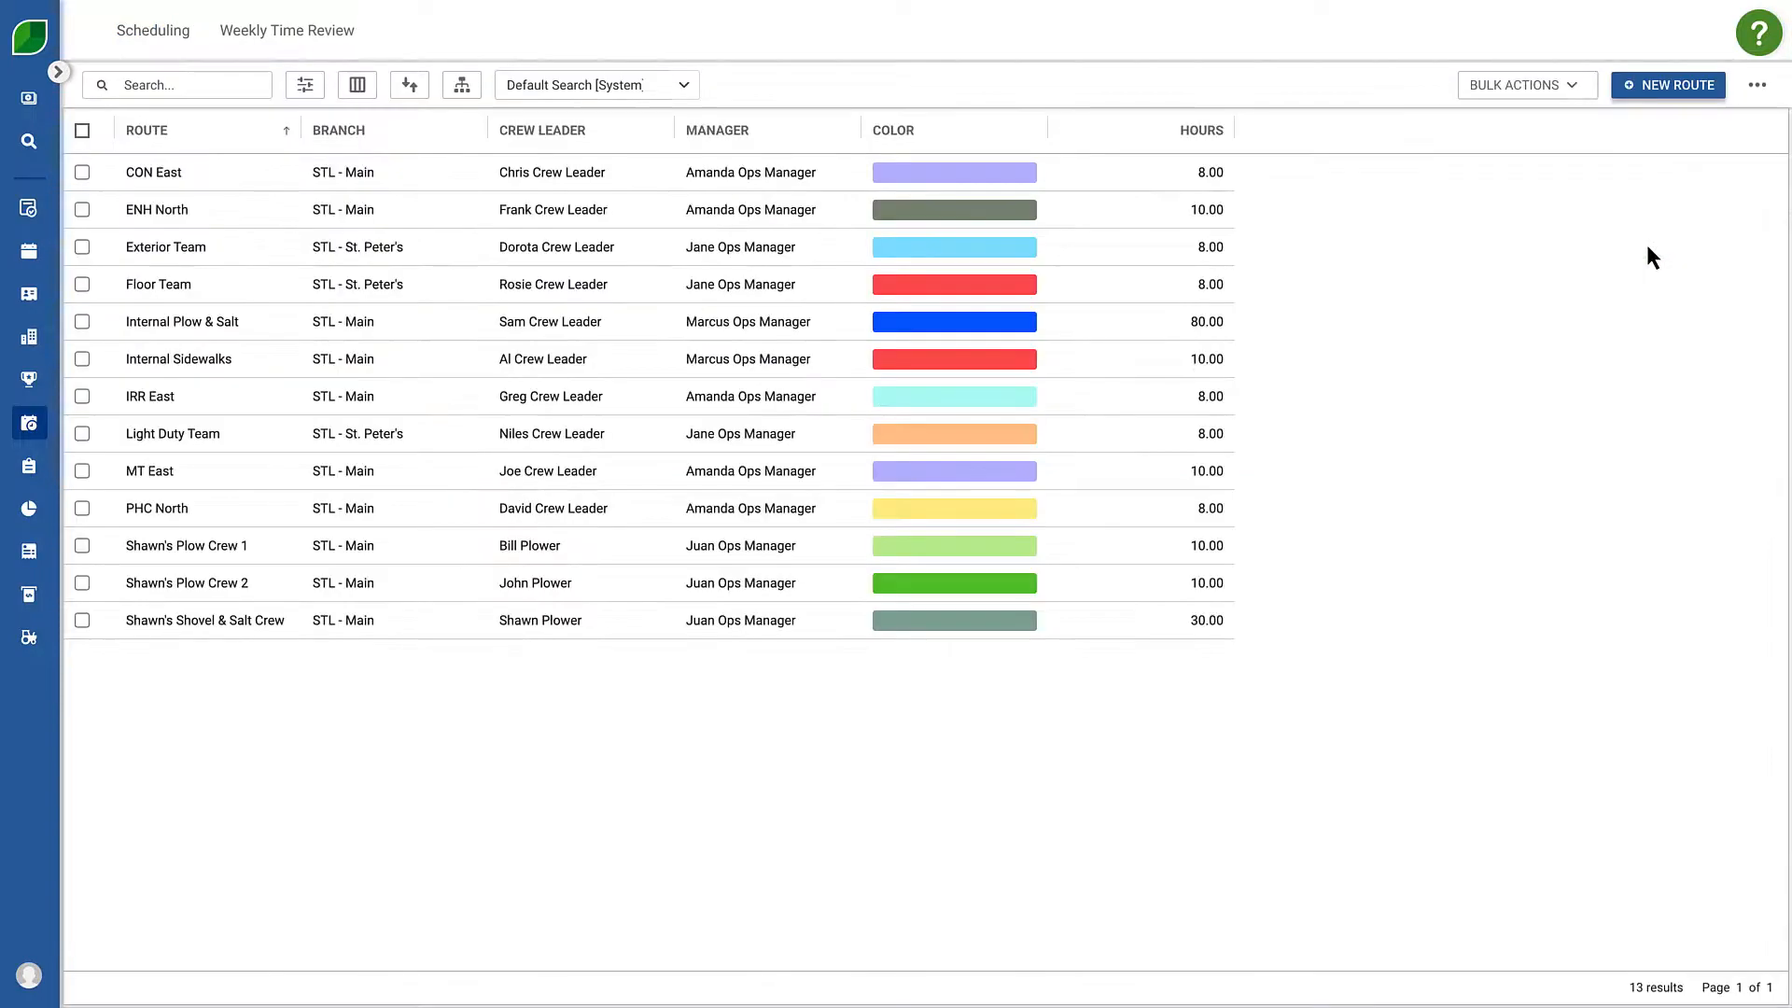
mouse_move(552, 256)
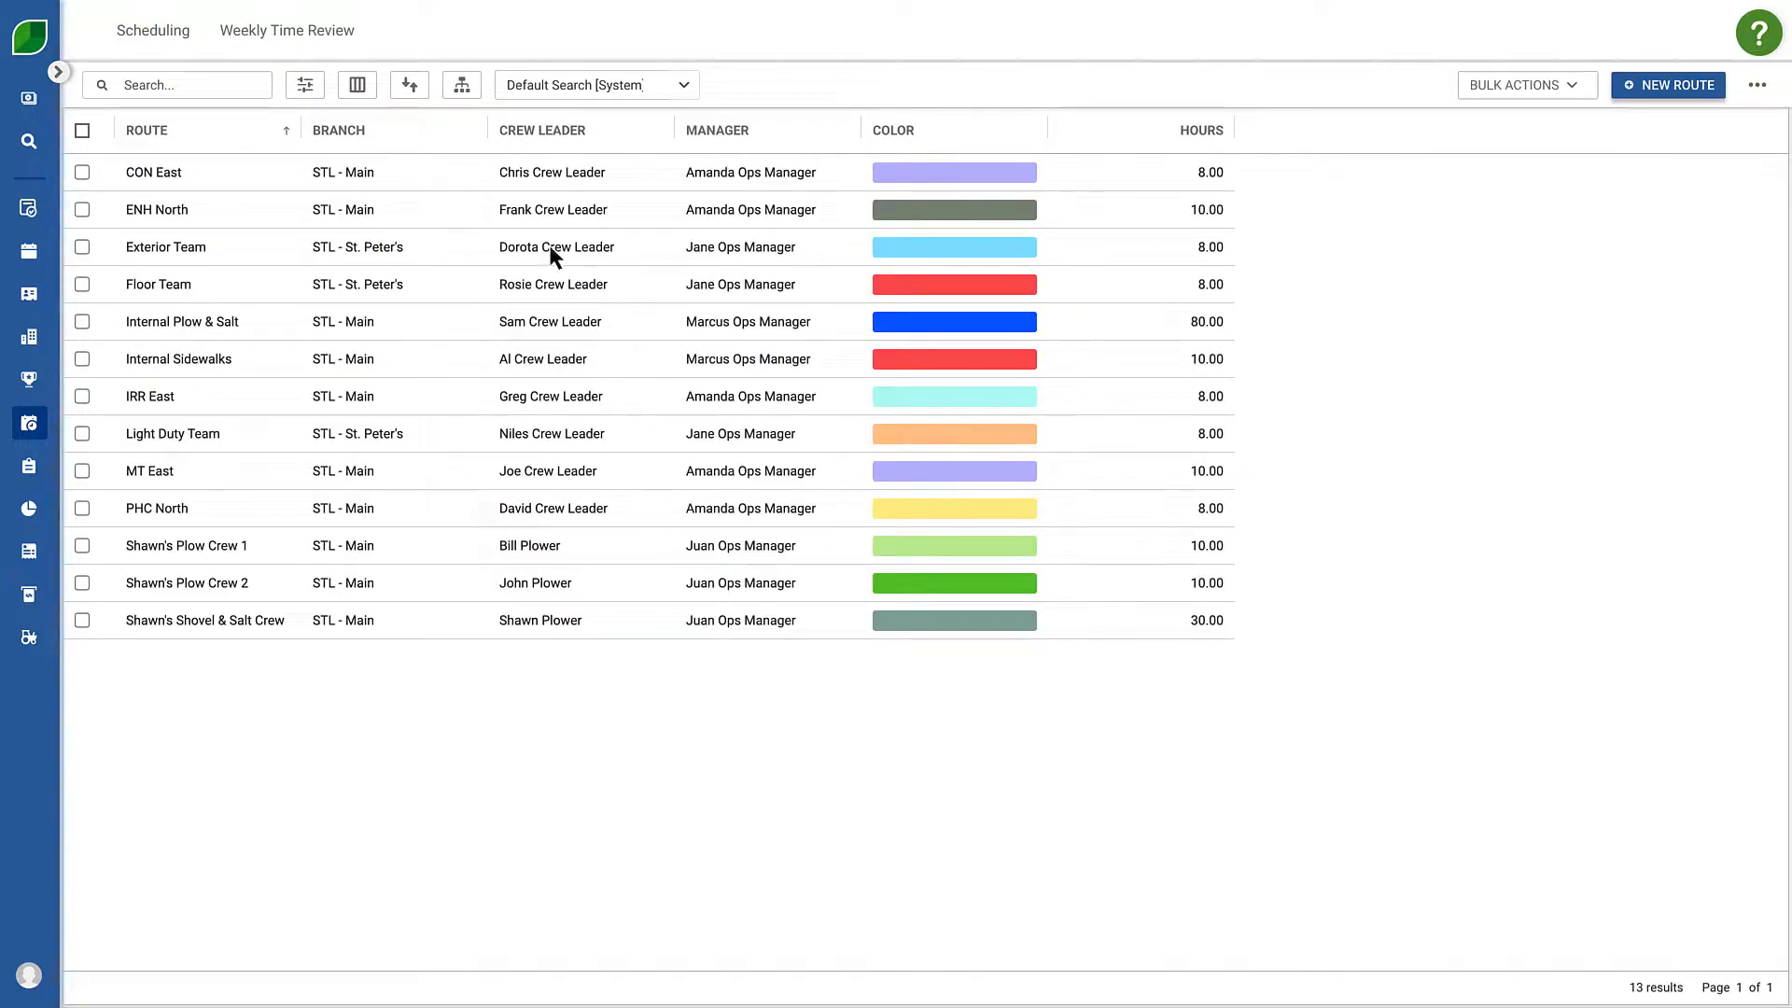
click(82, 246)
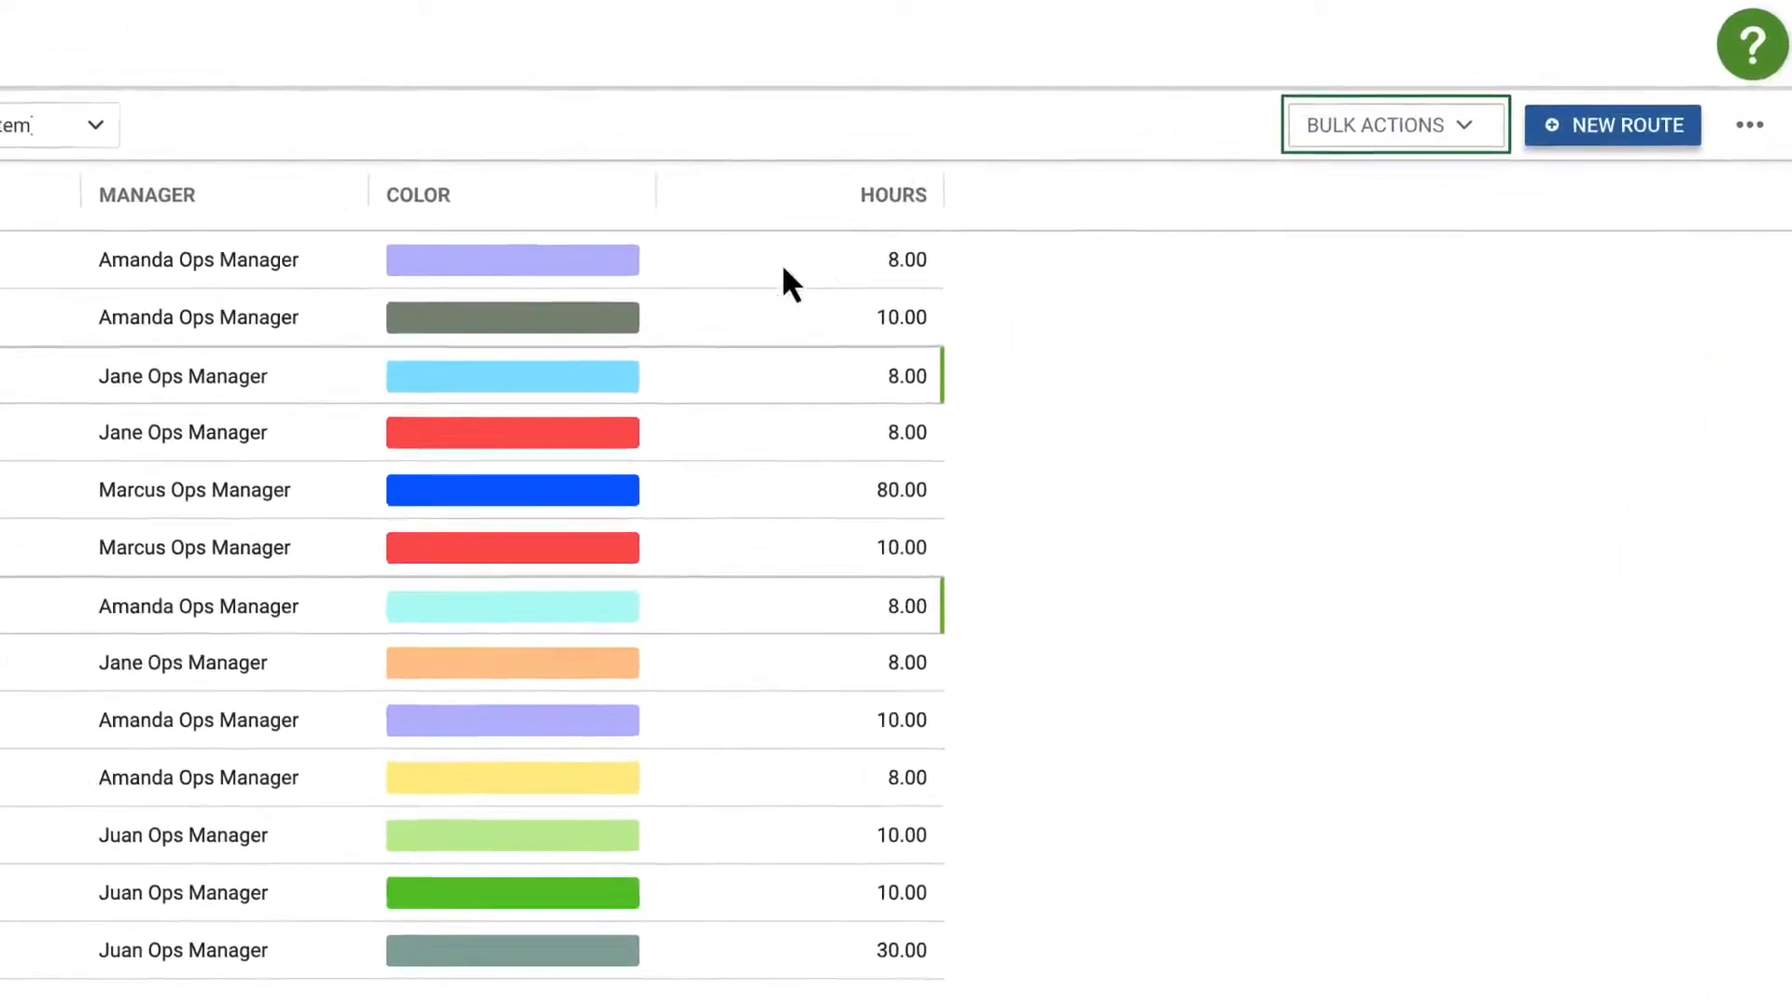
click(1392, 125)
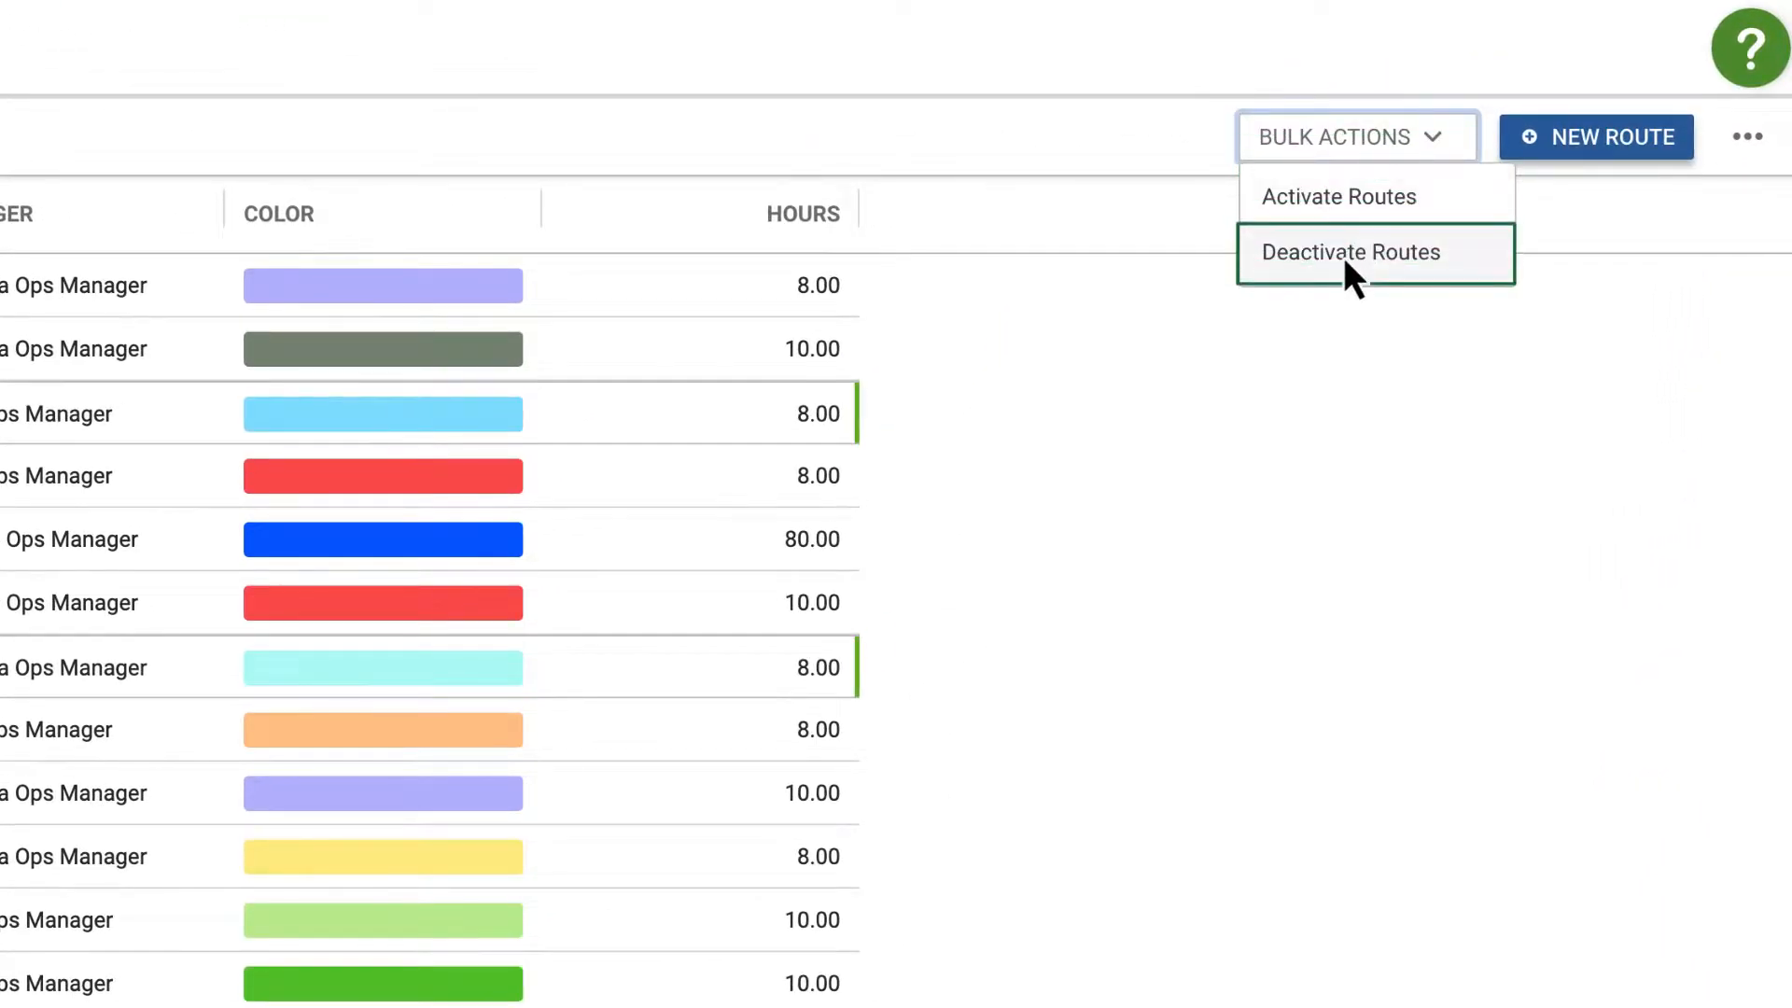
click(1350, 252)
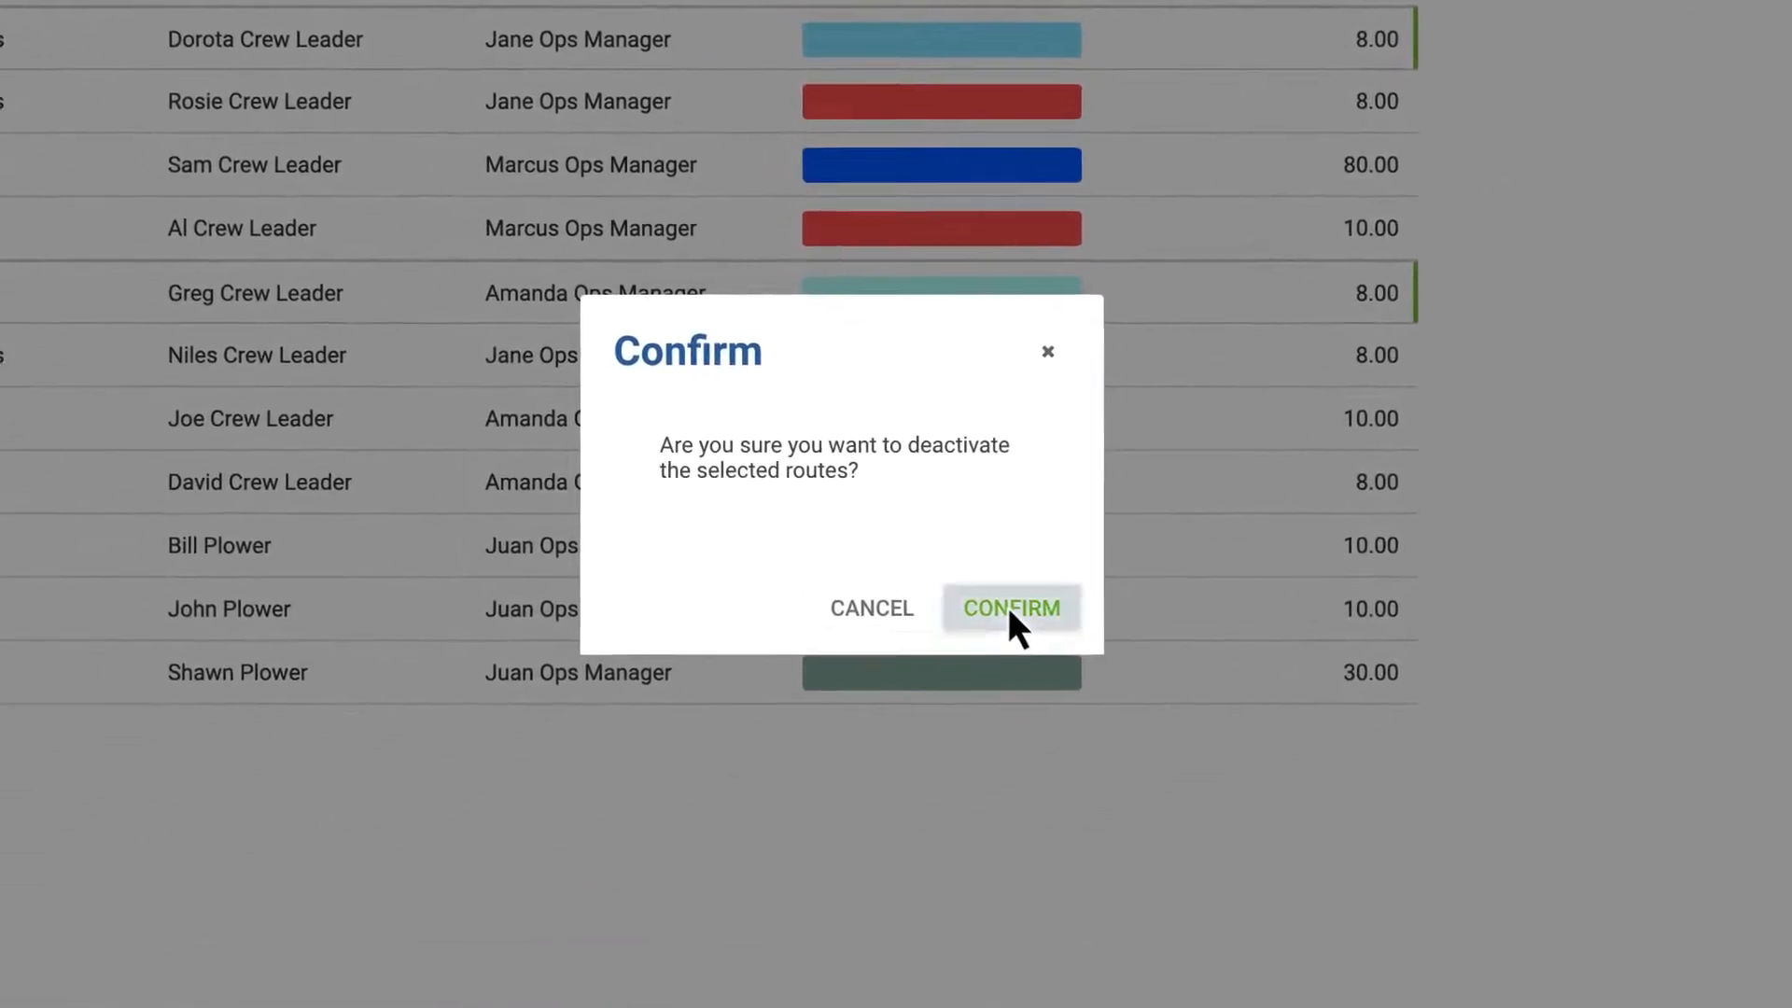
click(1010, 606)
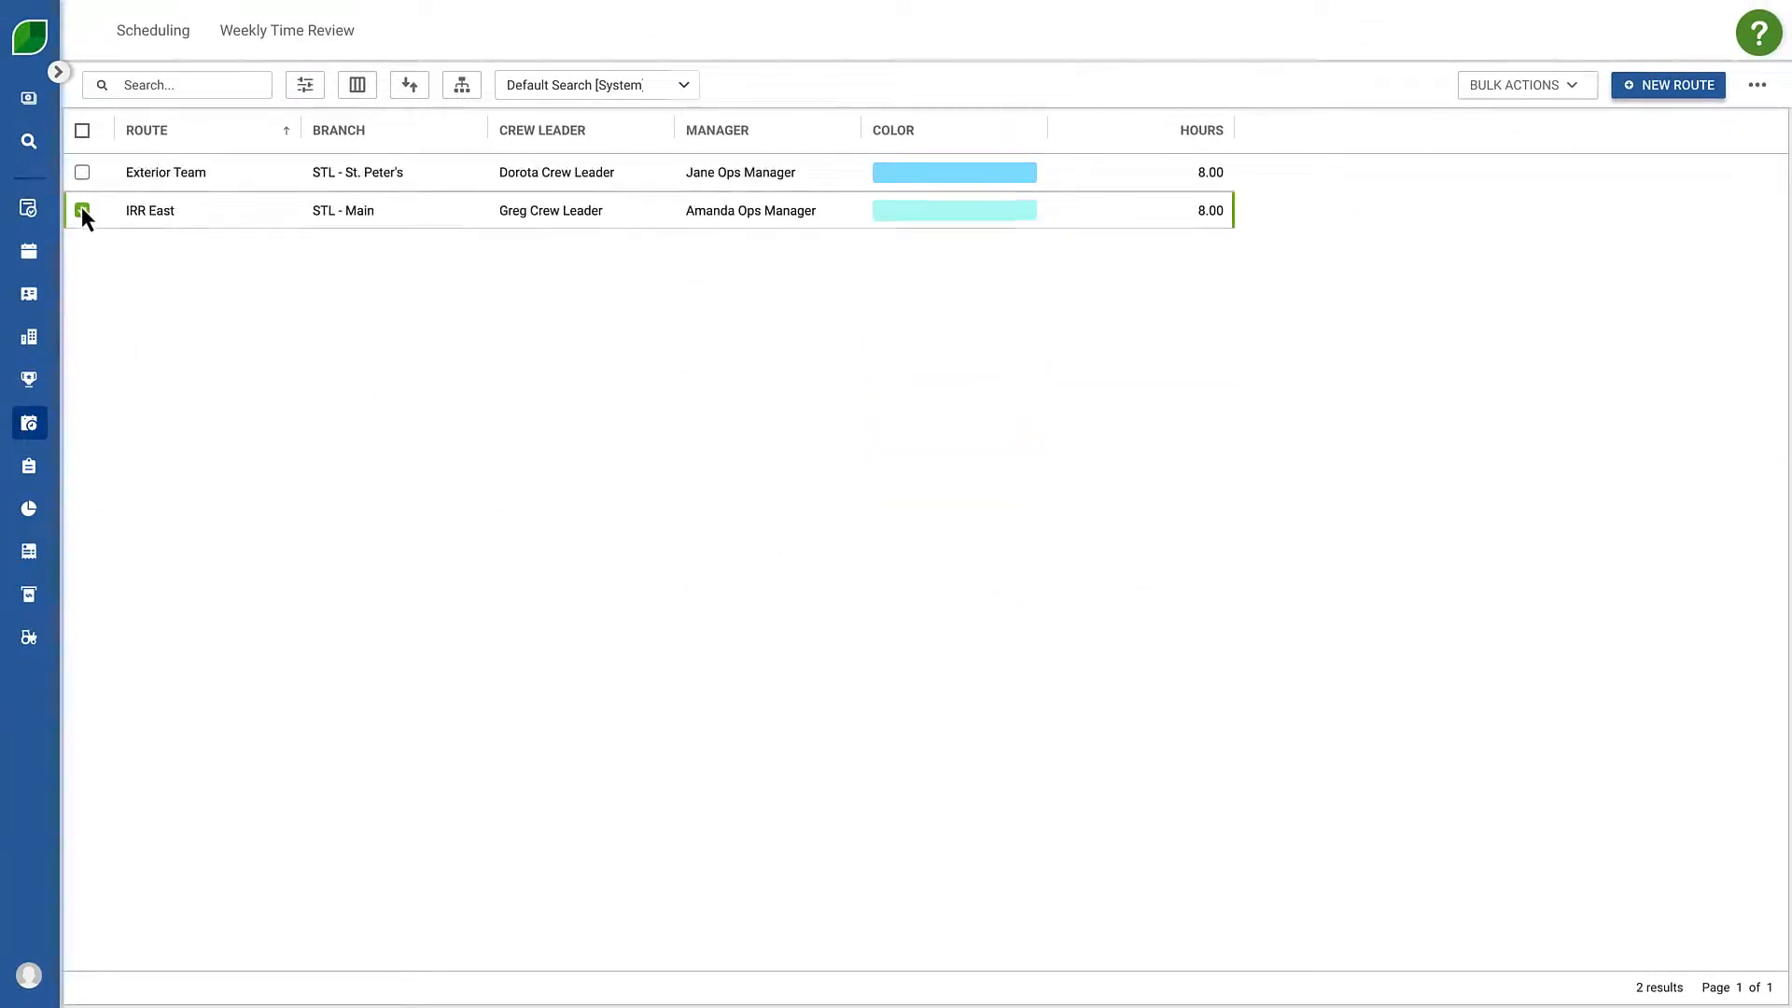
Select the Exterior Team route as well and bring up the bulk actions for it.
click(82, 211)
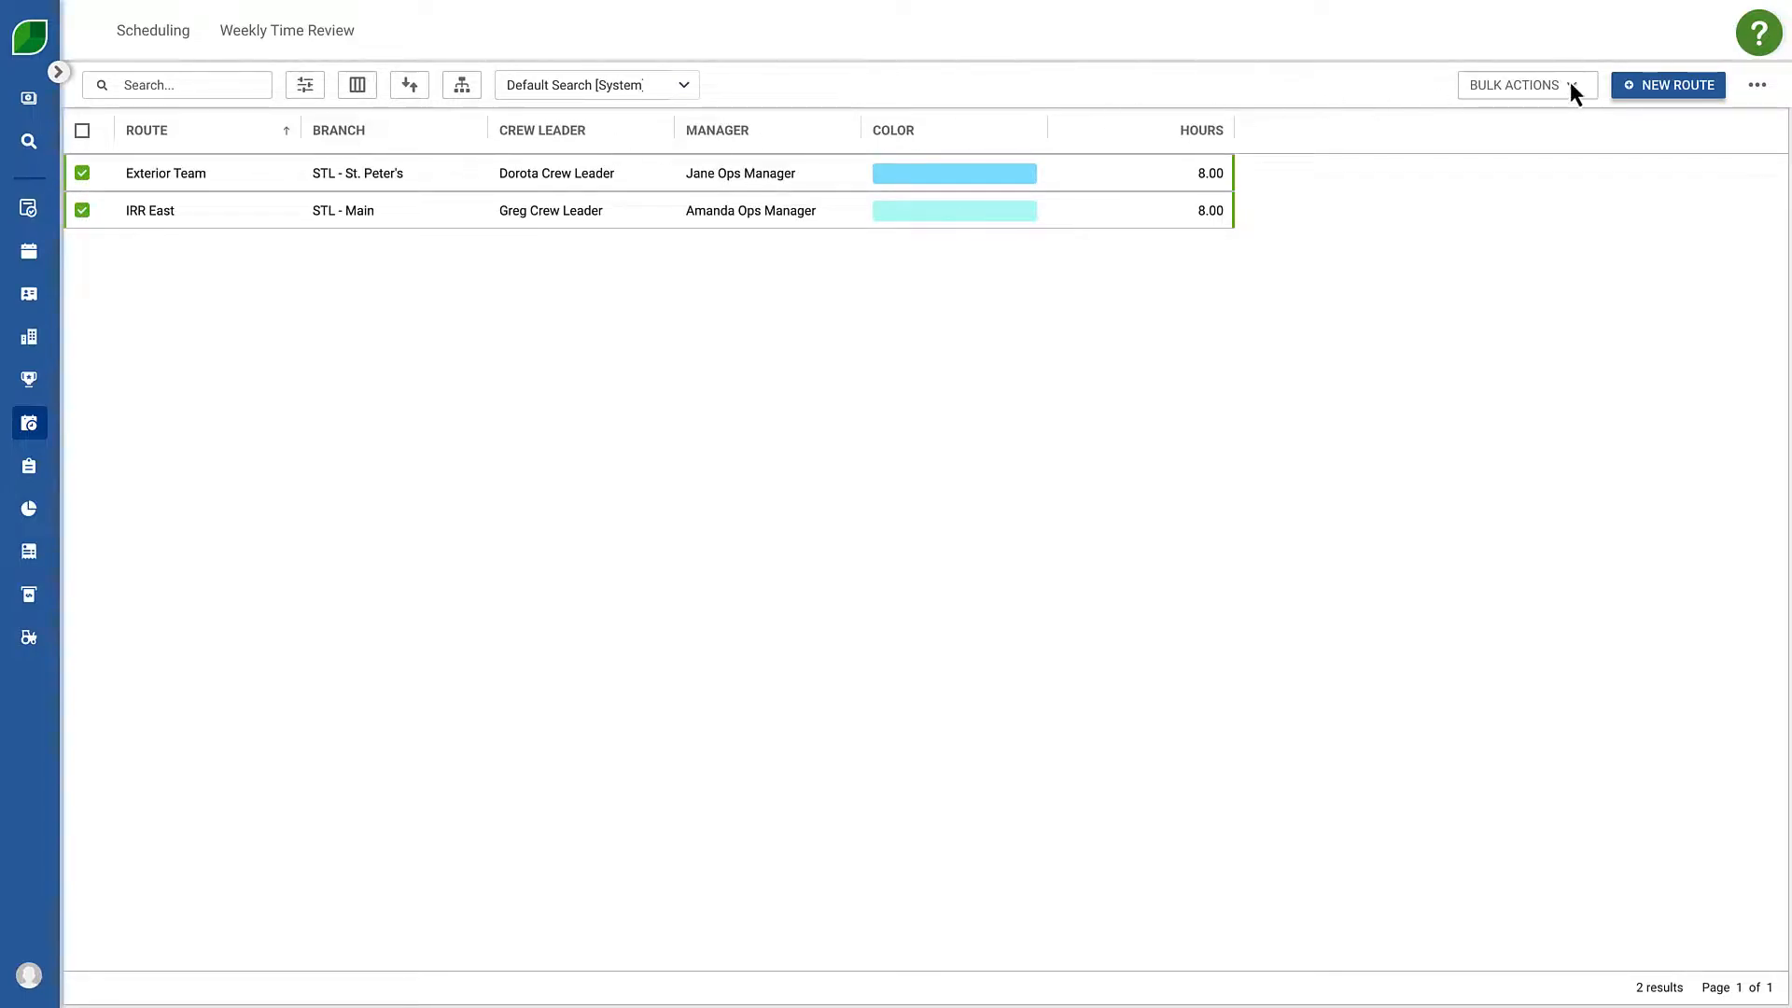
click(1520, 84)
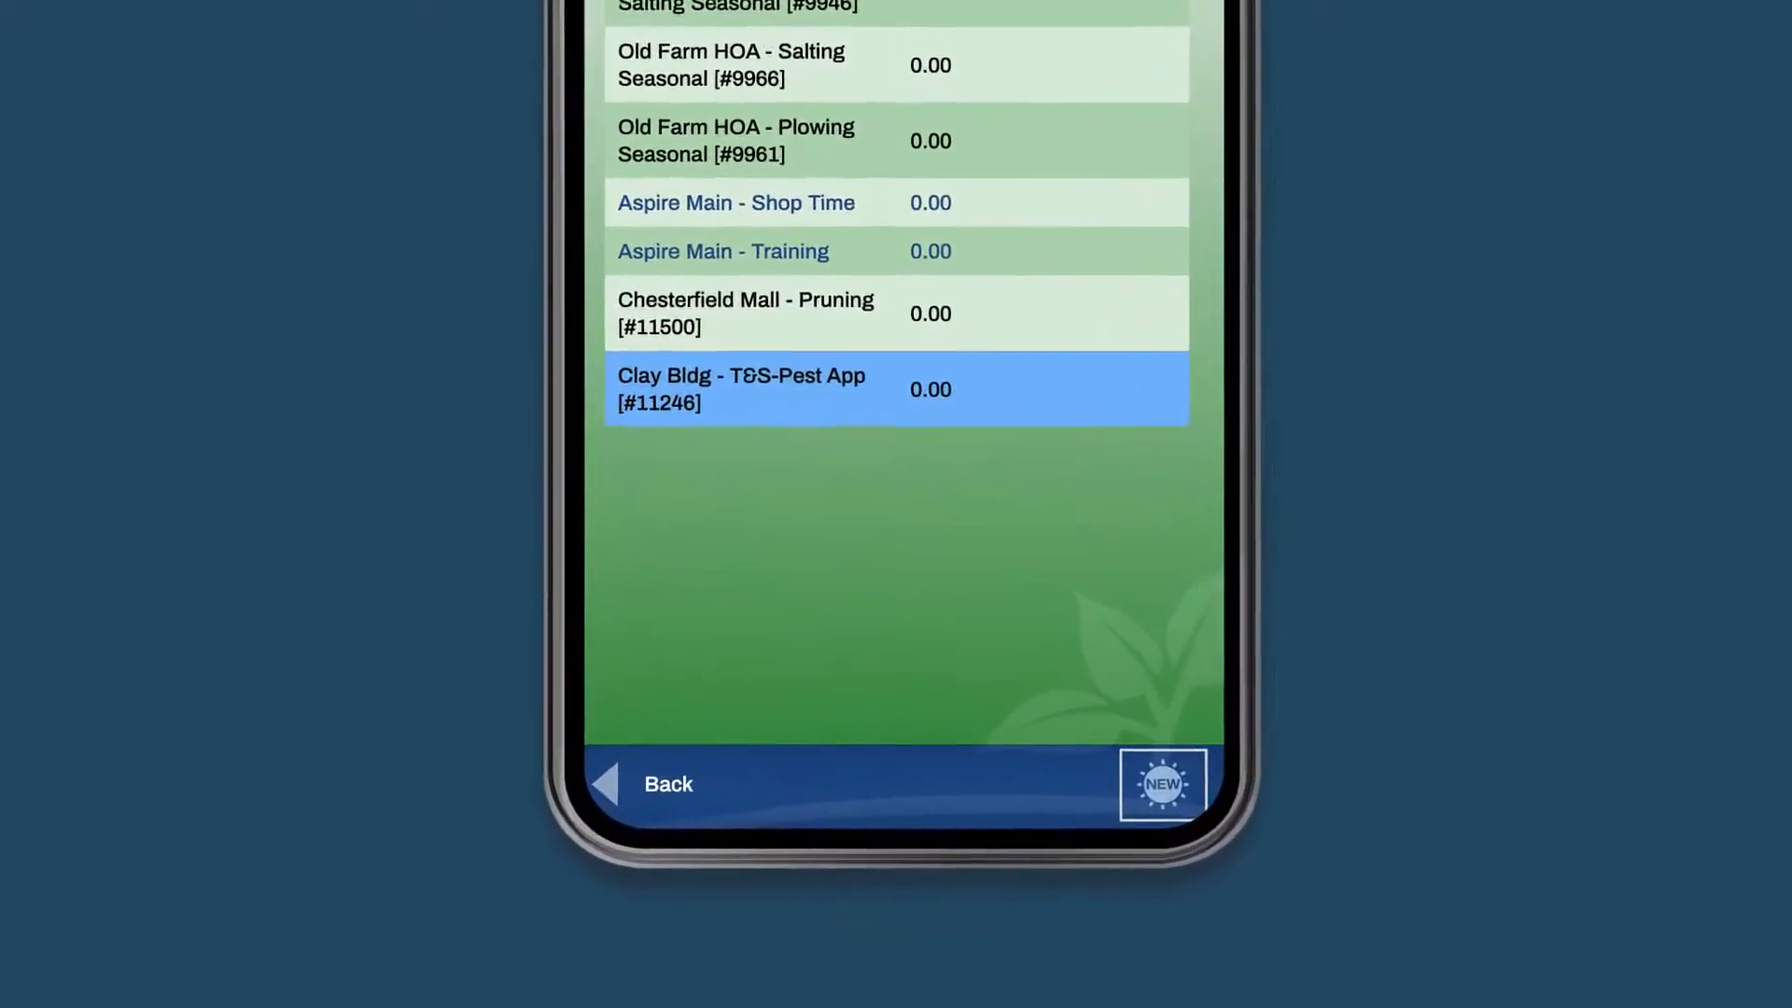
scroll(up, 3)
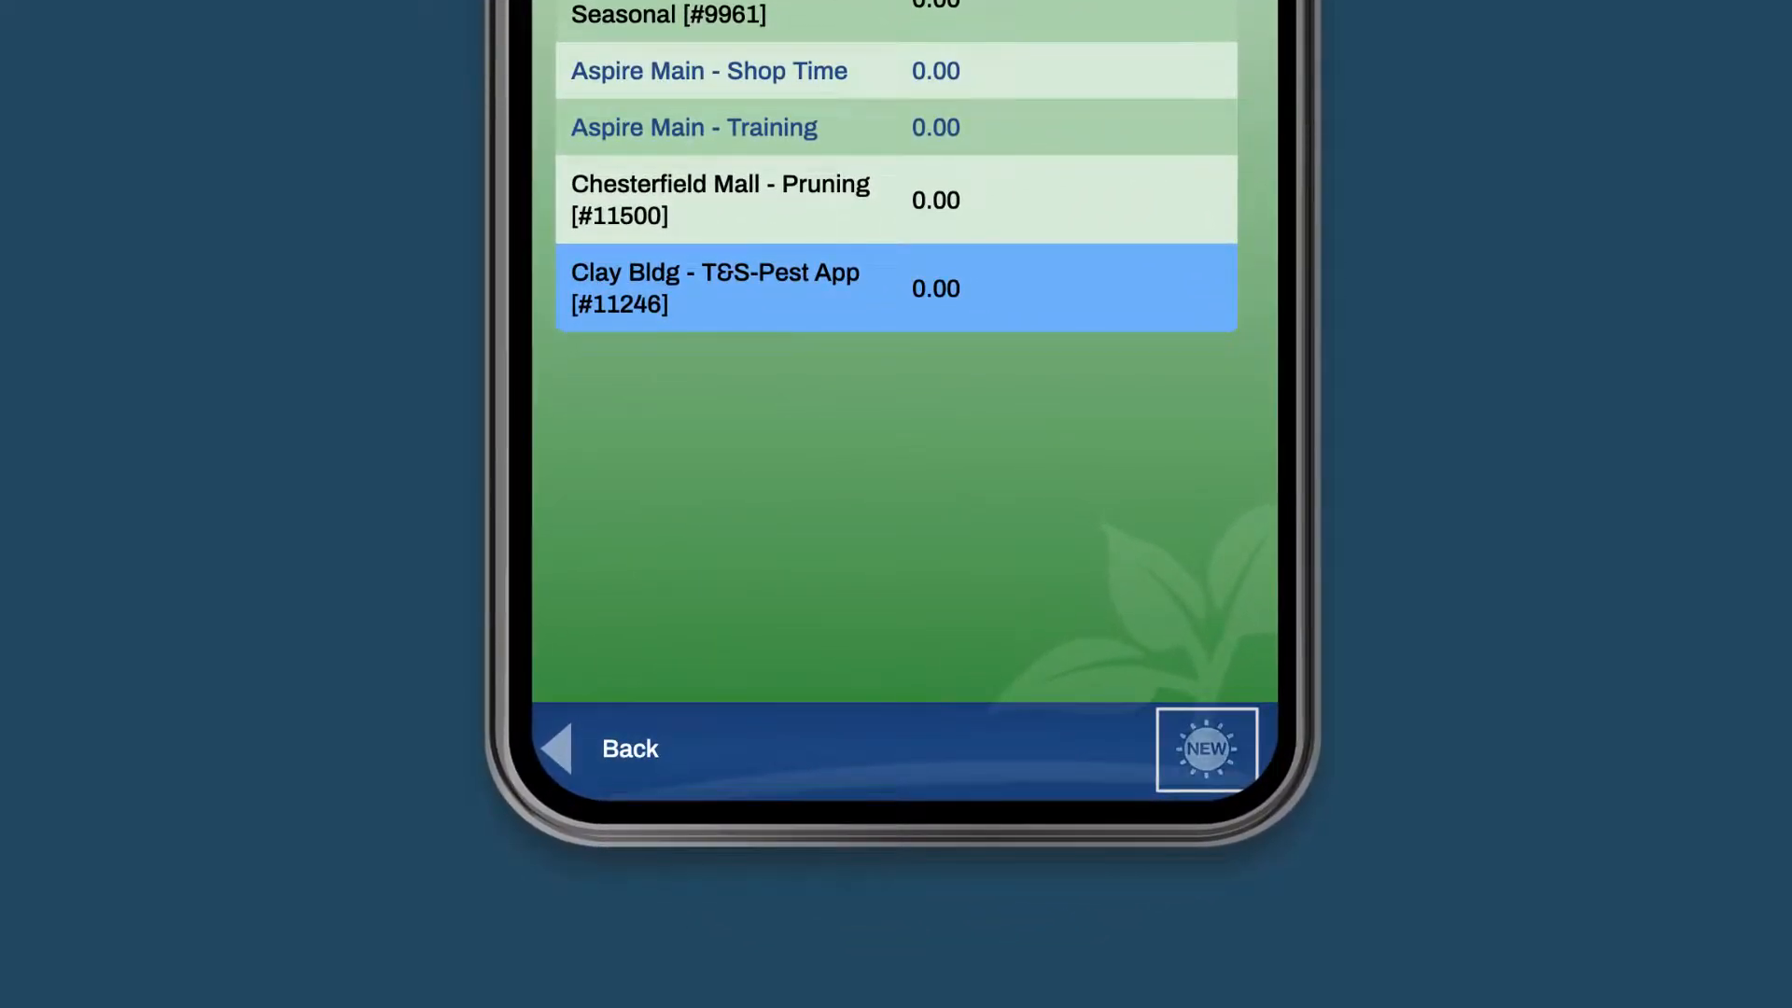
click(1204, 748)
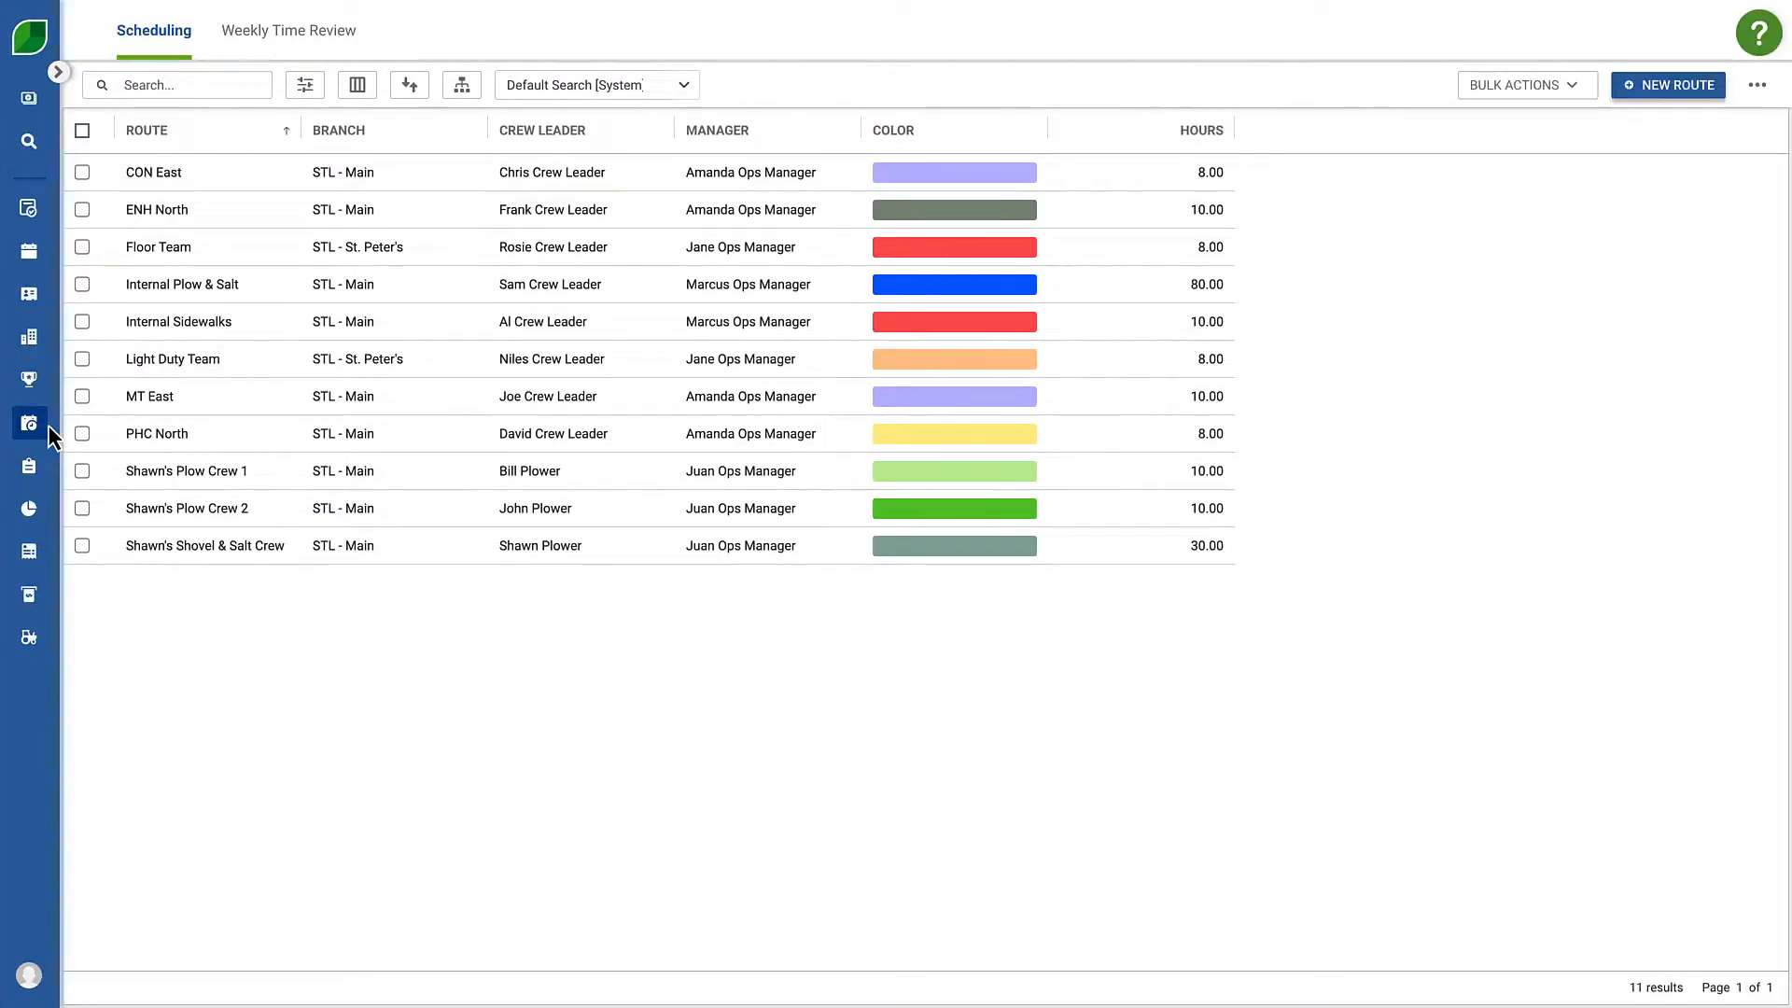
mouse_move(192, 483)
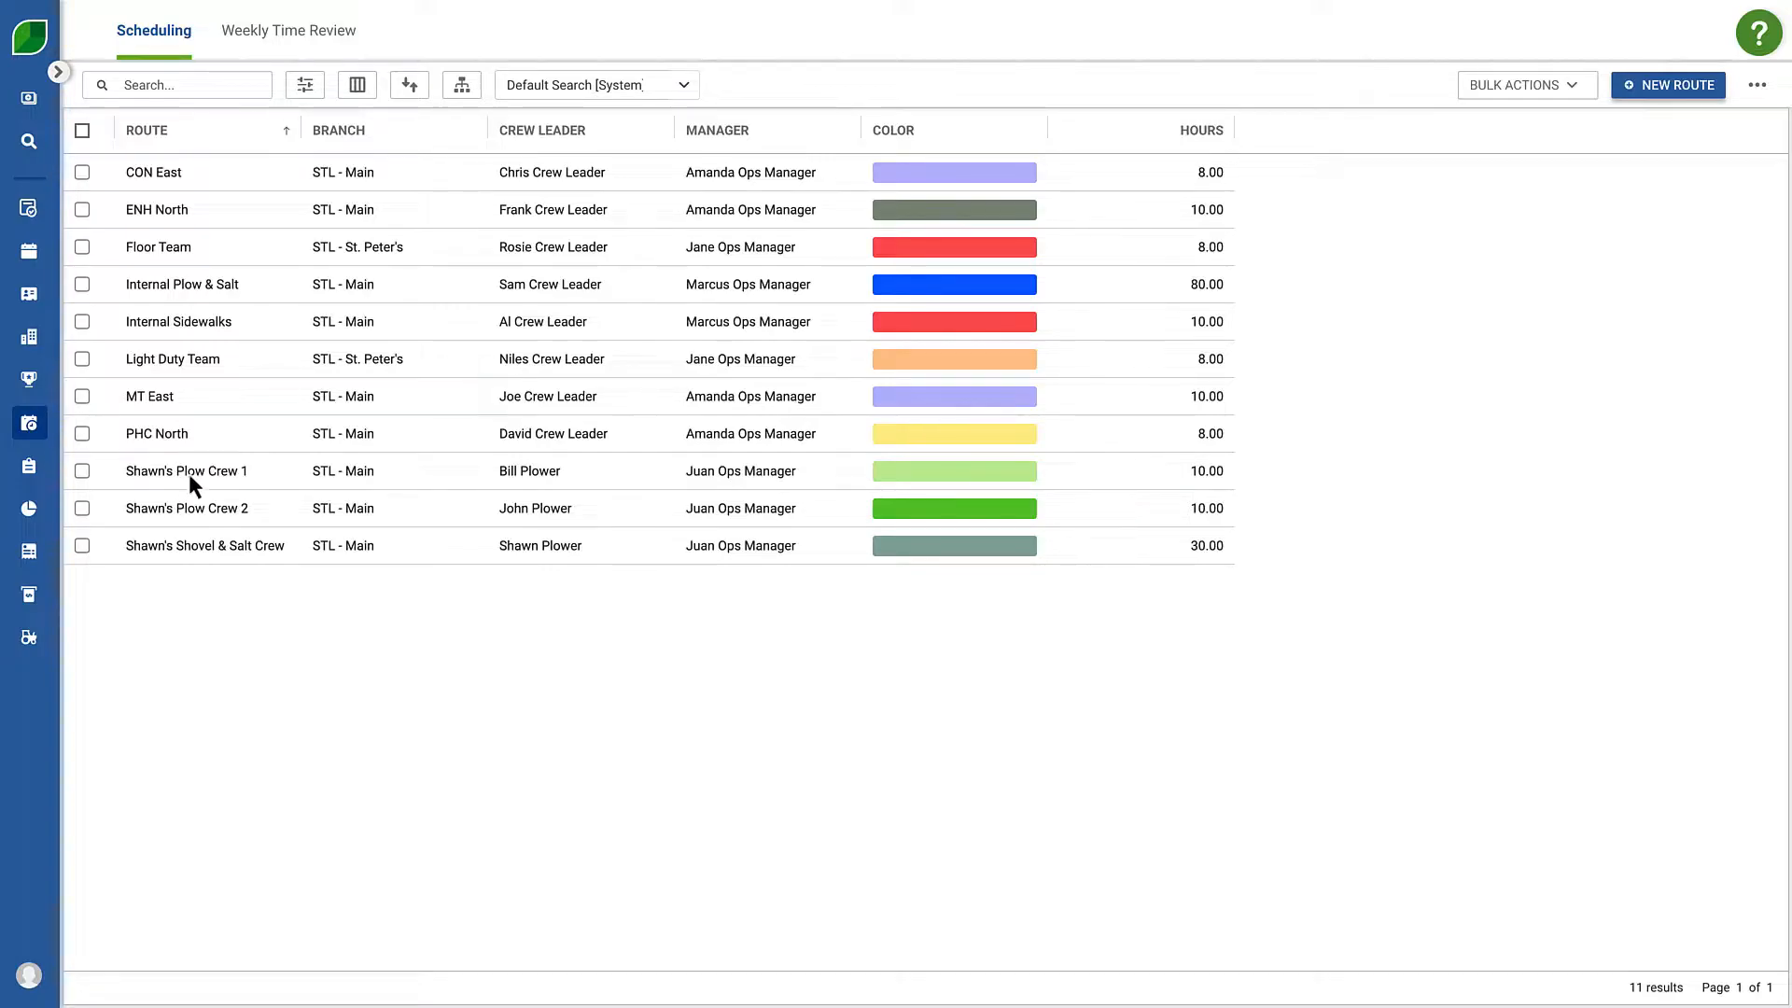
Open Shawn's Plow Crew 1 and enable Show New Ticket Button in Crew Mobile.
click(187, 470)
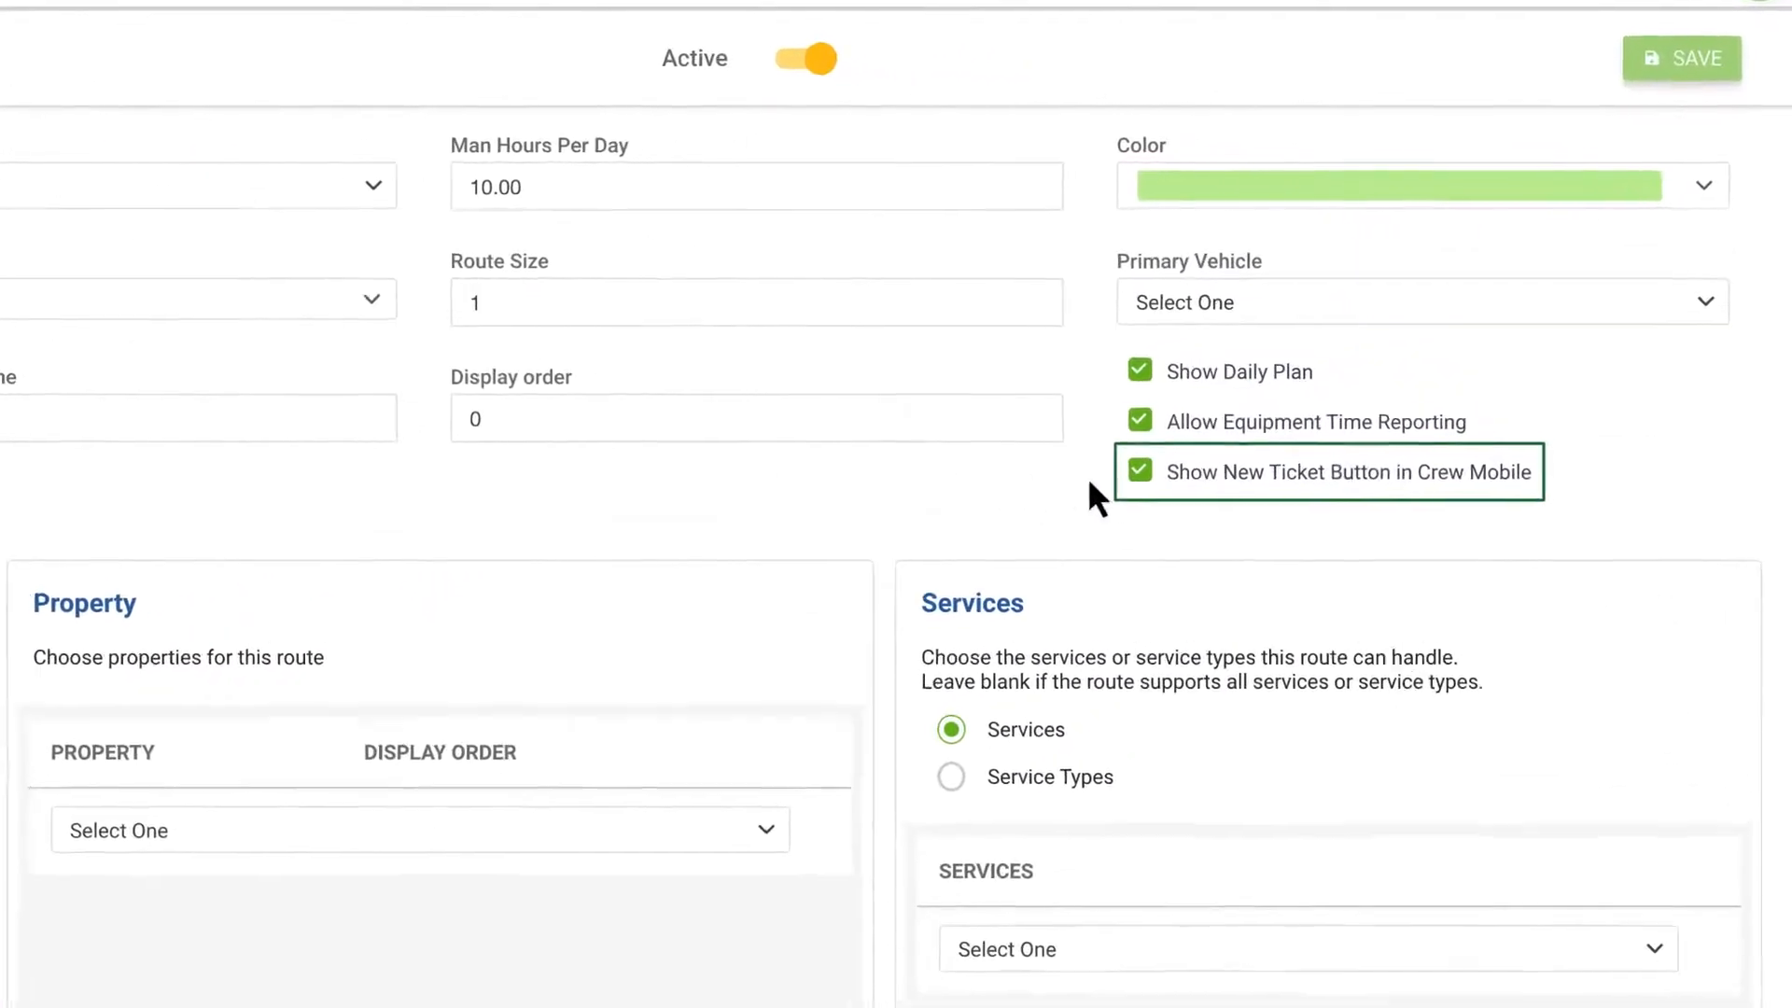
click(1139, 472)
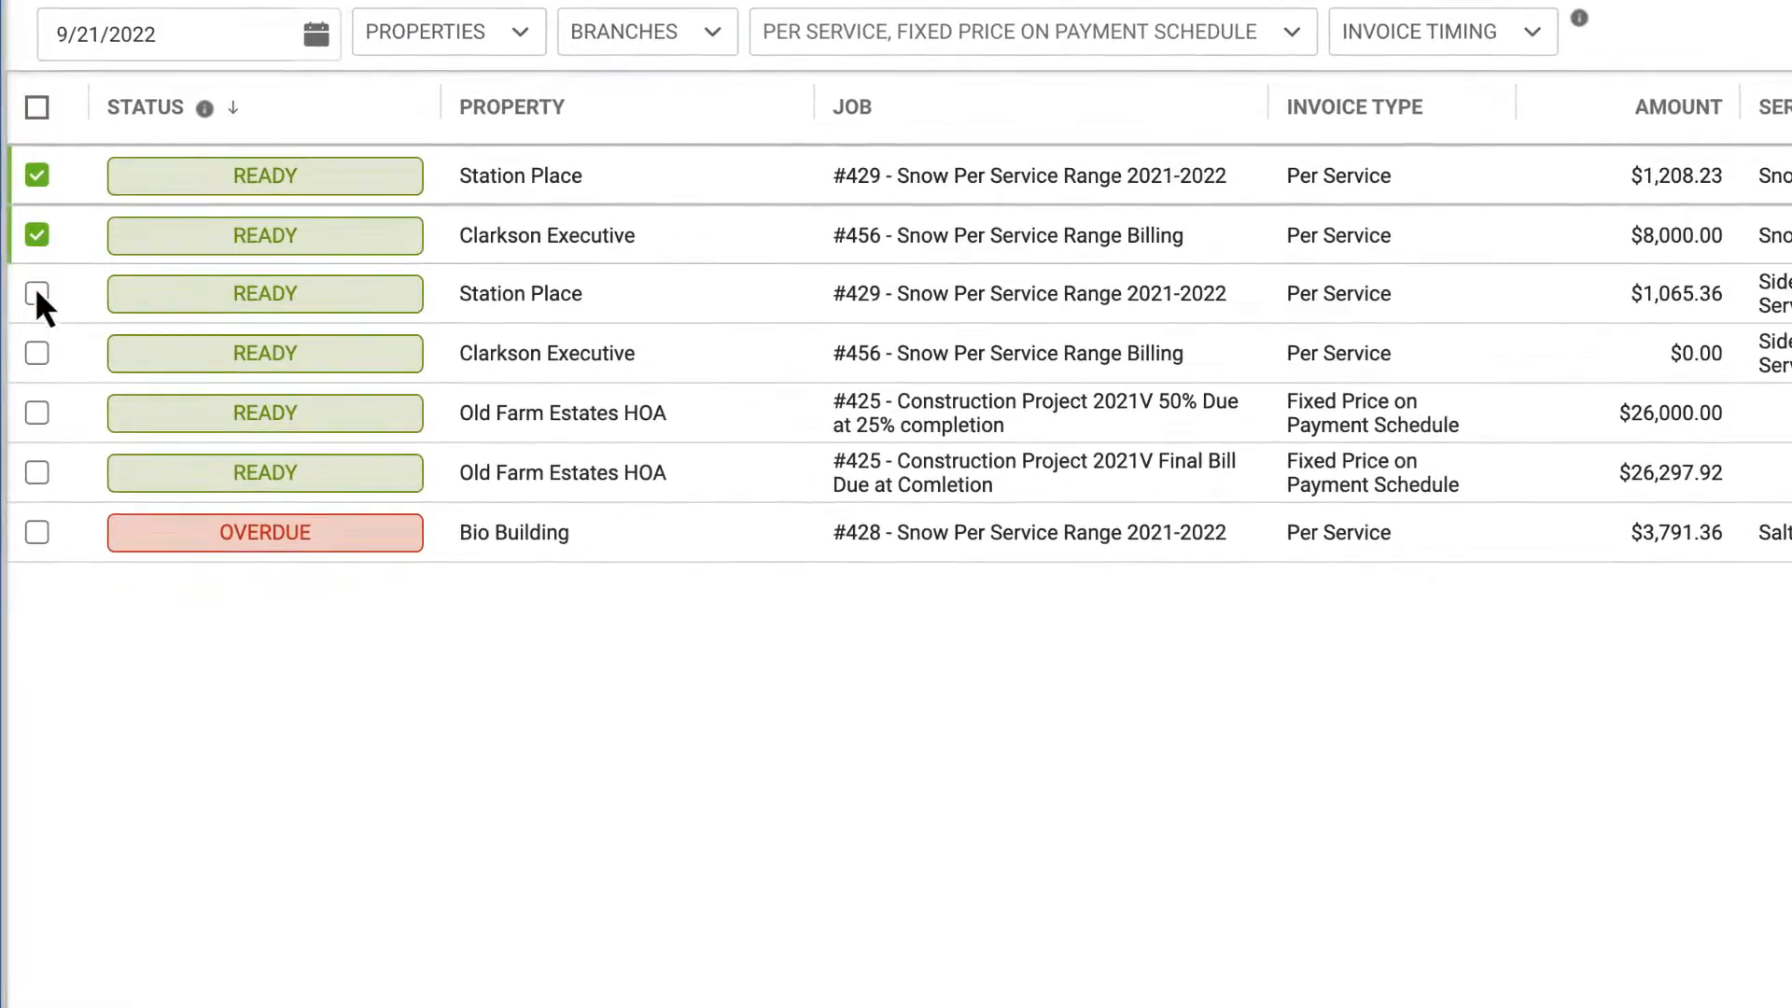
Check the Per Service snow invoice rows and view their Service and Work Ticket # columns.
scroll(right, 3)
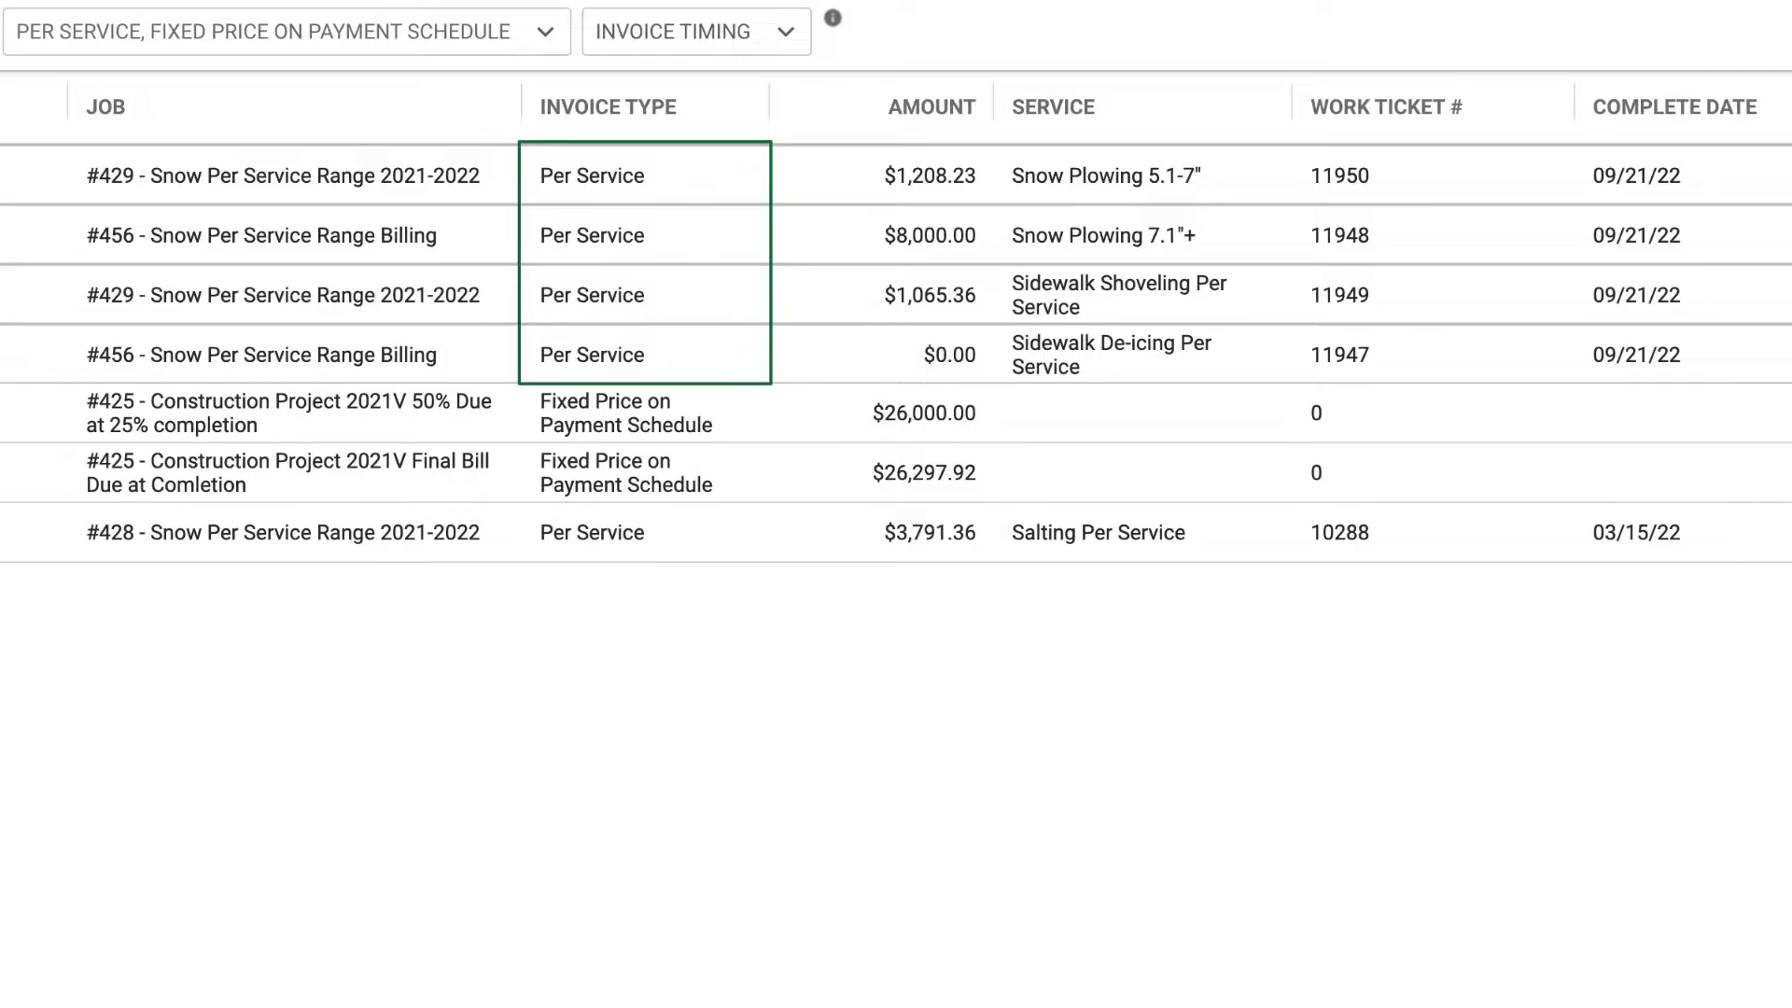
click(1423, 175)
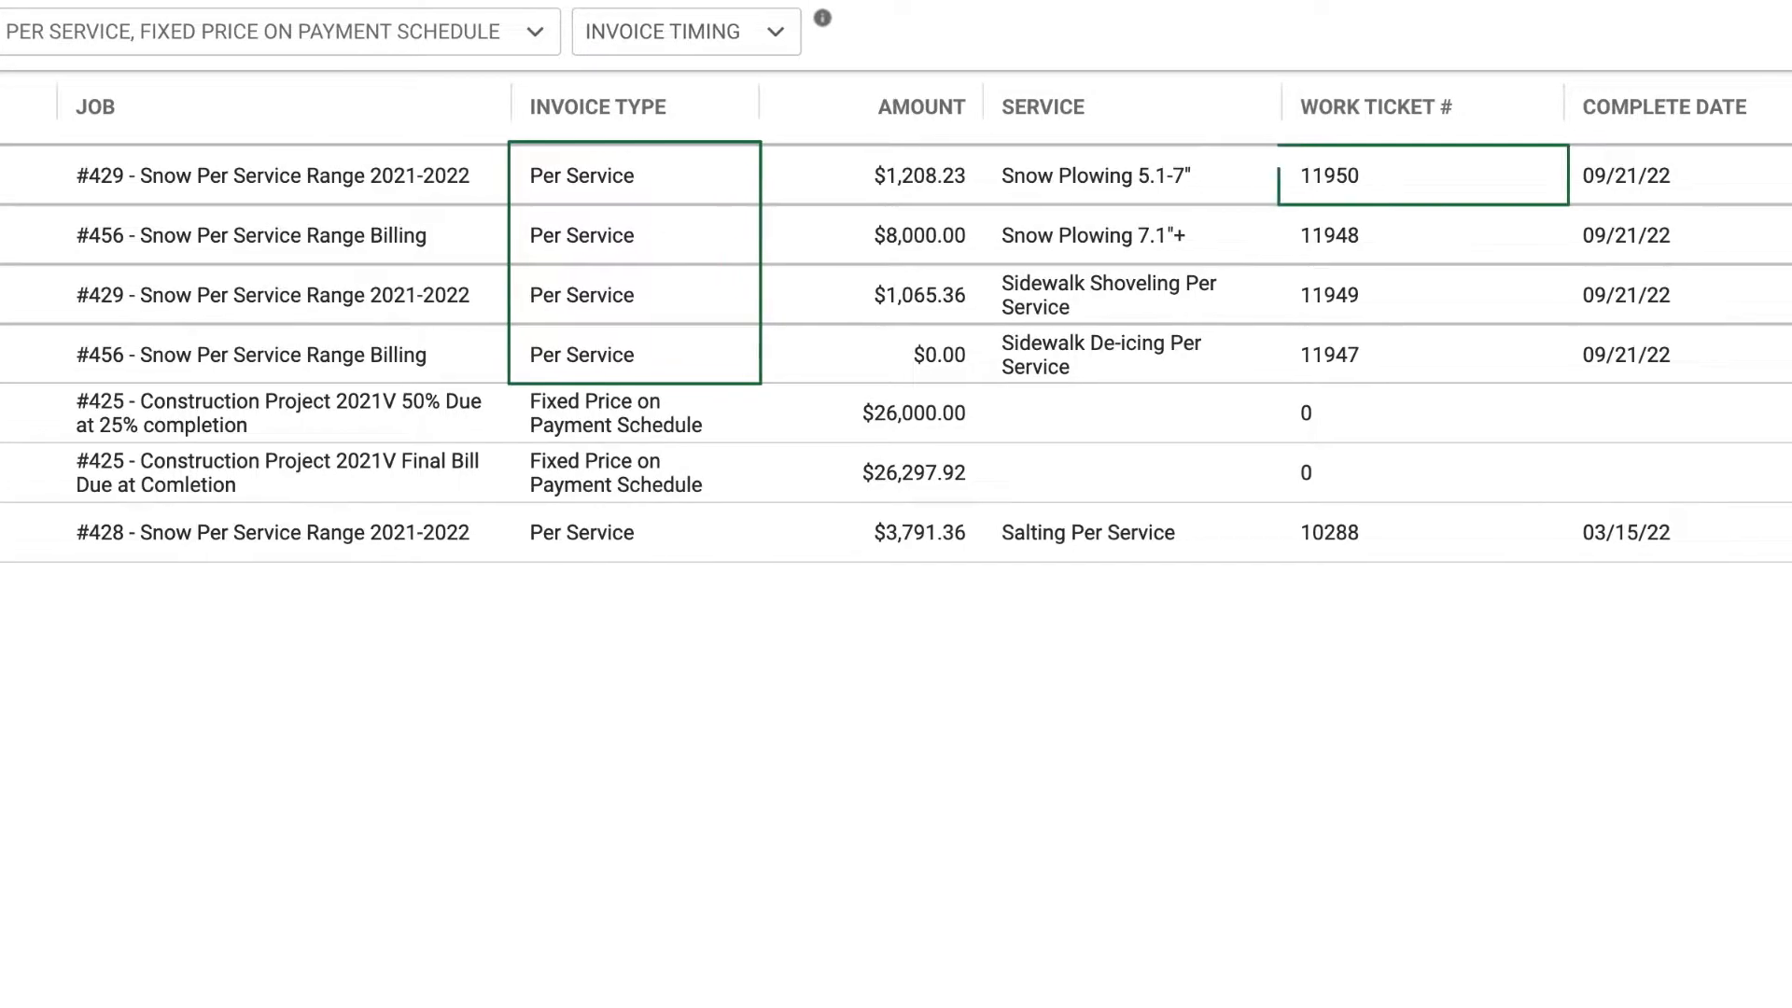
scroll(right, 3)
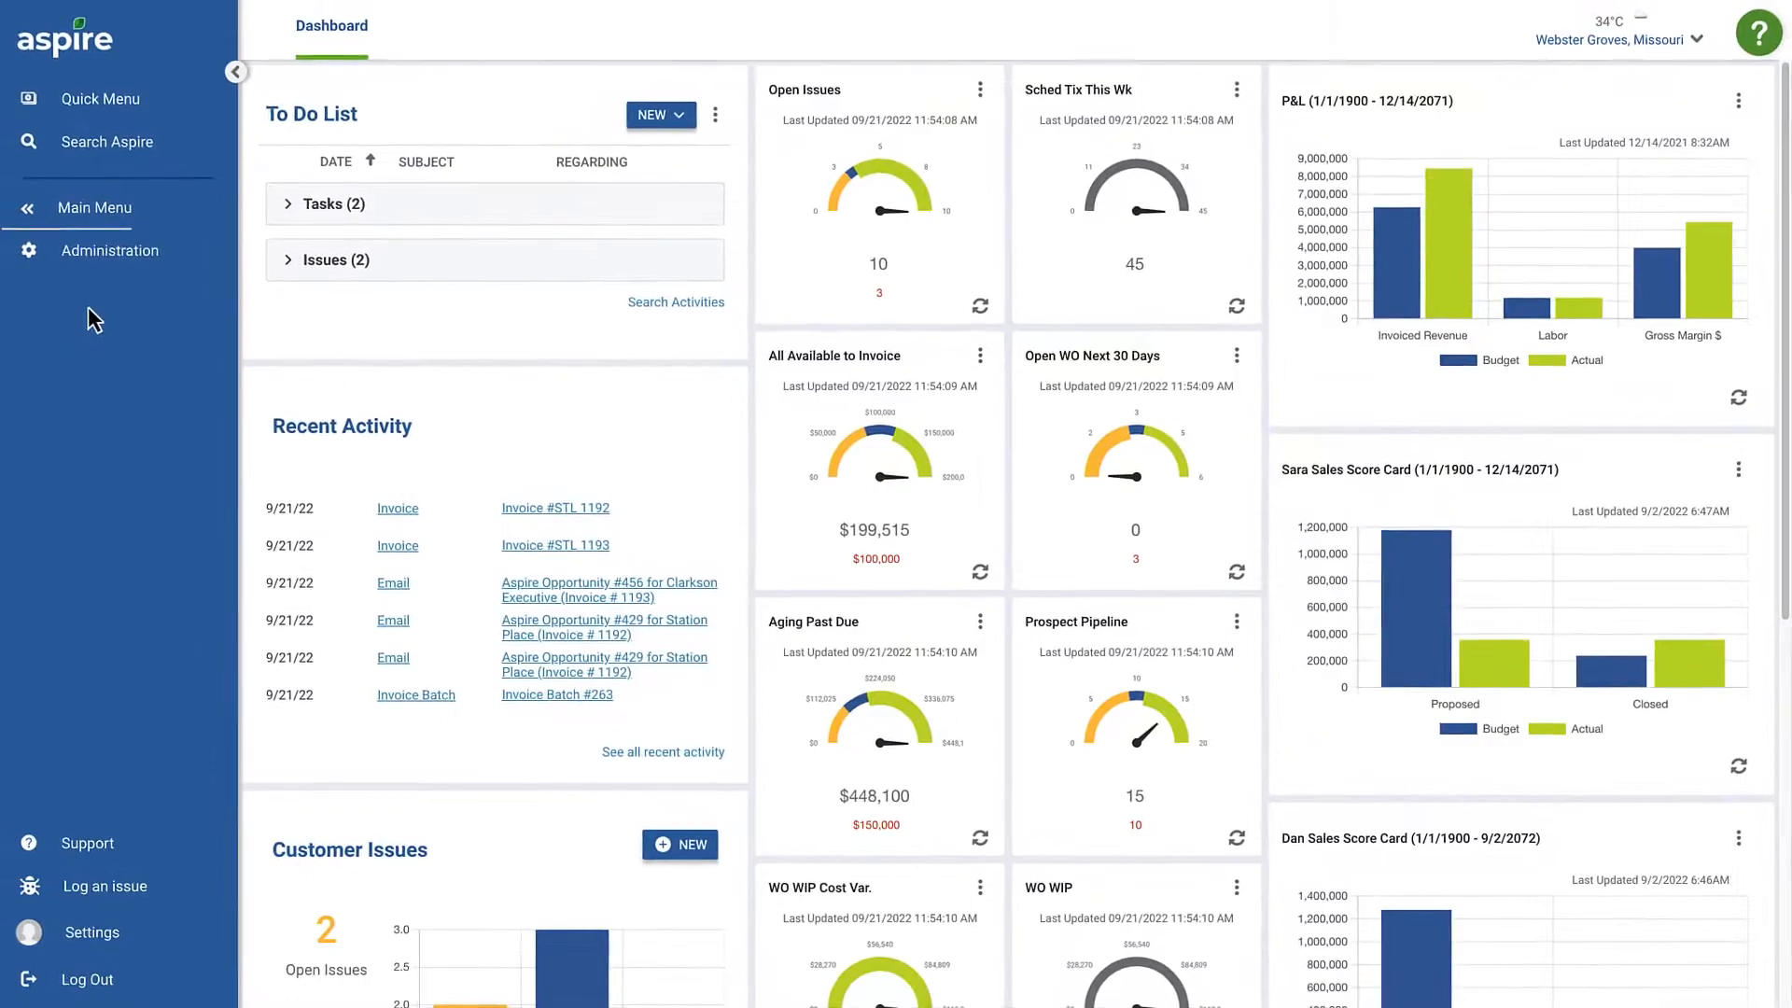
In Administration > Configuration > Invoicing, view Use Opportunity Item Display Name, then Estimate #453.
click(110, 250)
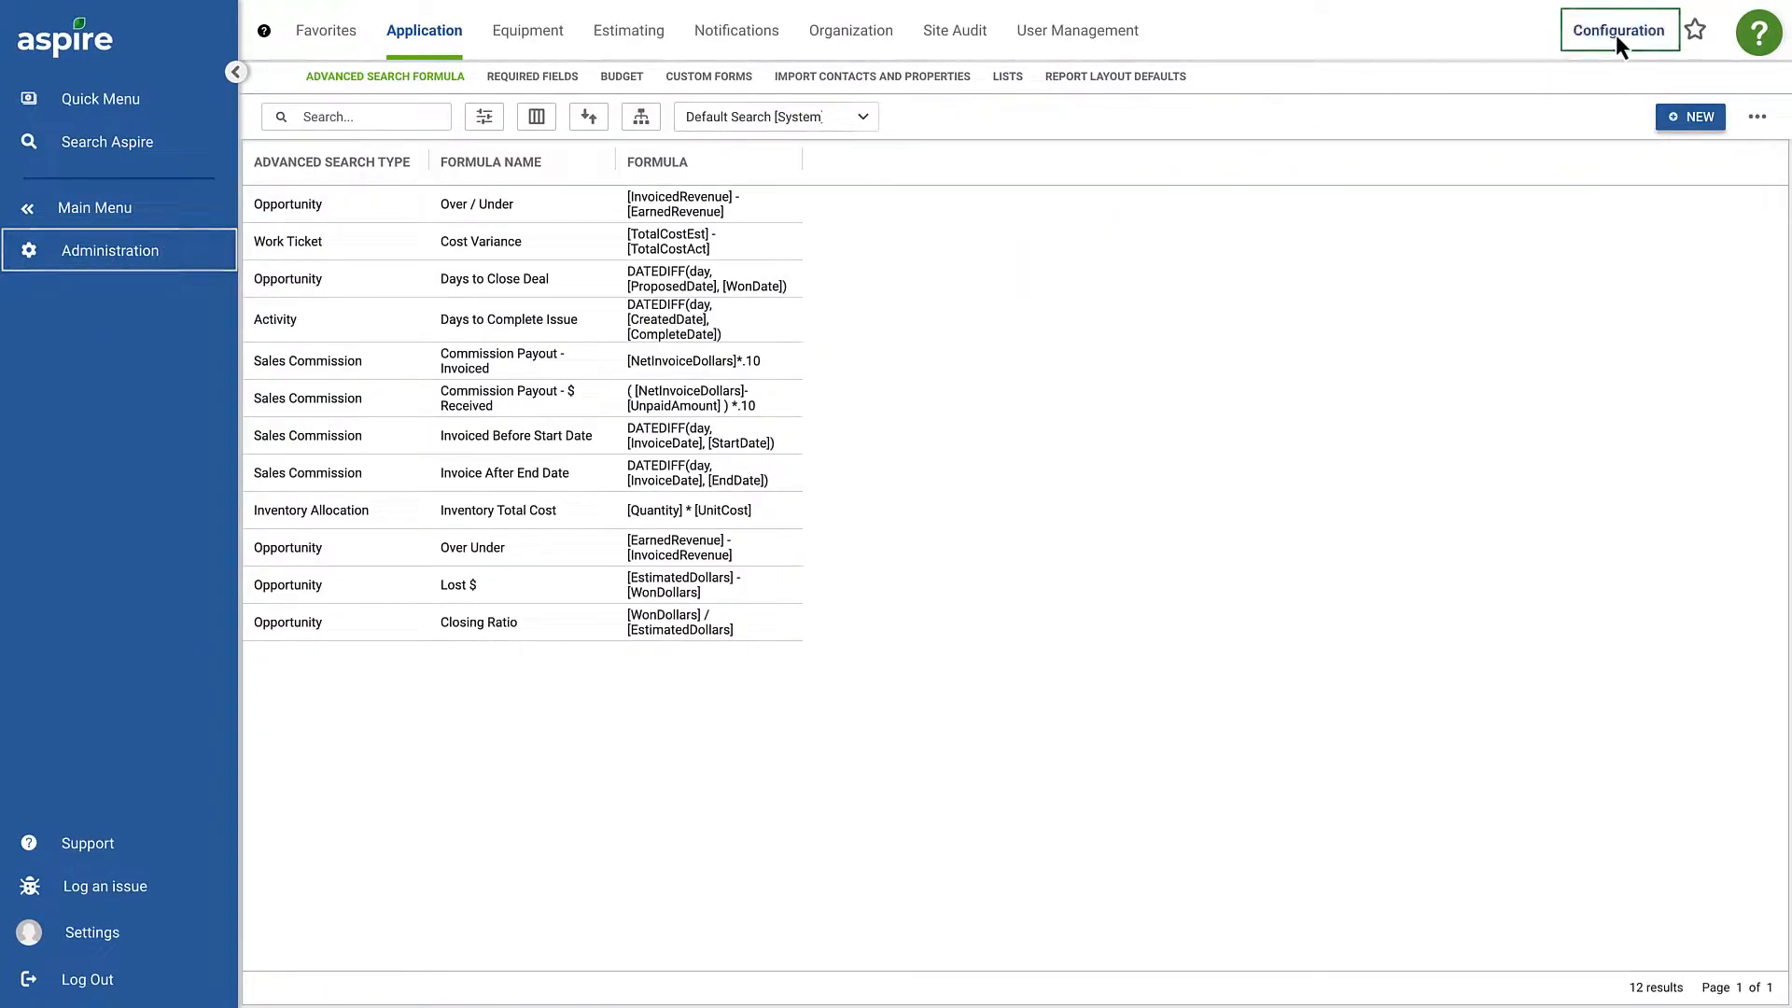
click(1617, 30)
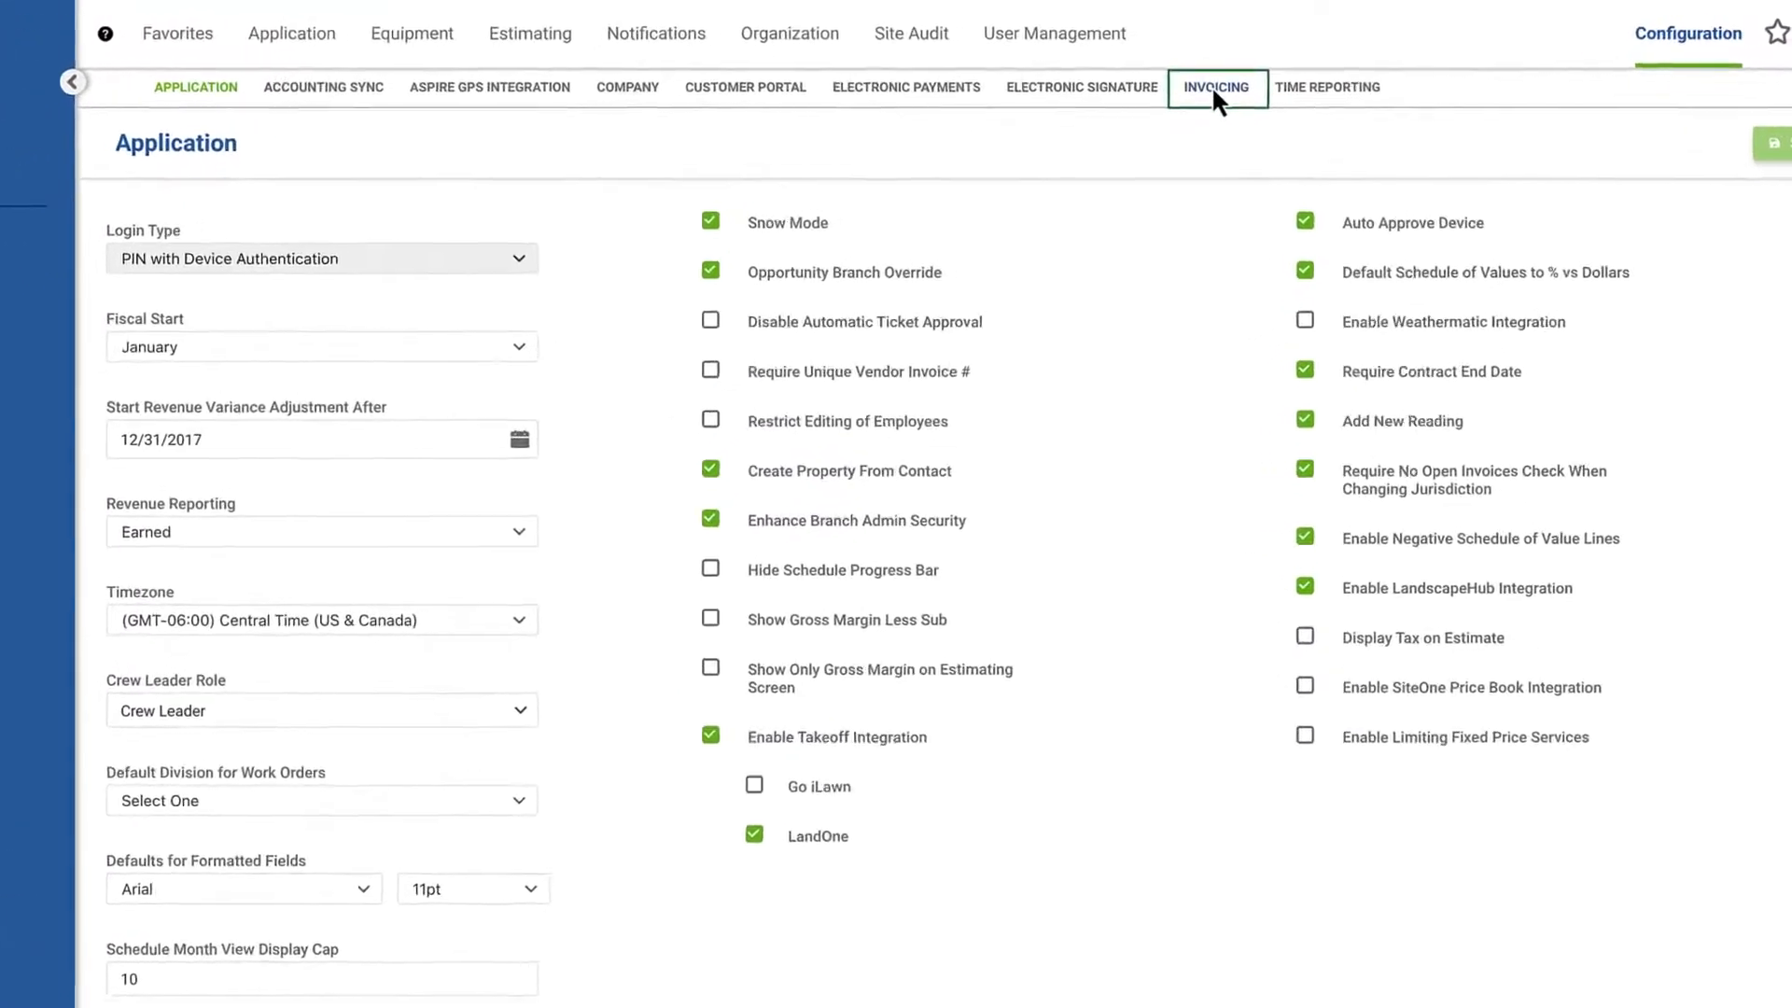
click(1215, 88)
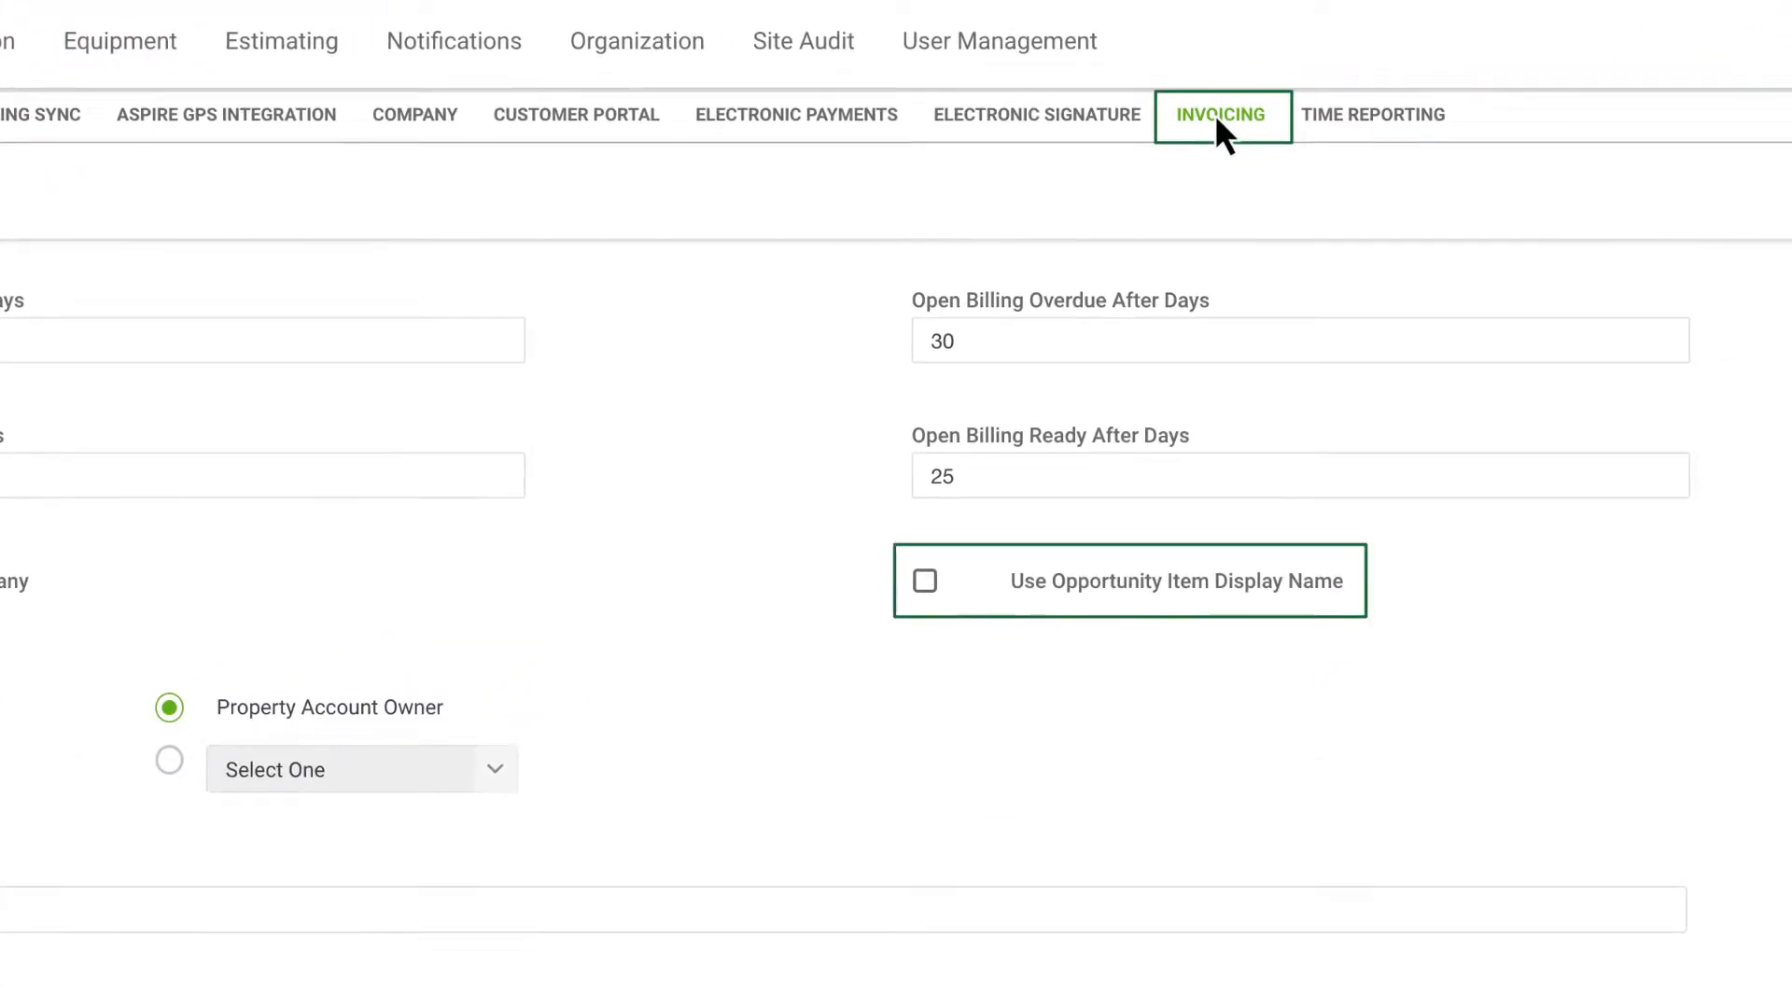
click(924, 580)
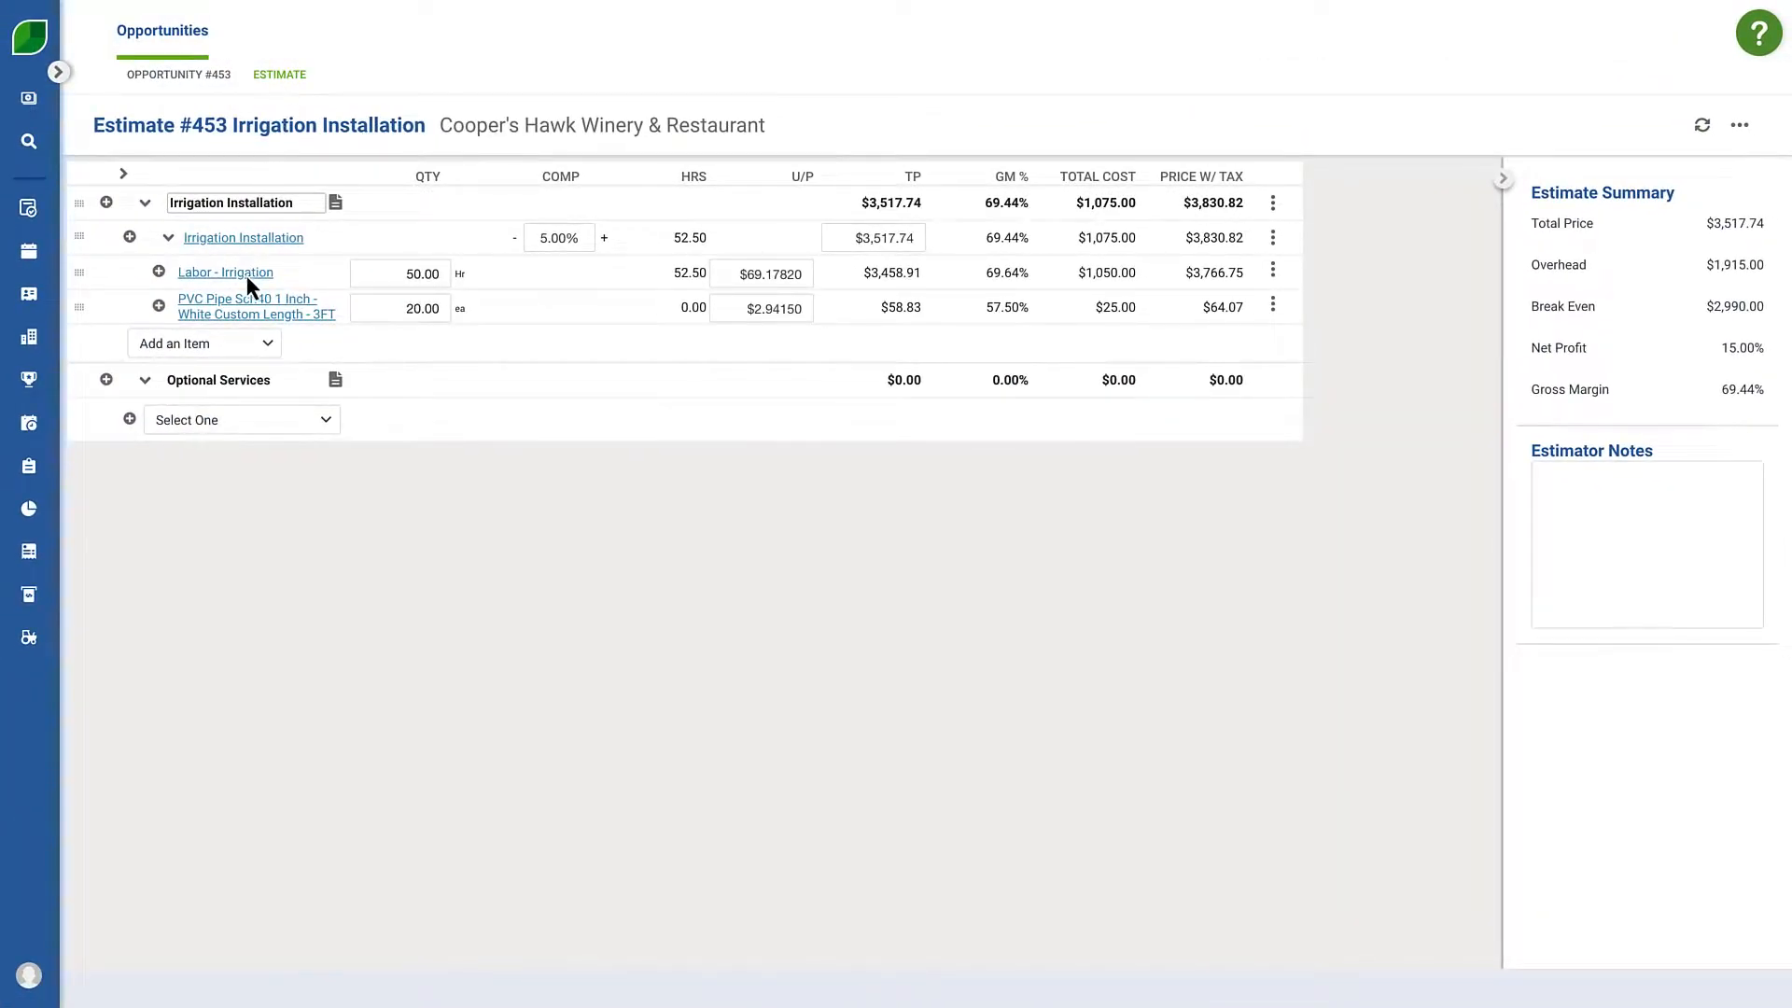
click(256, 306)
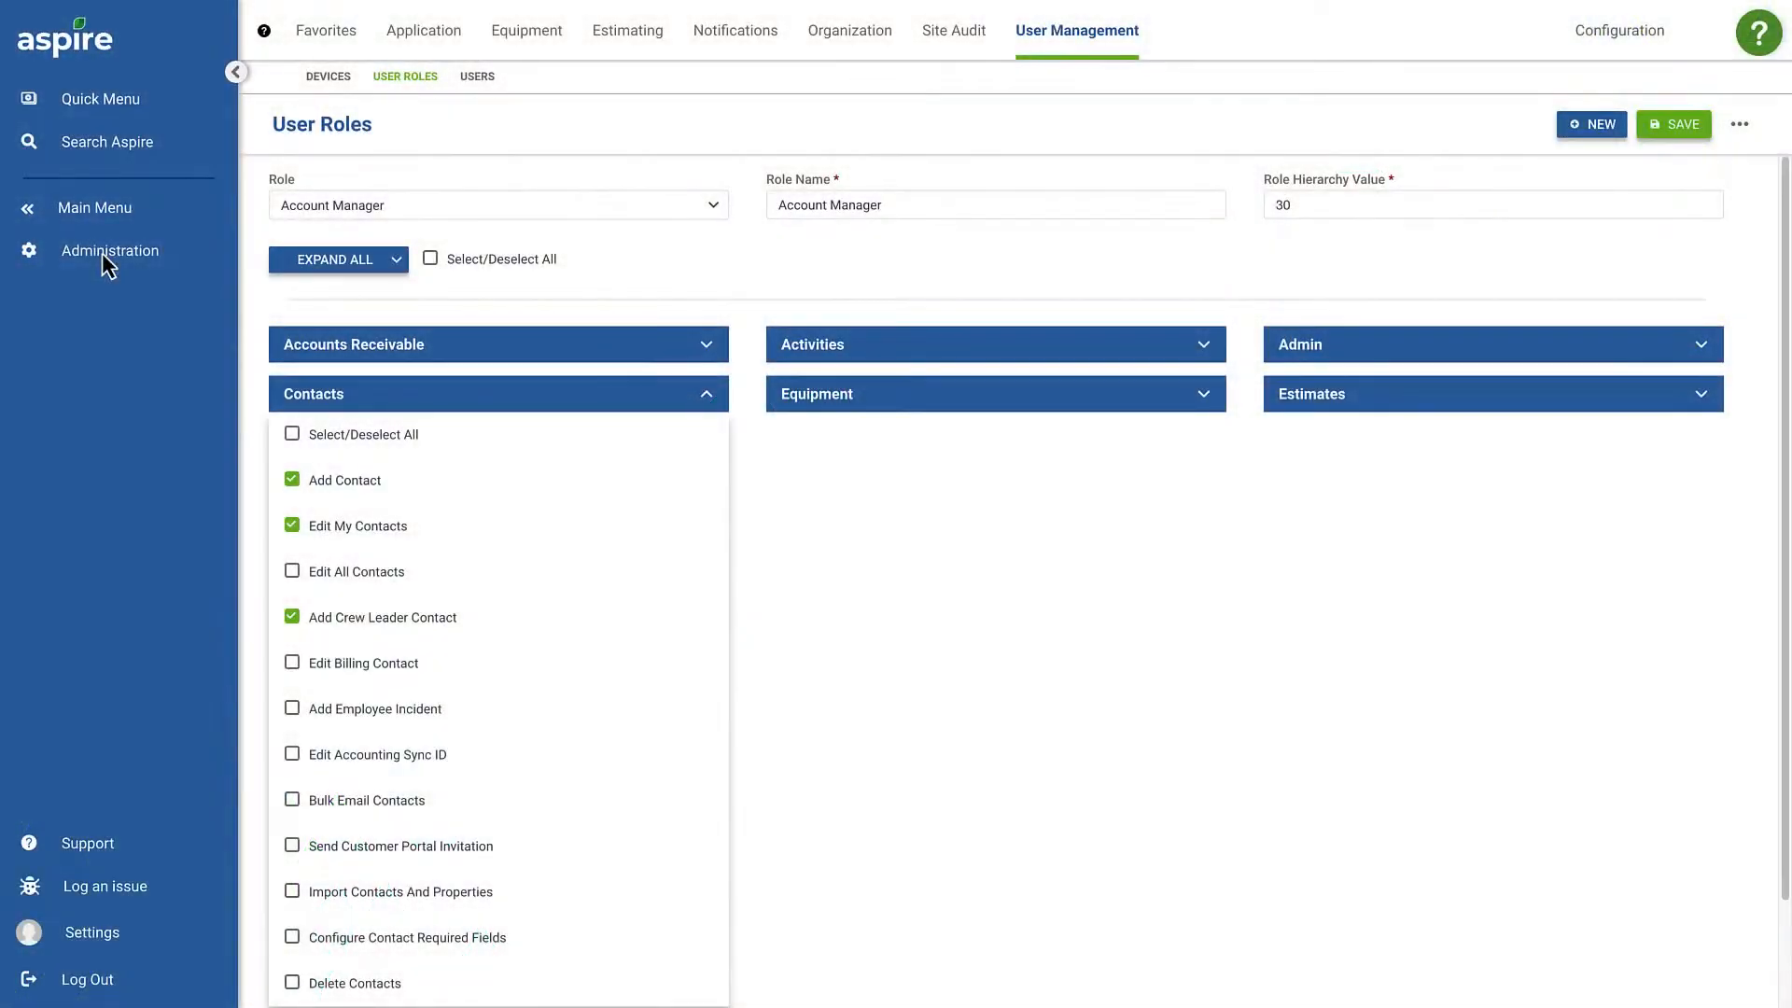
mouse_move(109, 251)
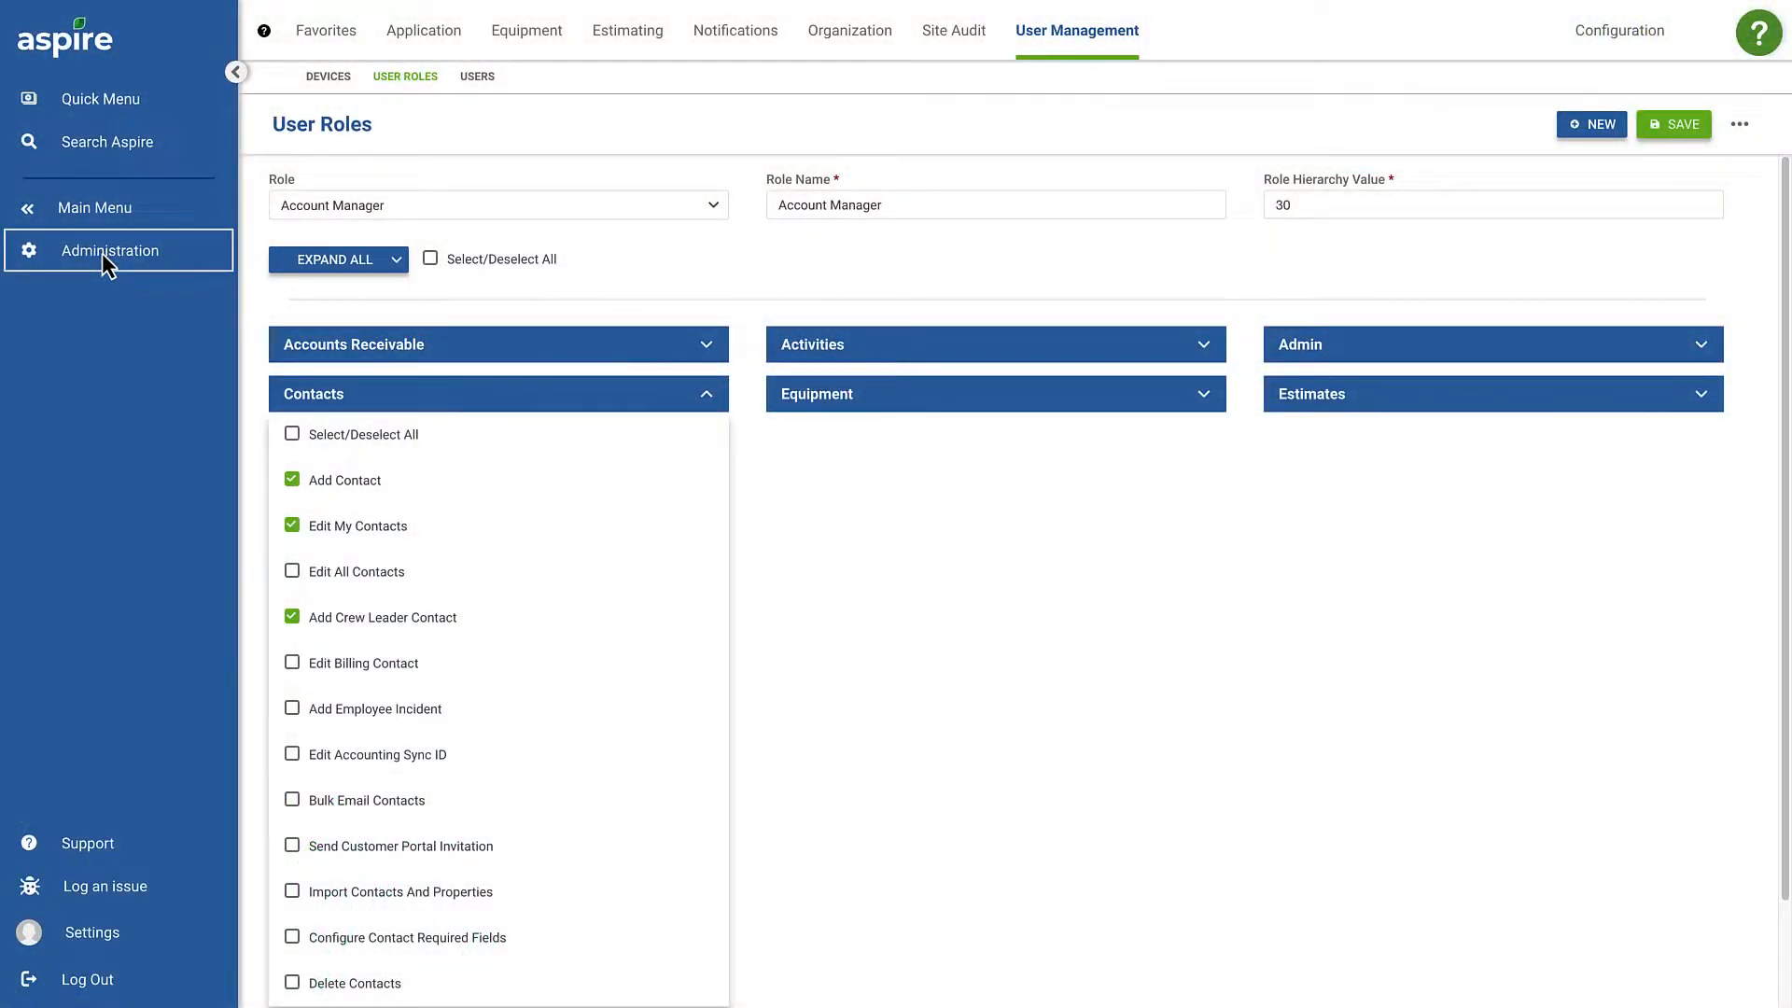
Delete the ACME, Inc. contact from its record and confirm the deletion.
scroll(down, 3)
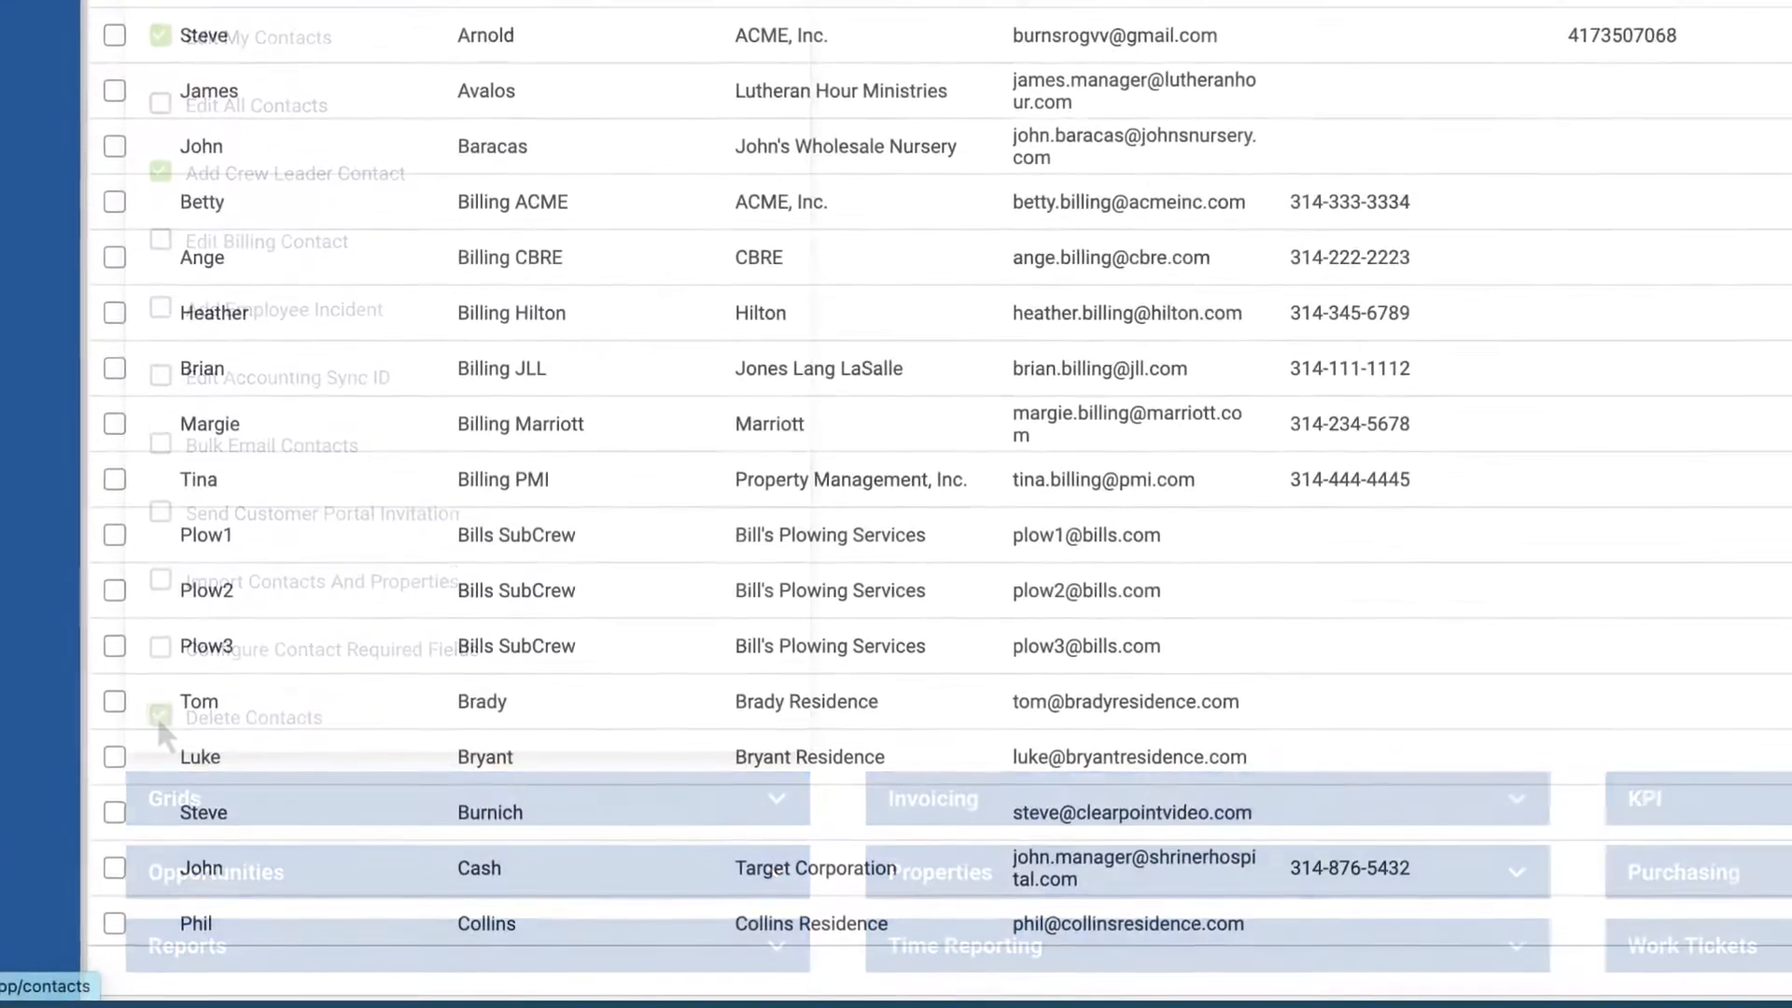
click(90, 293)
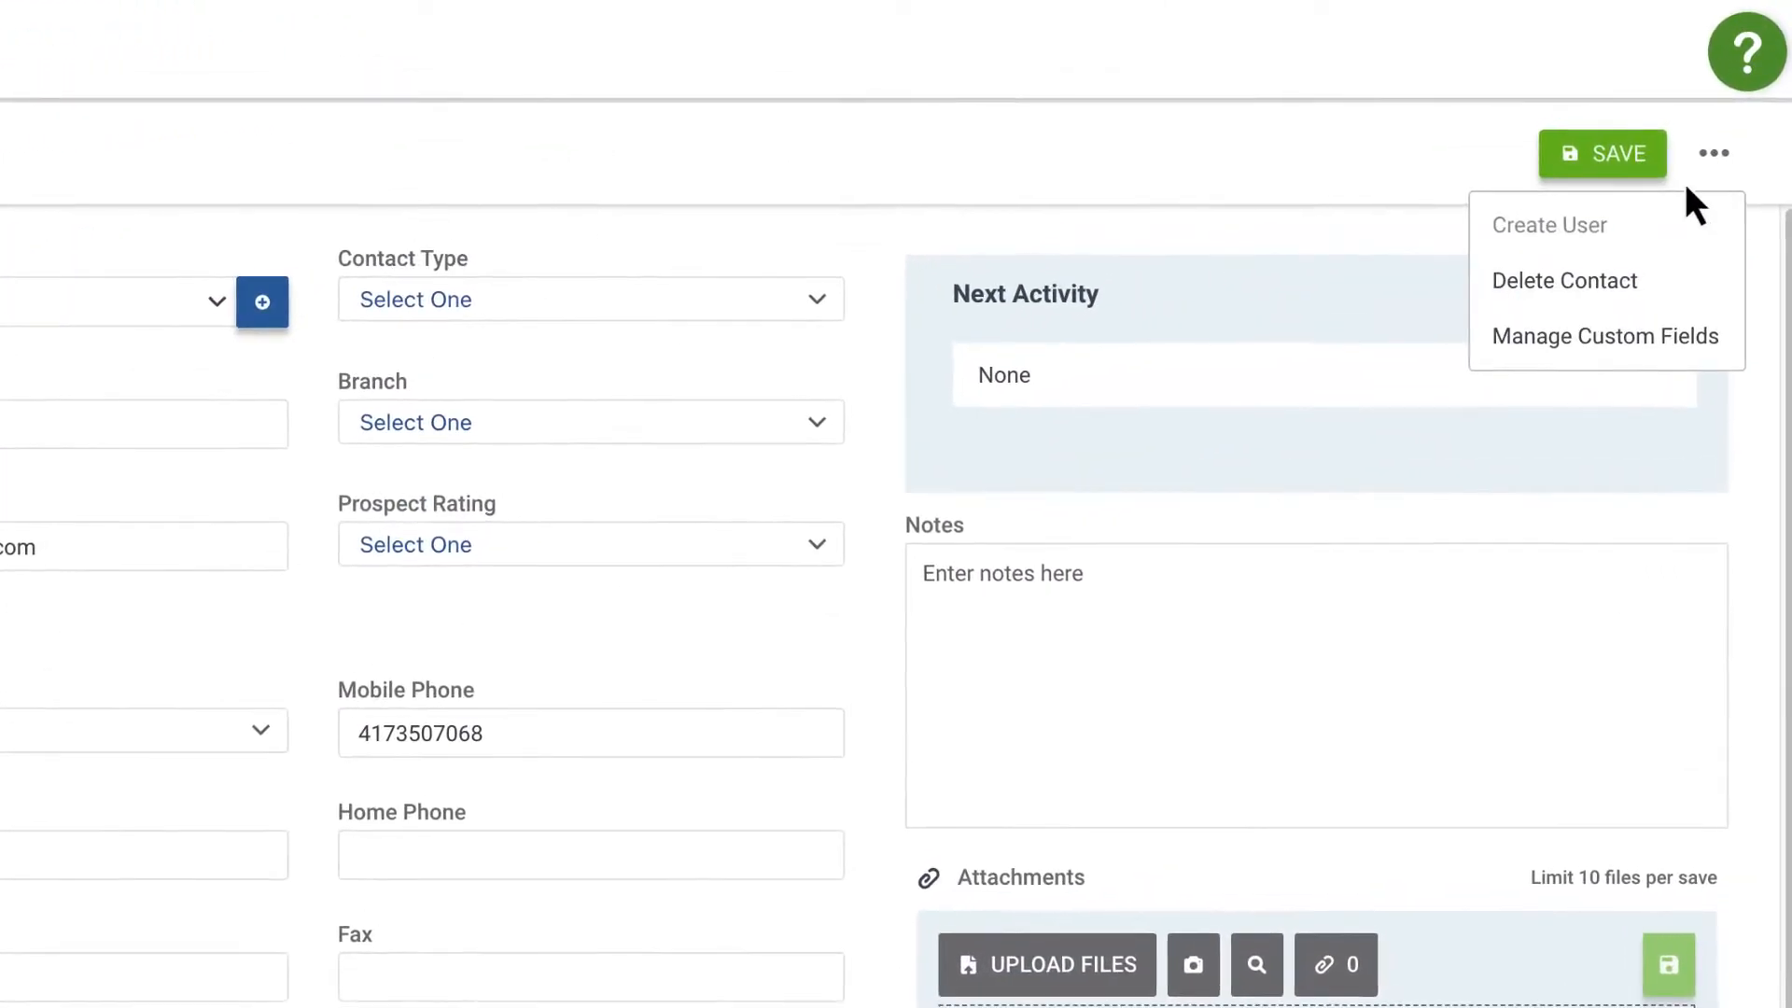
click(1566, 280)
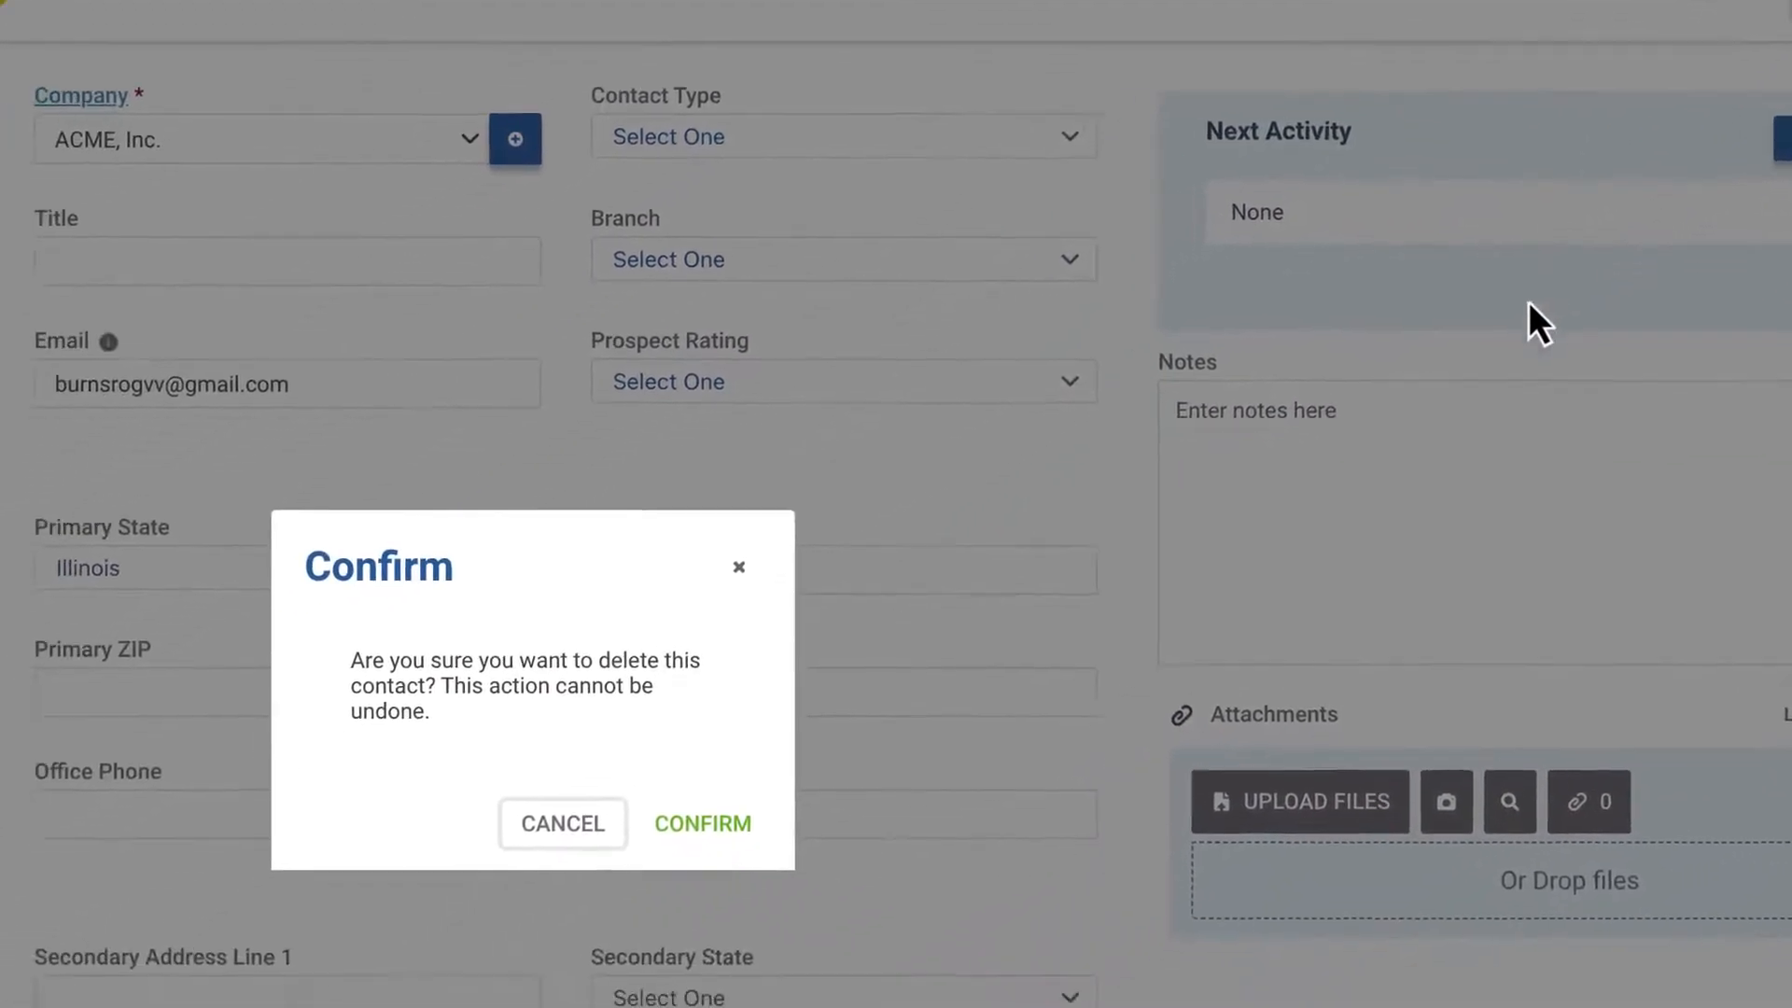
click(561, 823)
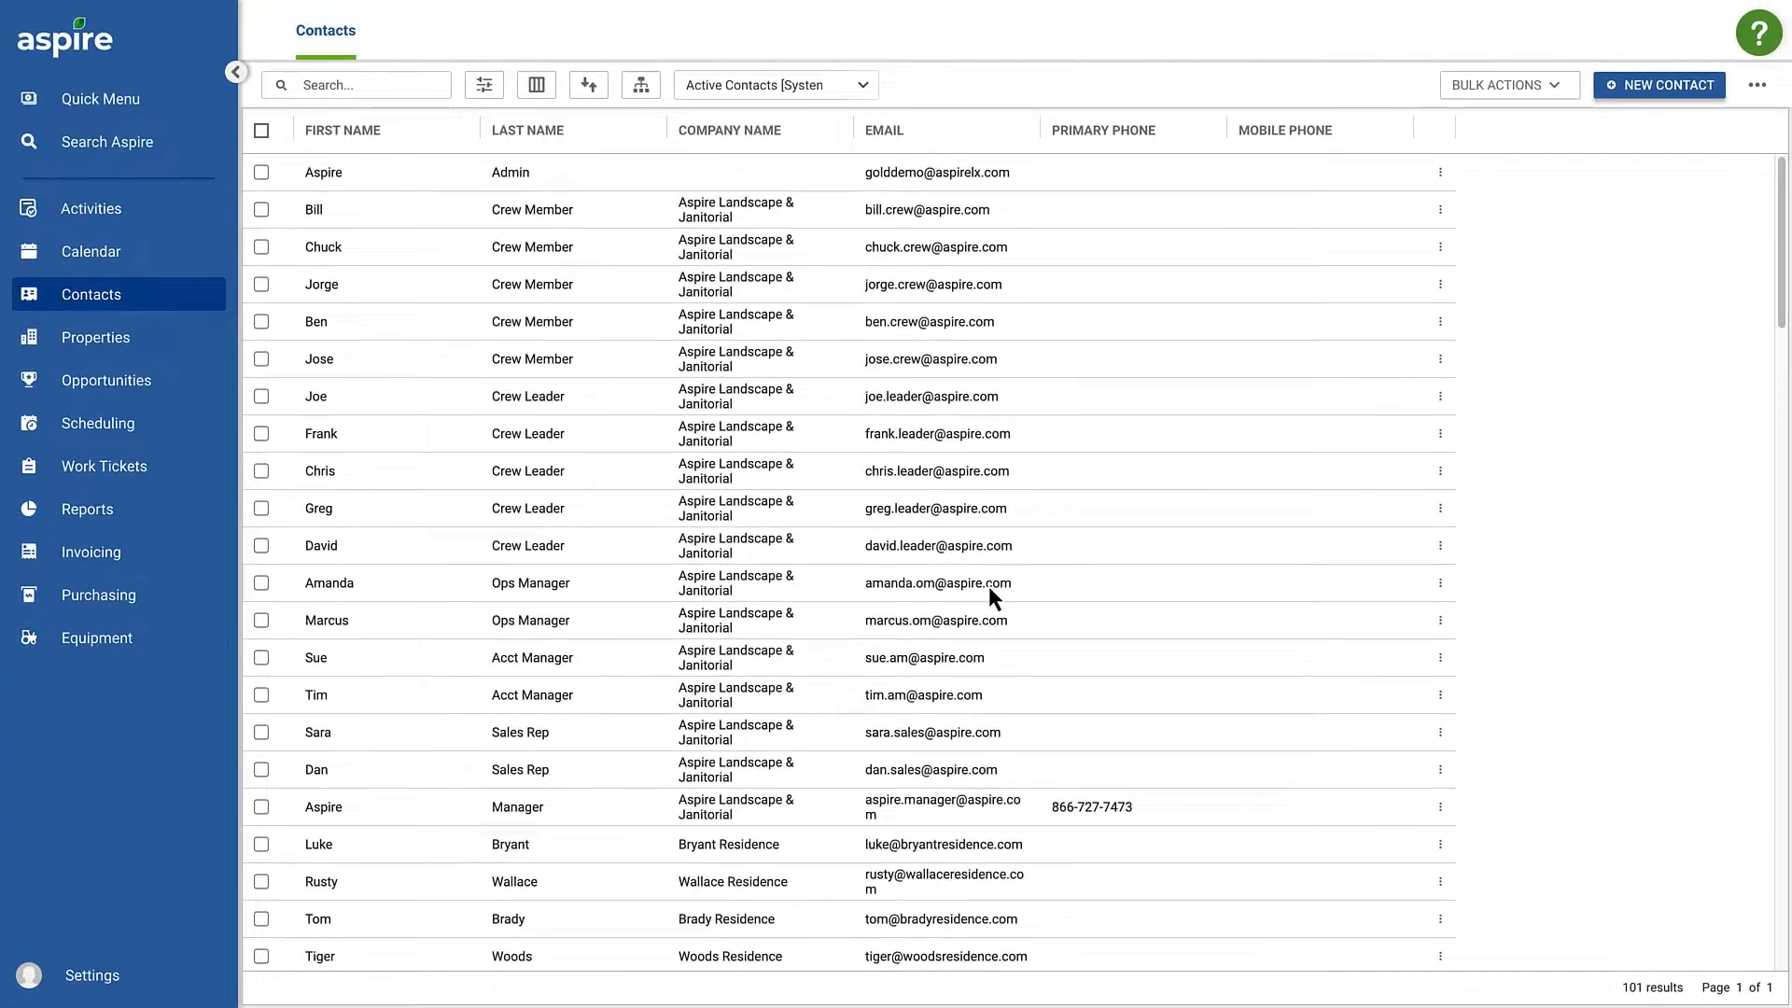
click(95, 336)
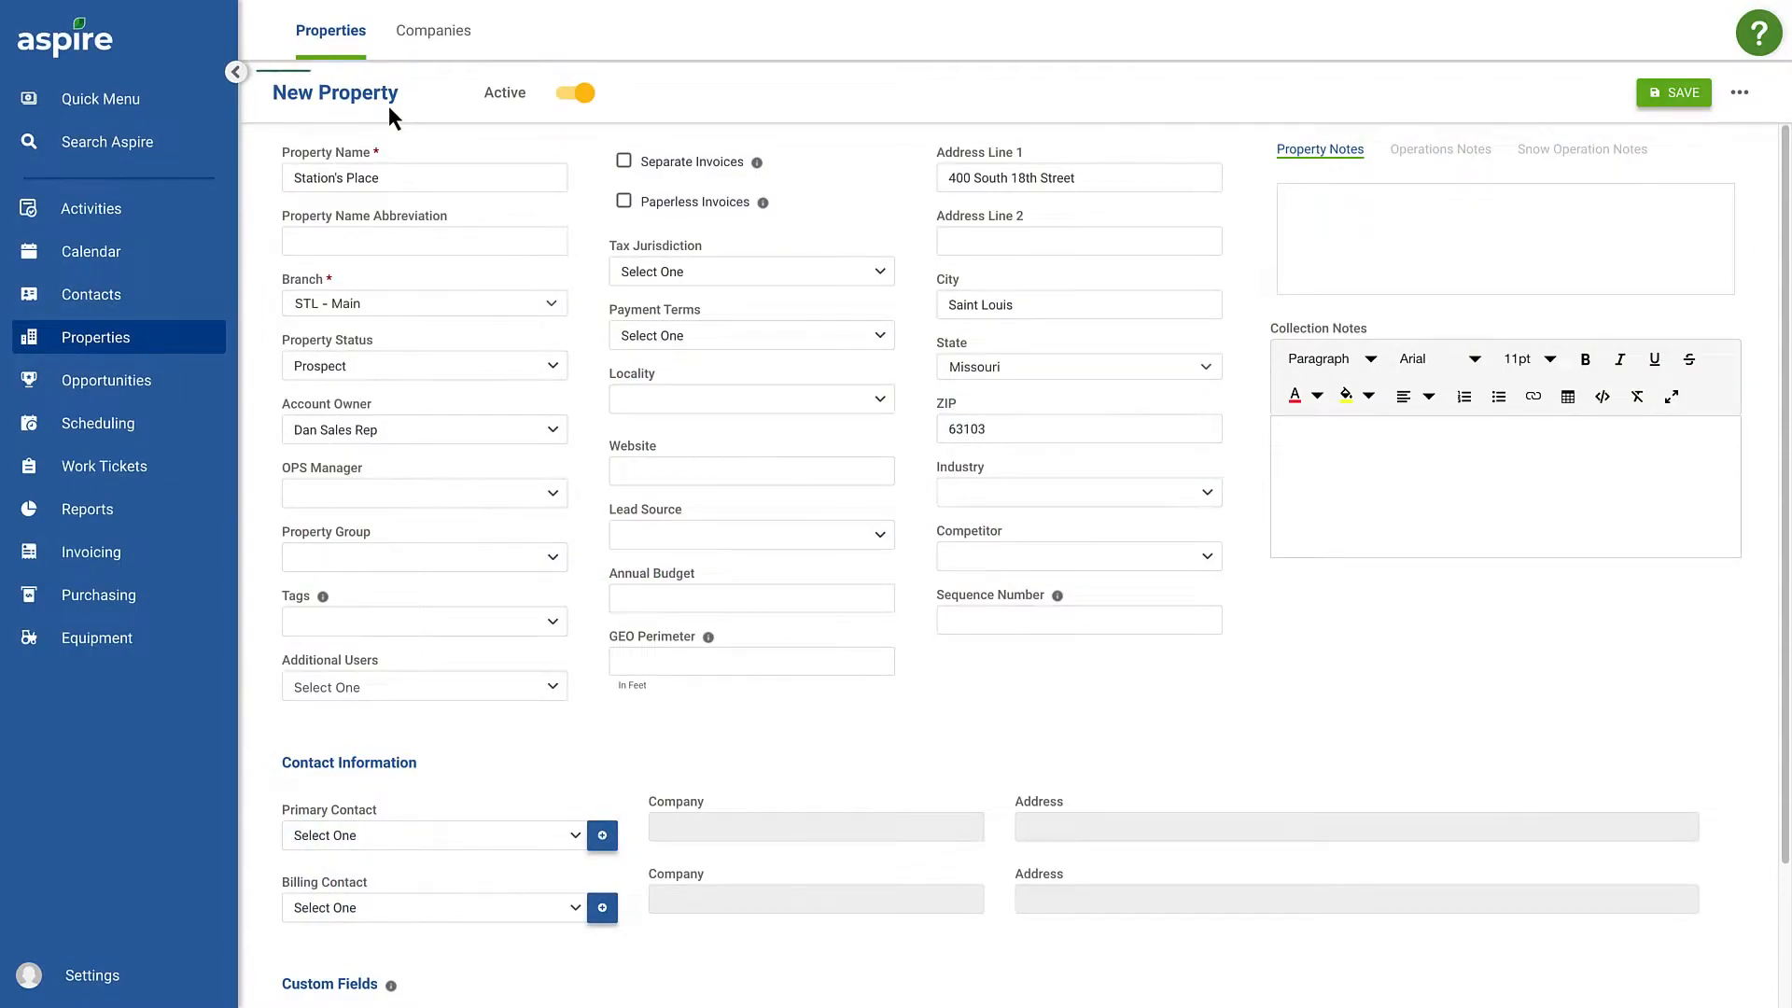
Save Station's Place, expand the Stations Place duplicate match, then cancel creating the duplicate.
click(1672, 93)
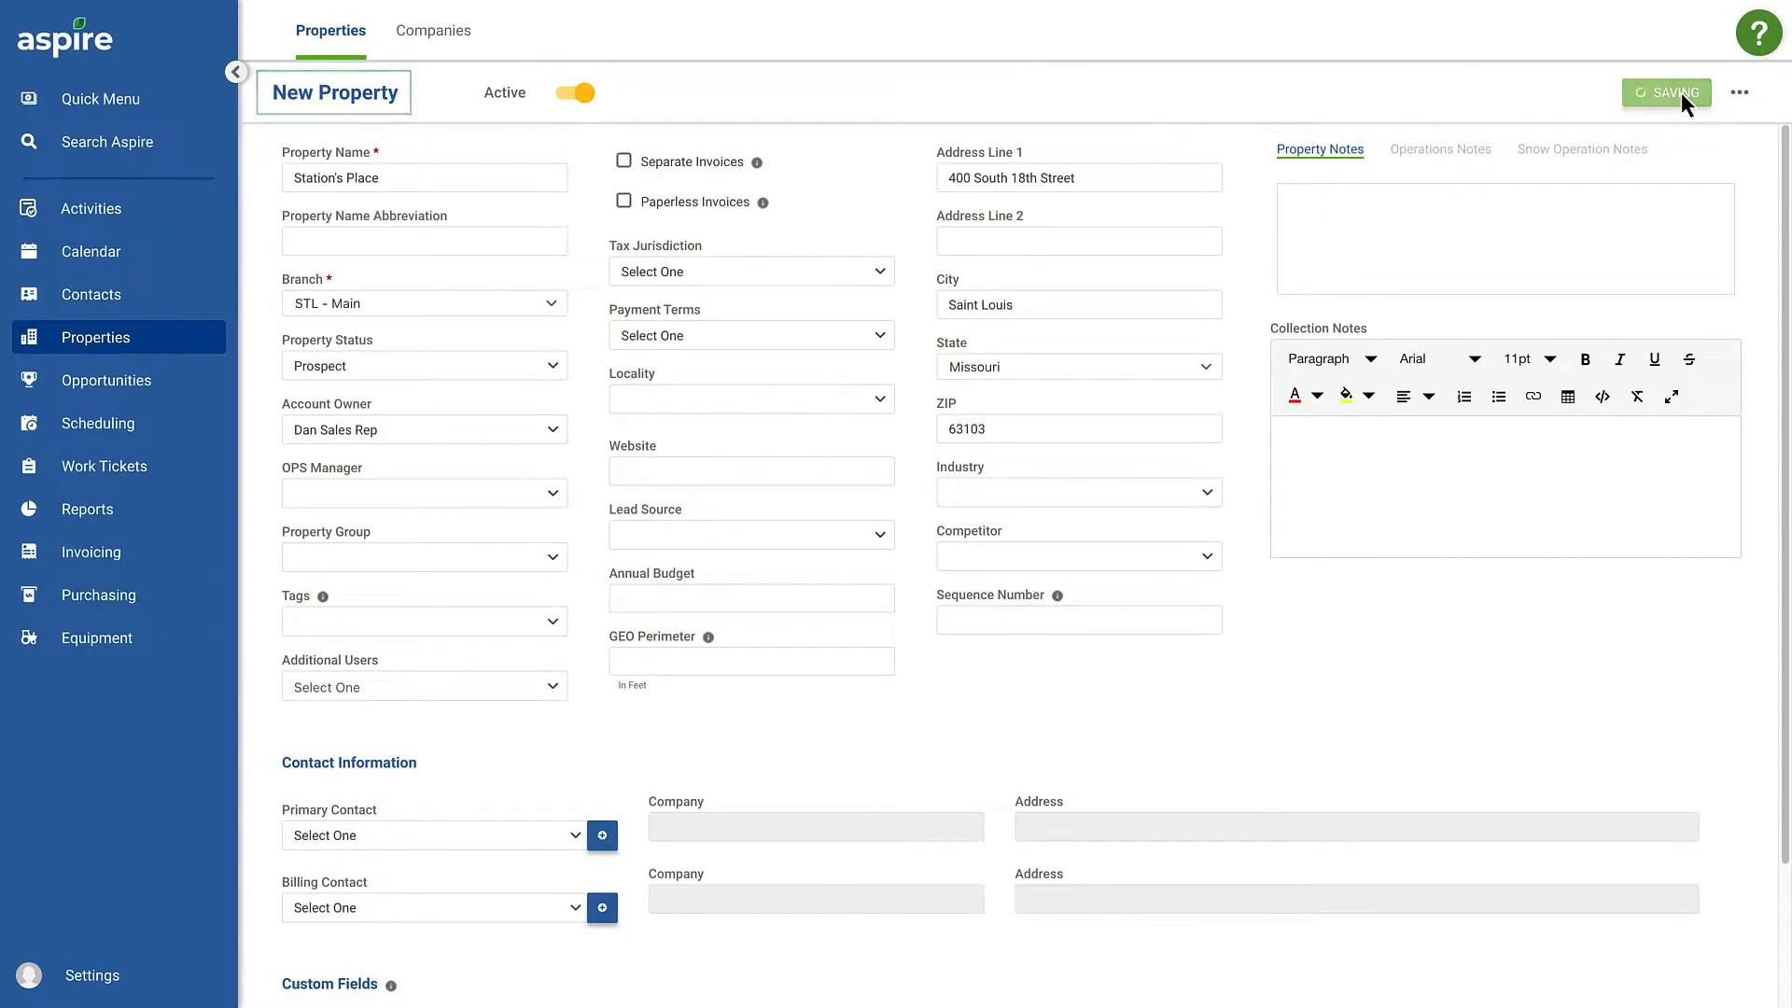
click(1666, 93)
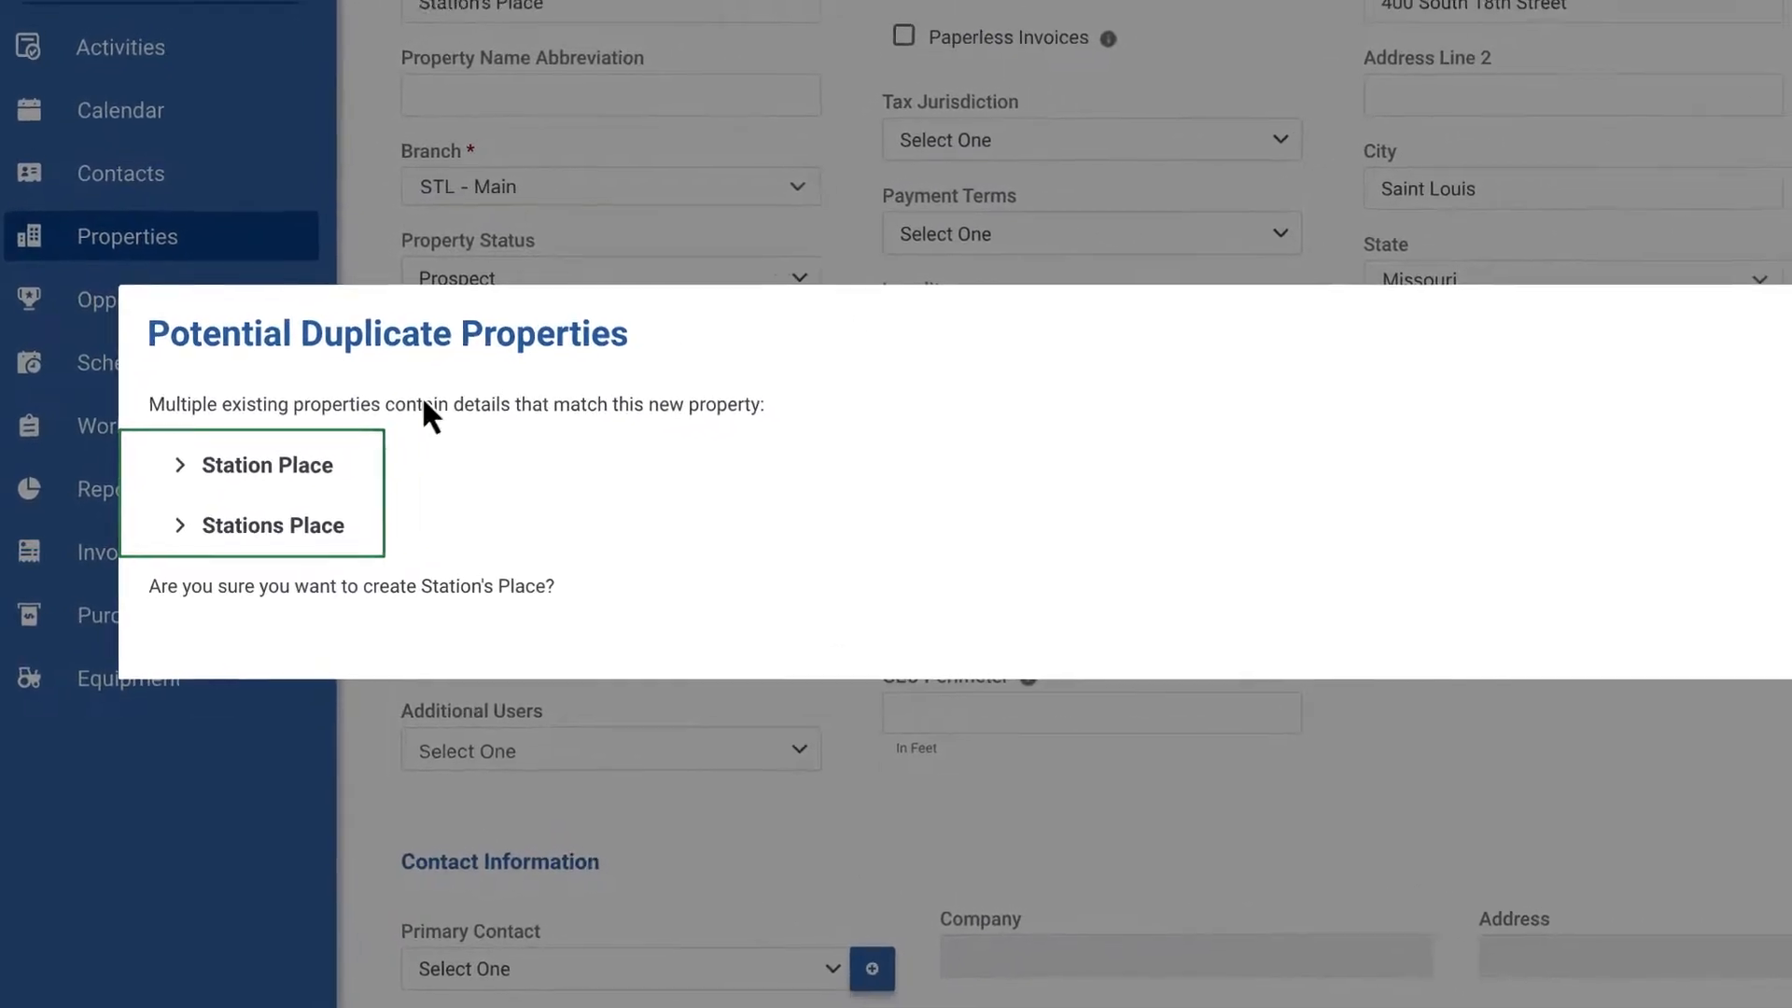
click(264, 465)
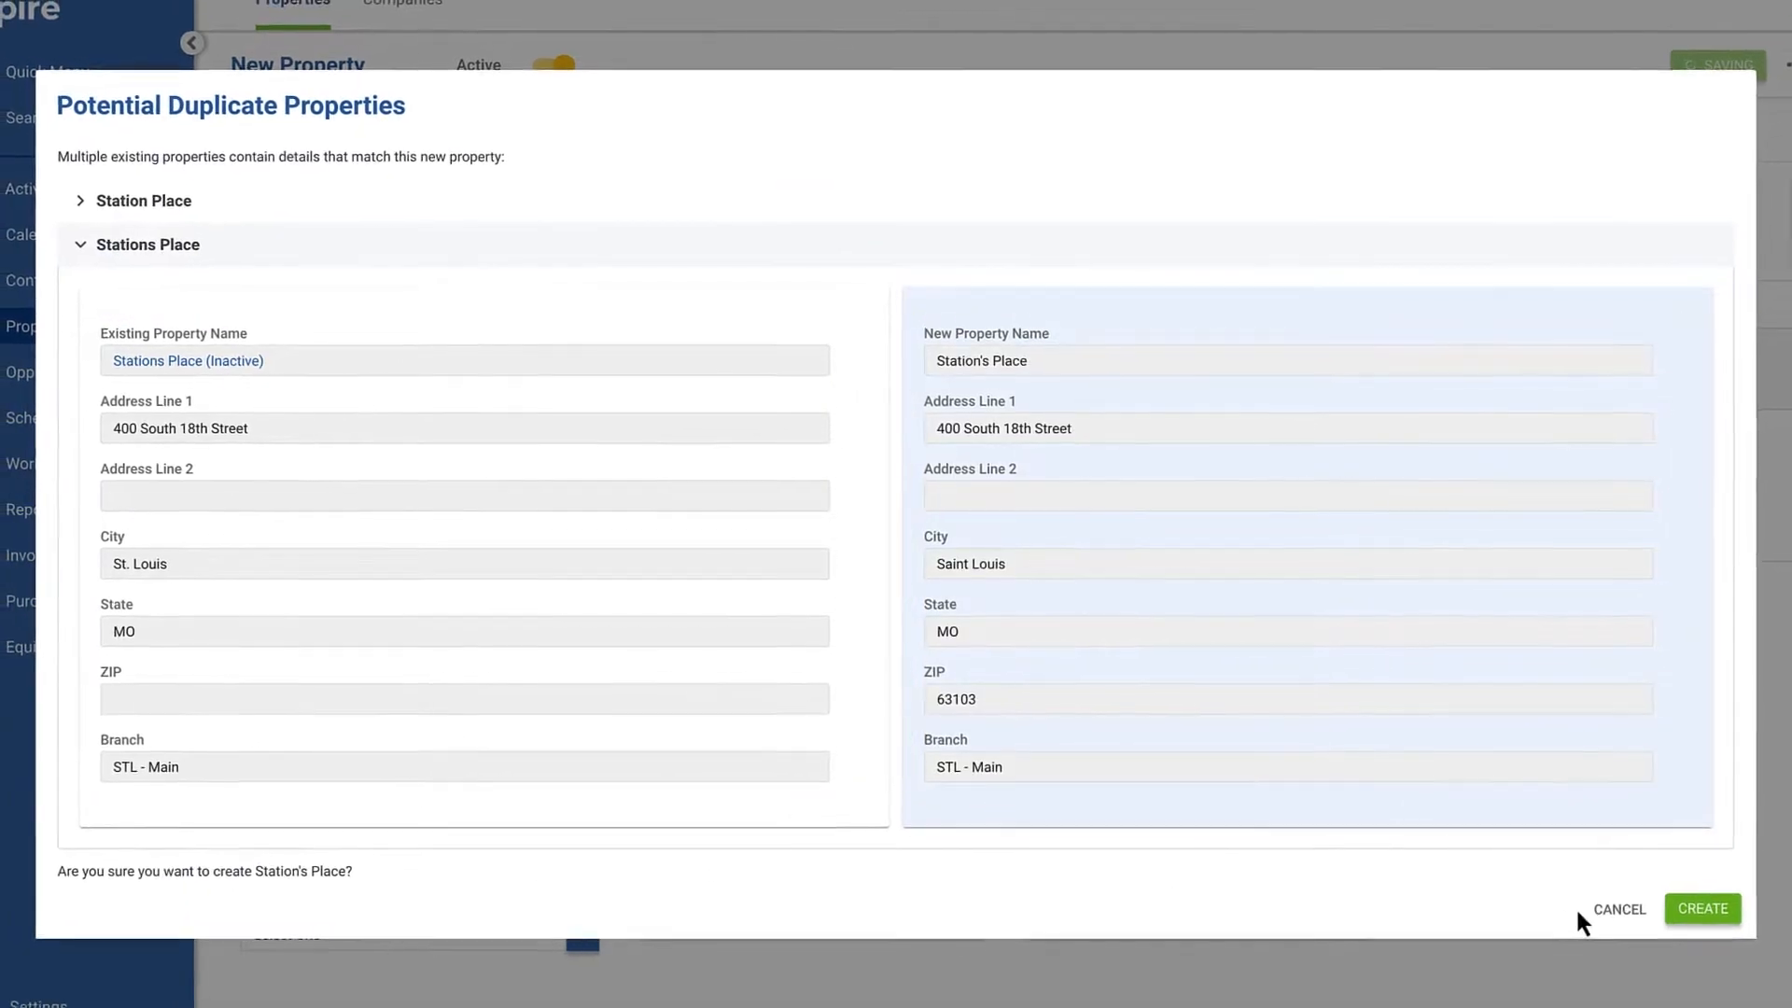
click(1703, 910)
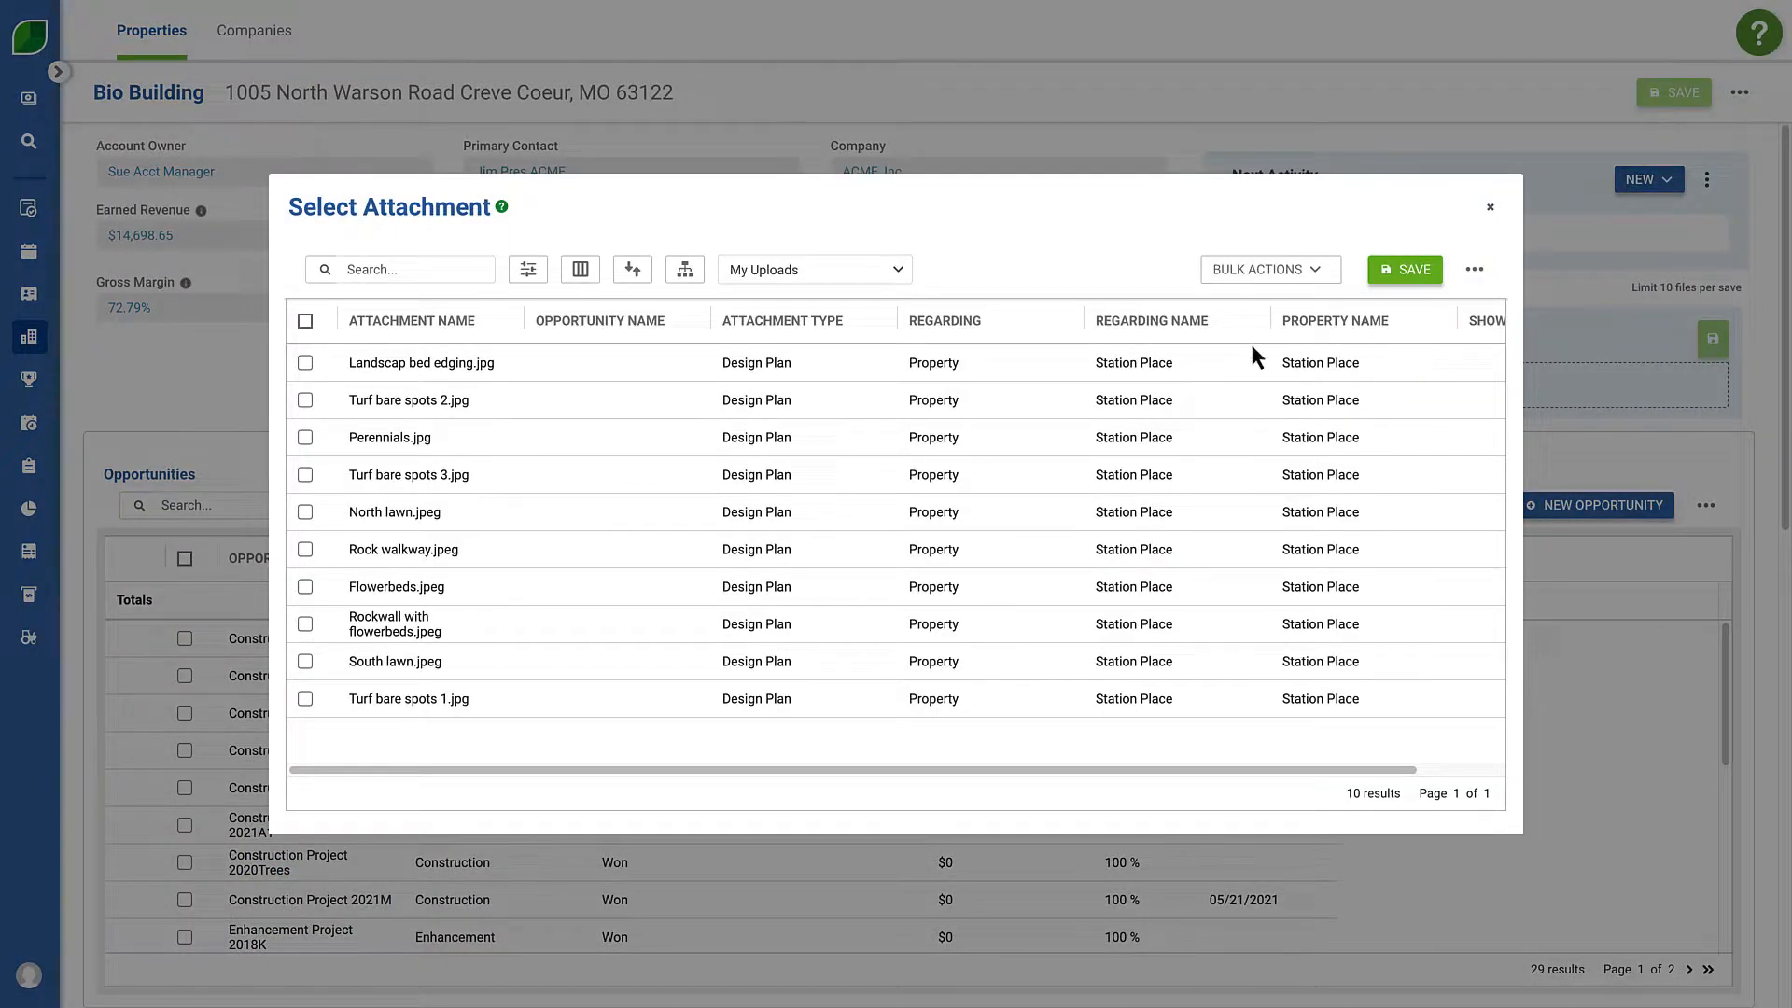
Tick the Landscape bed edging, Turf bare spots 2, Perennials and Turf bare spots 3 photos and apply a bulk action.
click(305, 362)
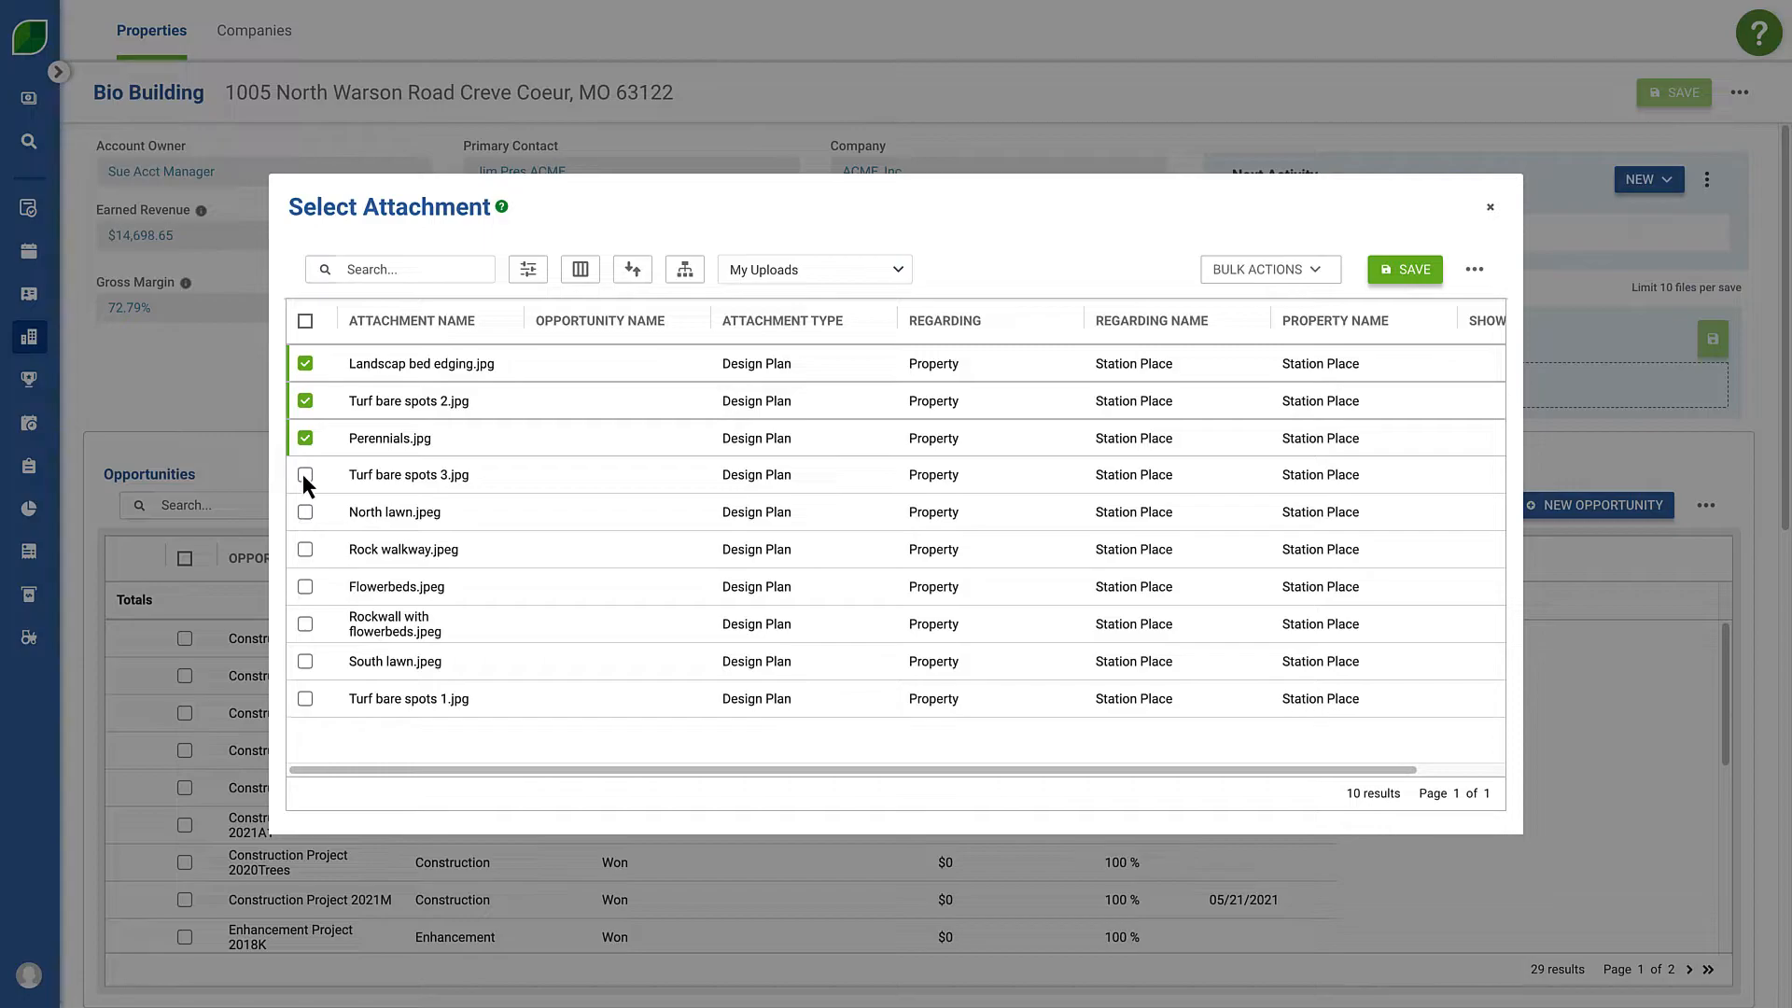
click(305, 474)
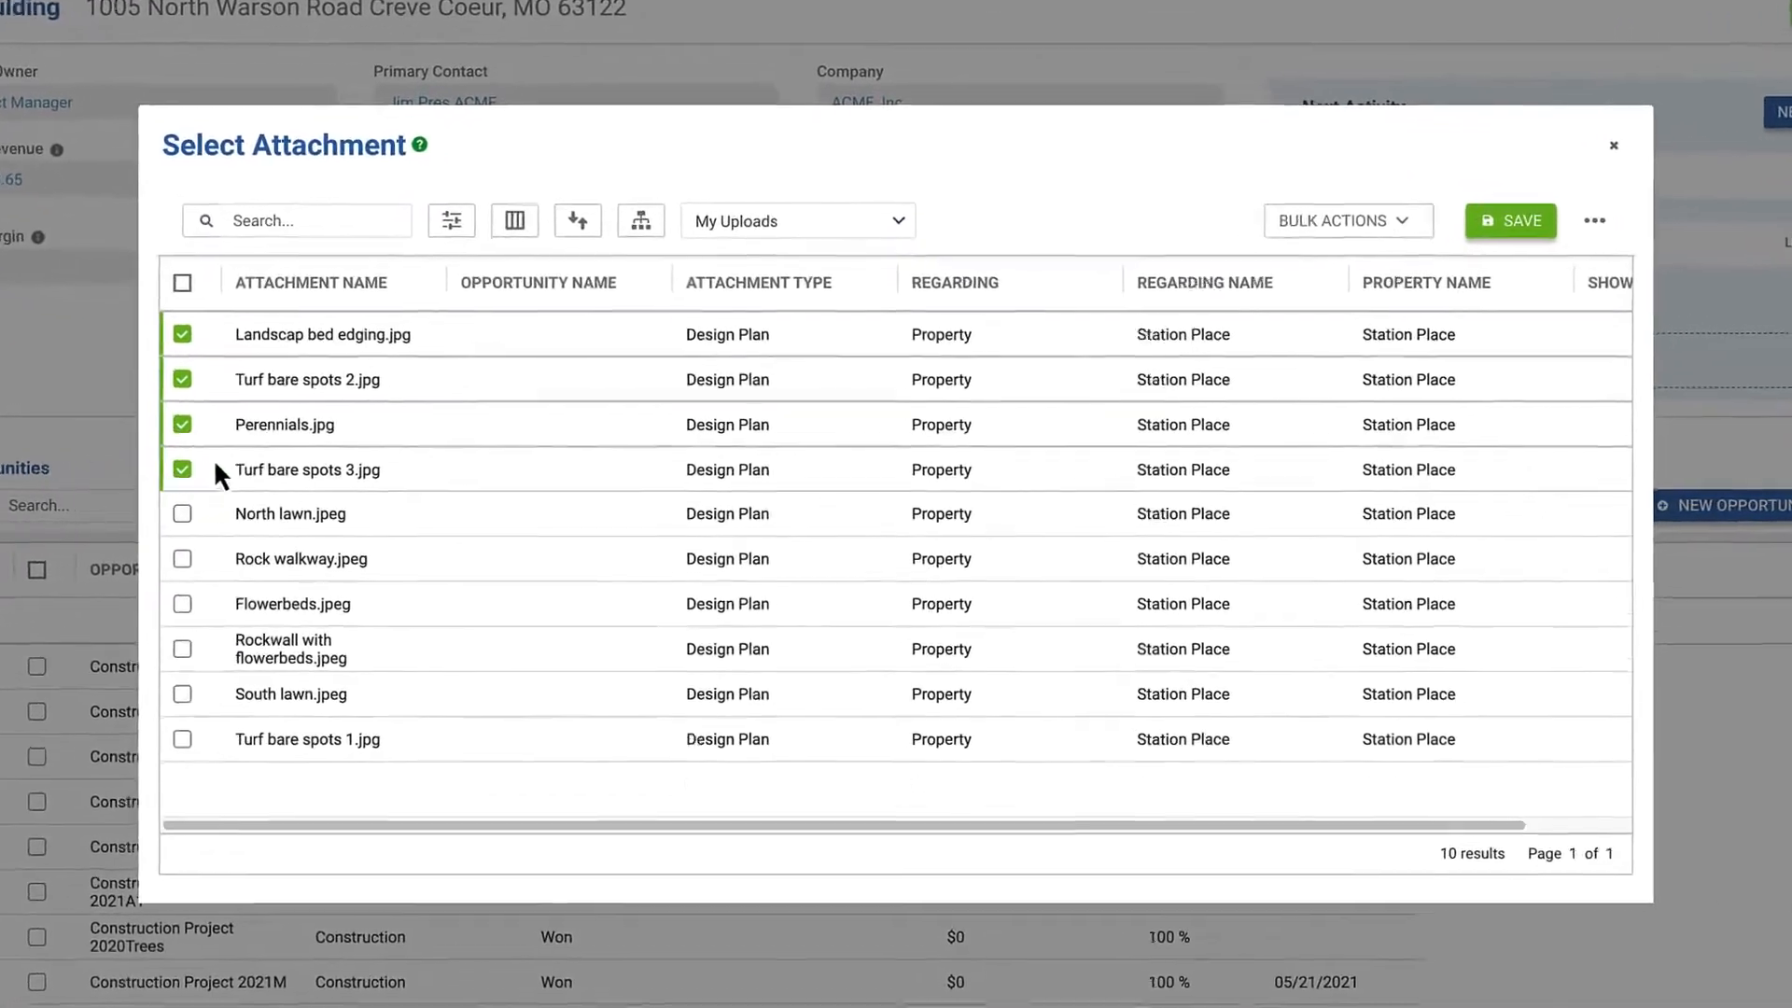
click(1348, 220)
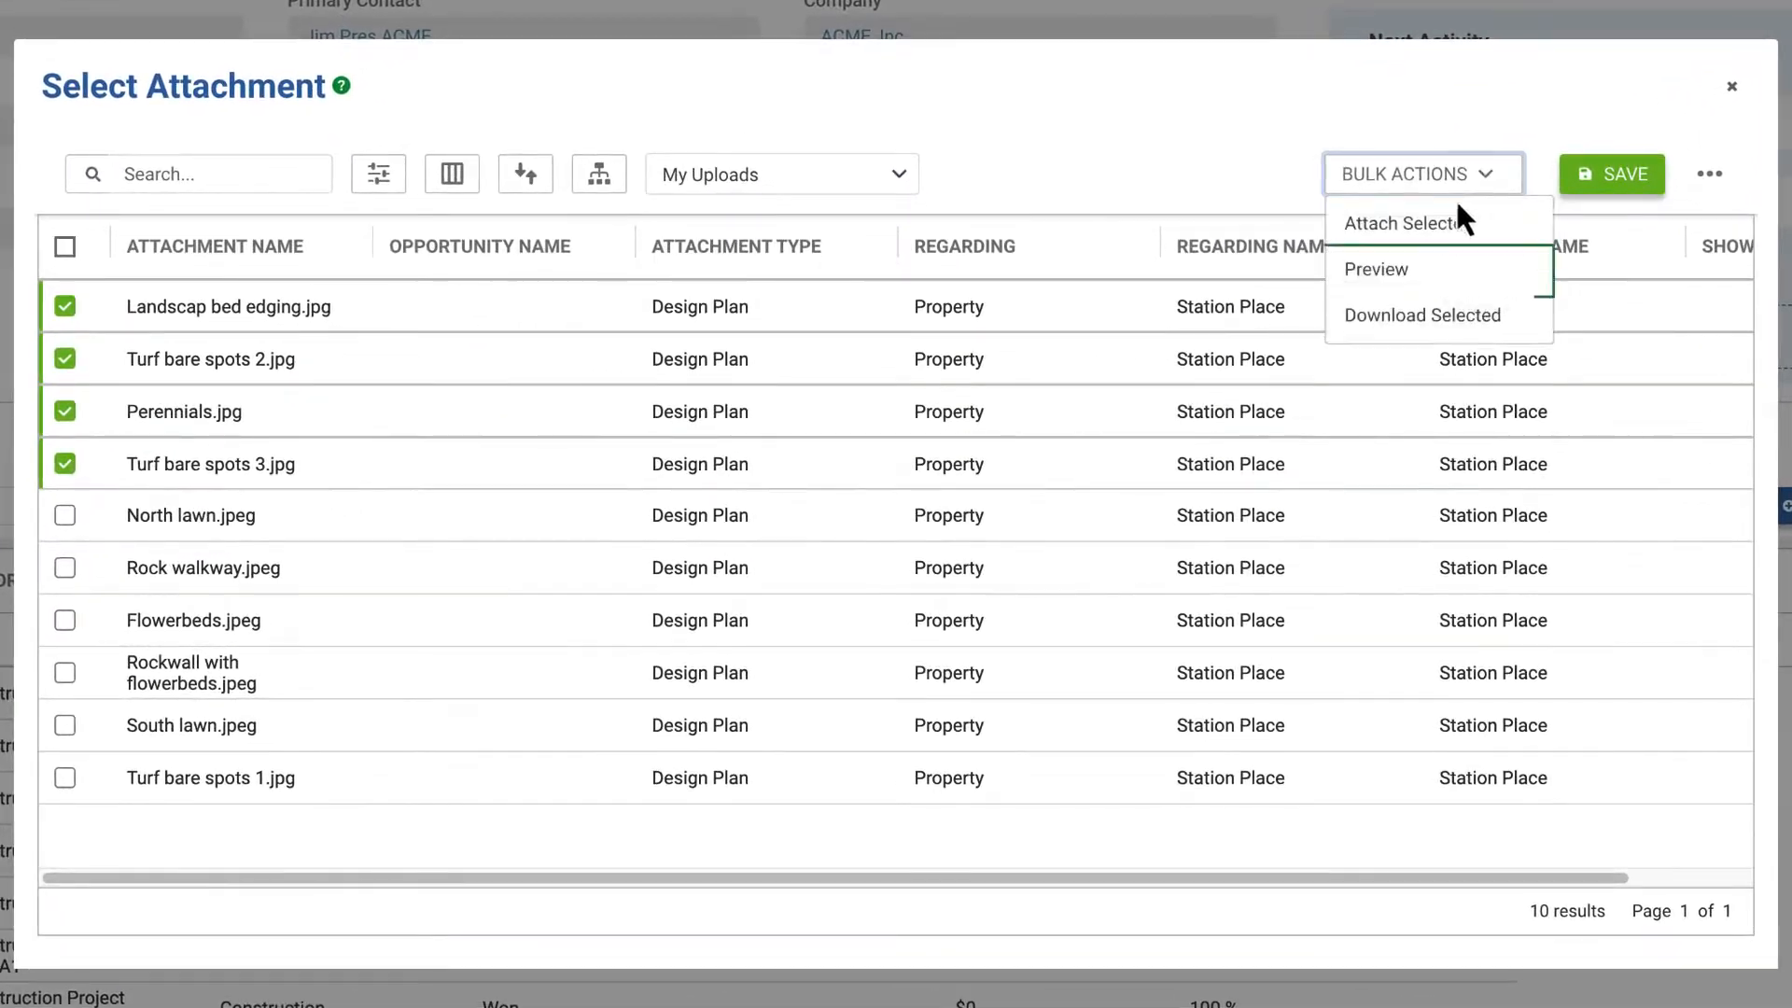
click(1376, 269)
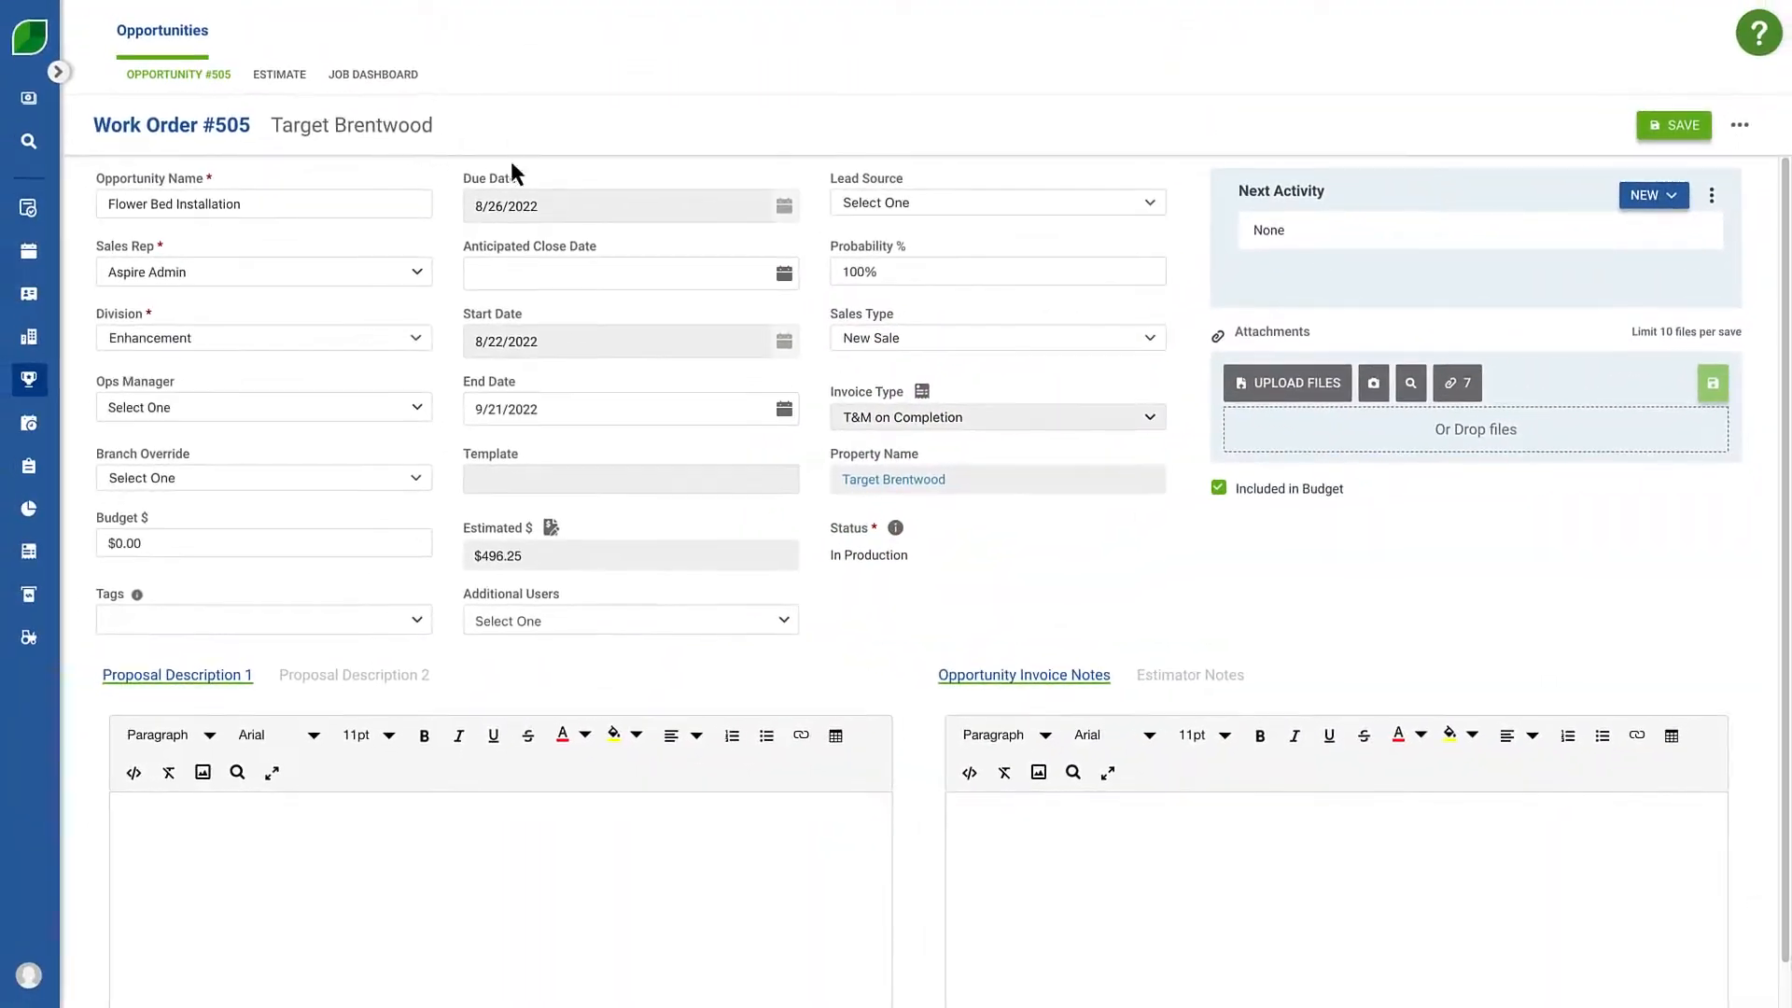
In Manage Attachments, mark the North lawn photo Attach to Proposal and save.
click(1456, 381)
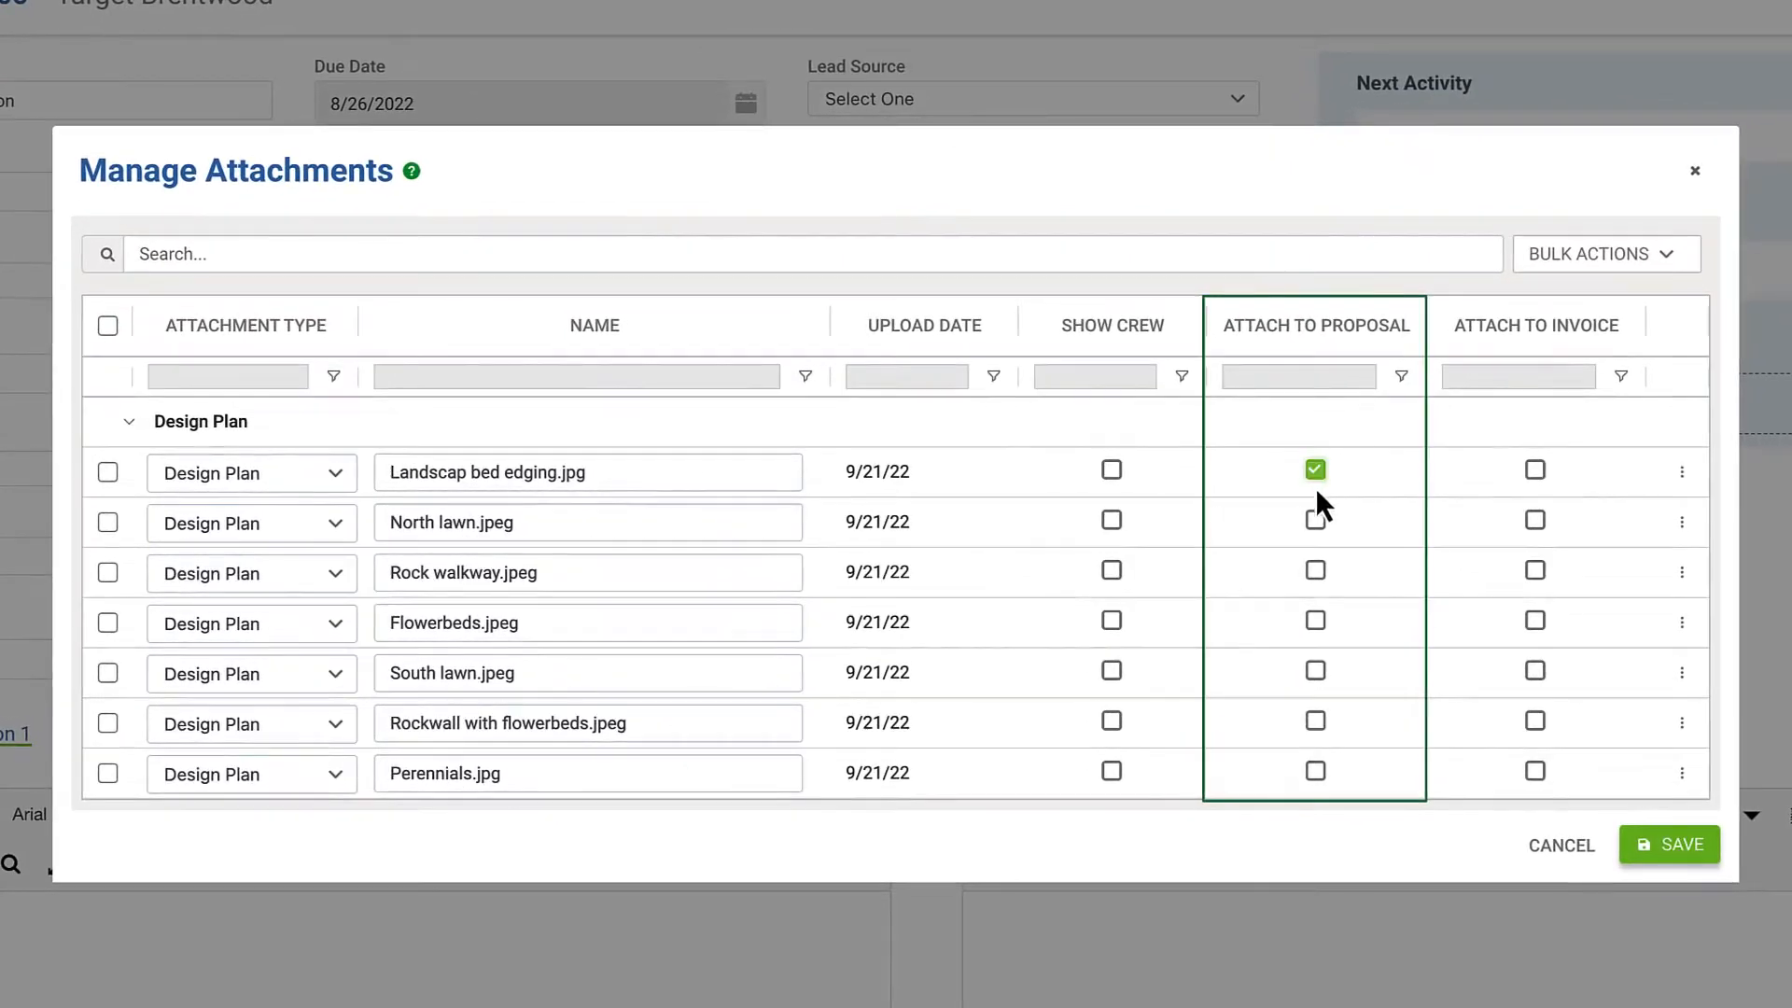
click(1314, 521)
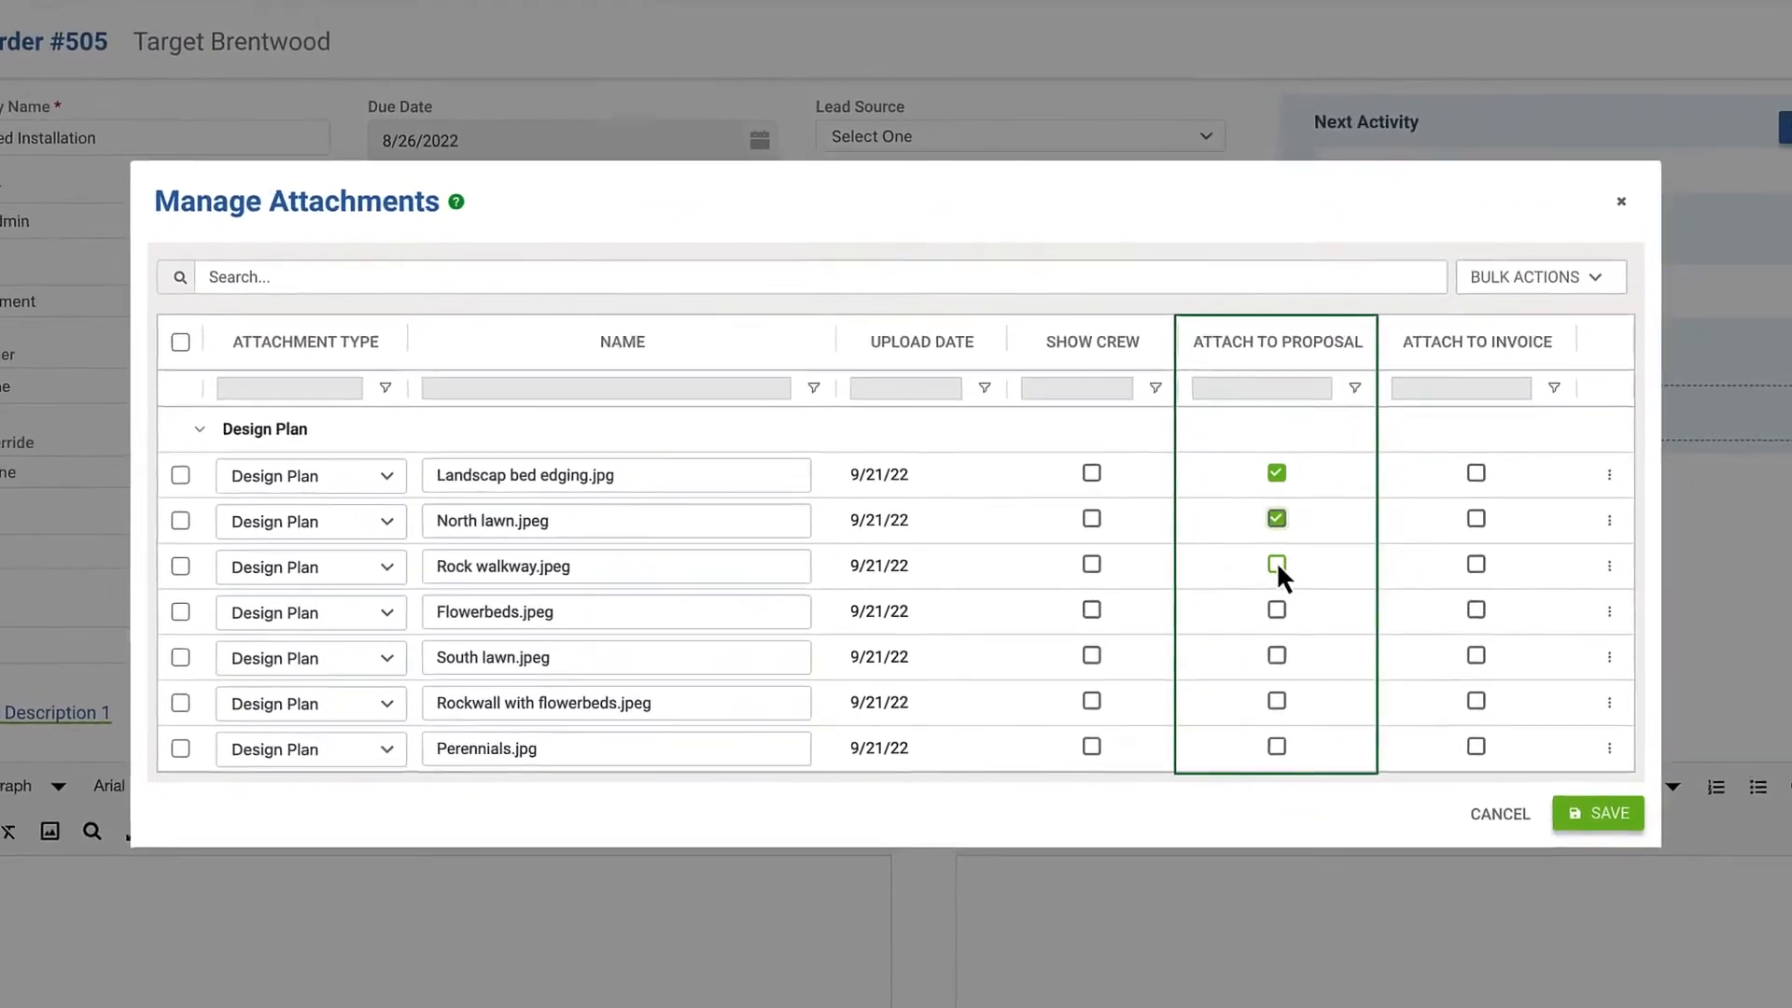
click(1596, 812)
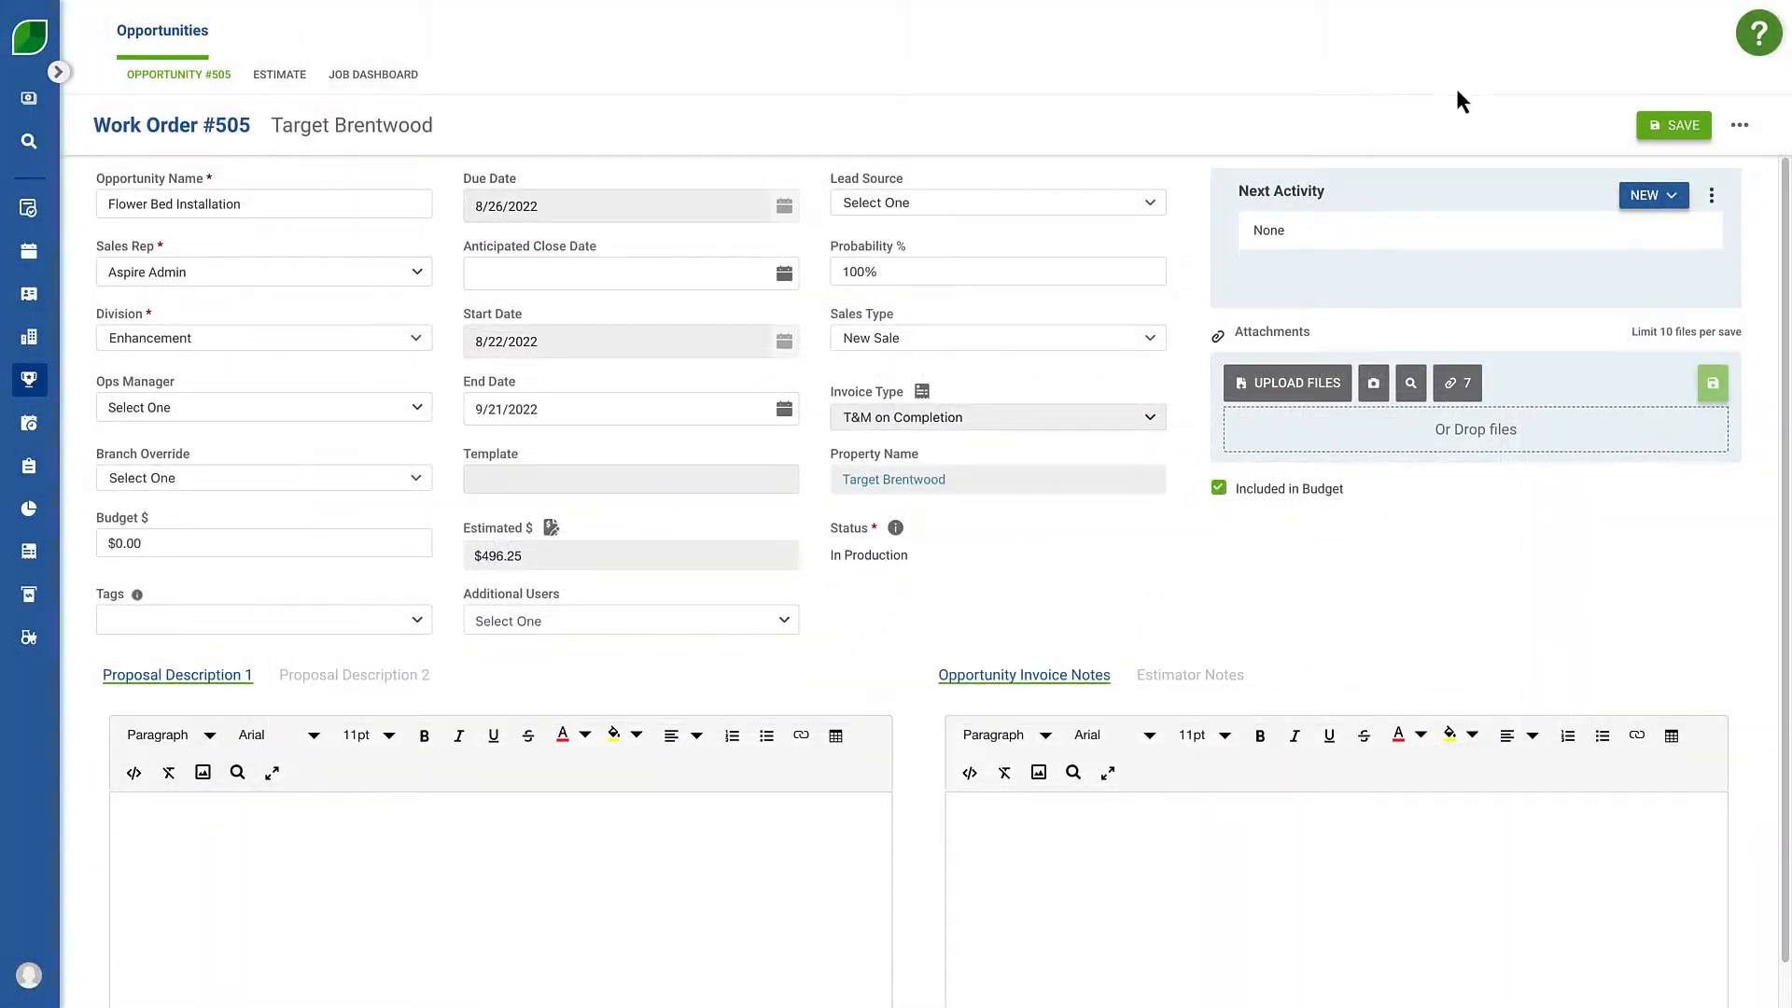
Start Email Proposal for work order #505 and preview the Rockwall with flowerbeds photo.
click(1740, 125)
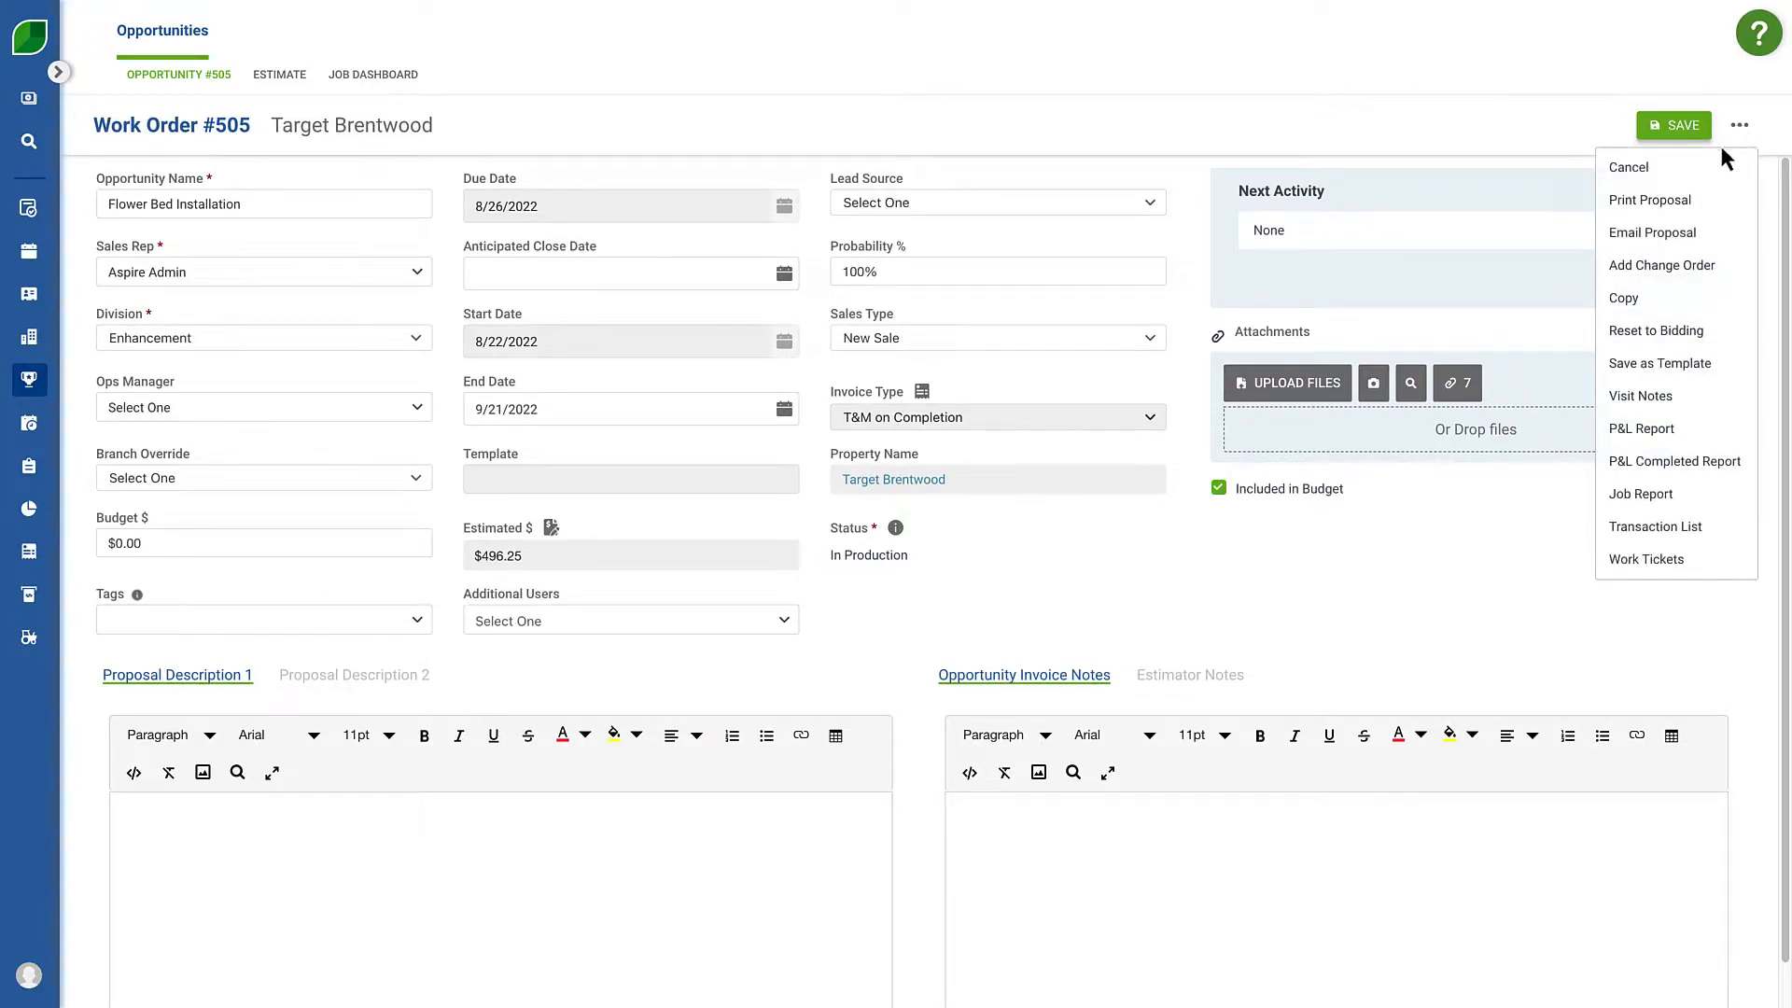
click(1652, 233)
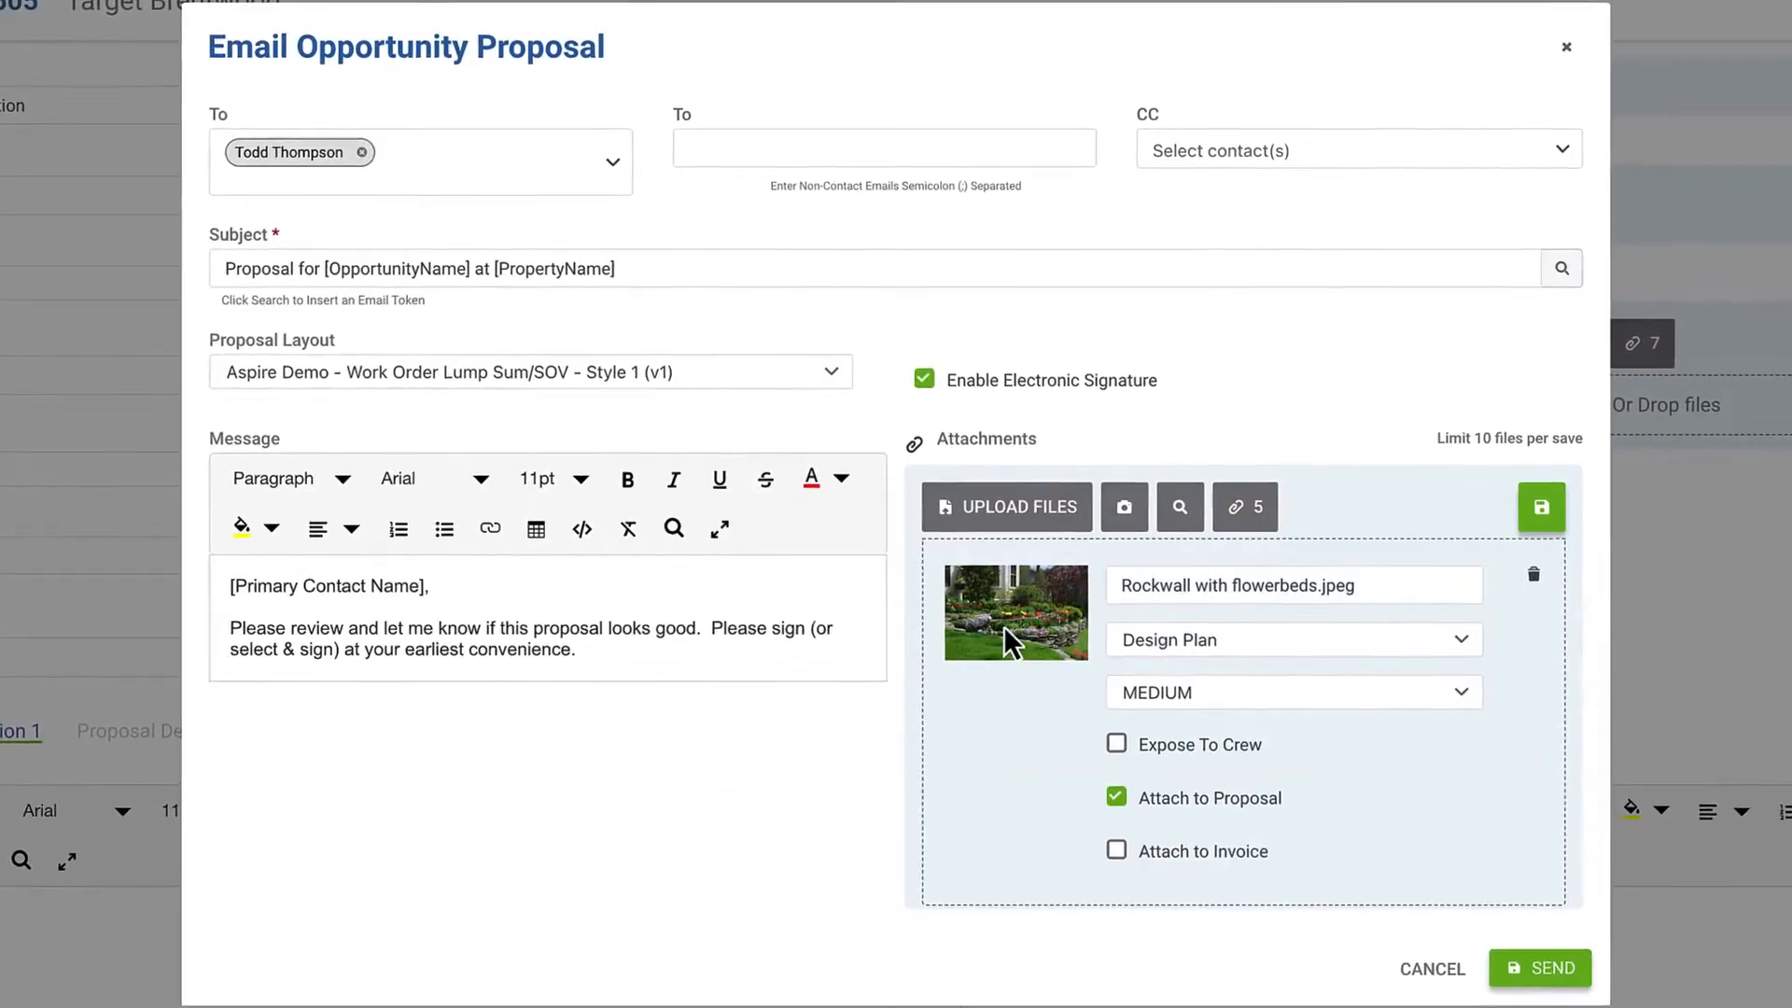
click(1566, 46)
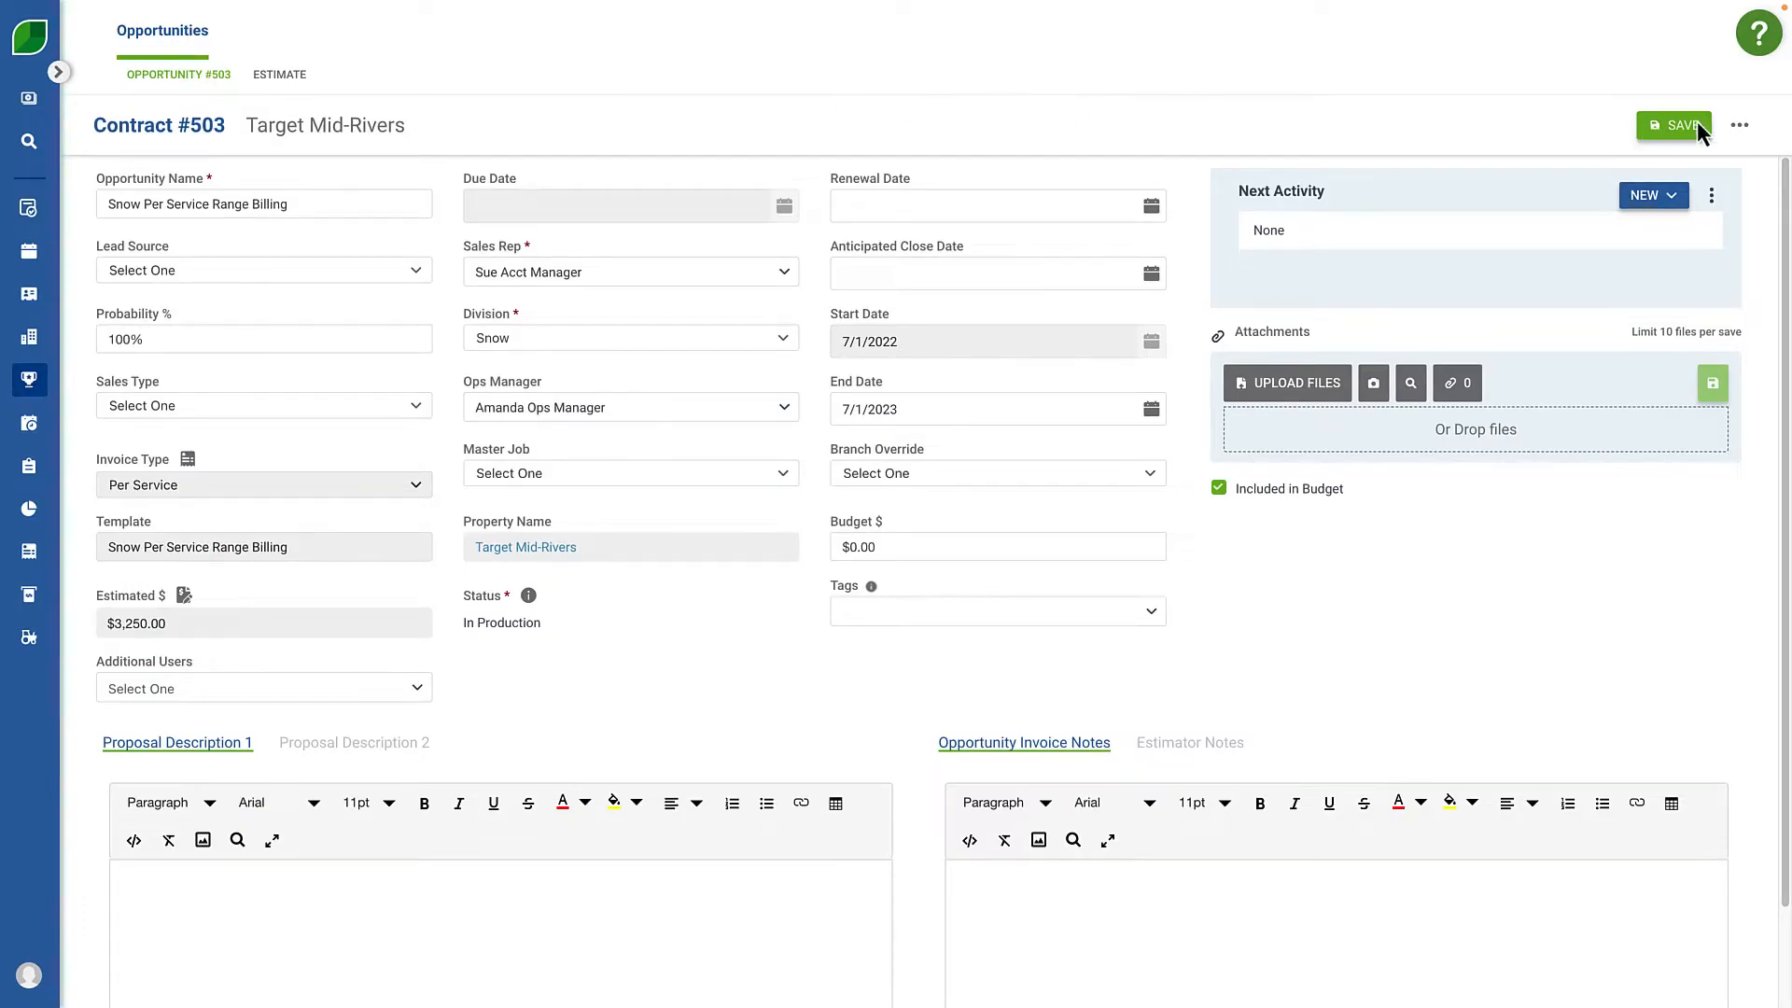
Change contract #503 with New Revision Start Date 9/21/2022 and save, bringing up Estimate #503.
click(1740, 125)
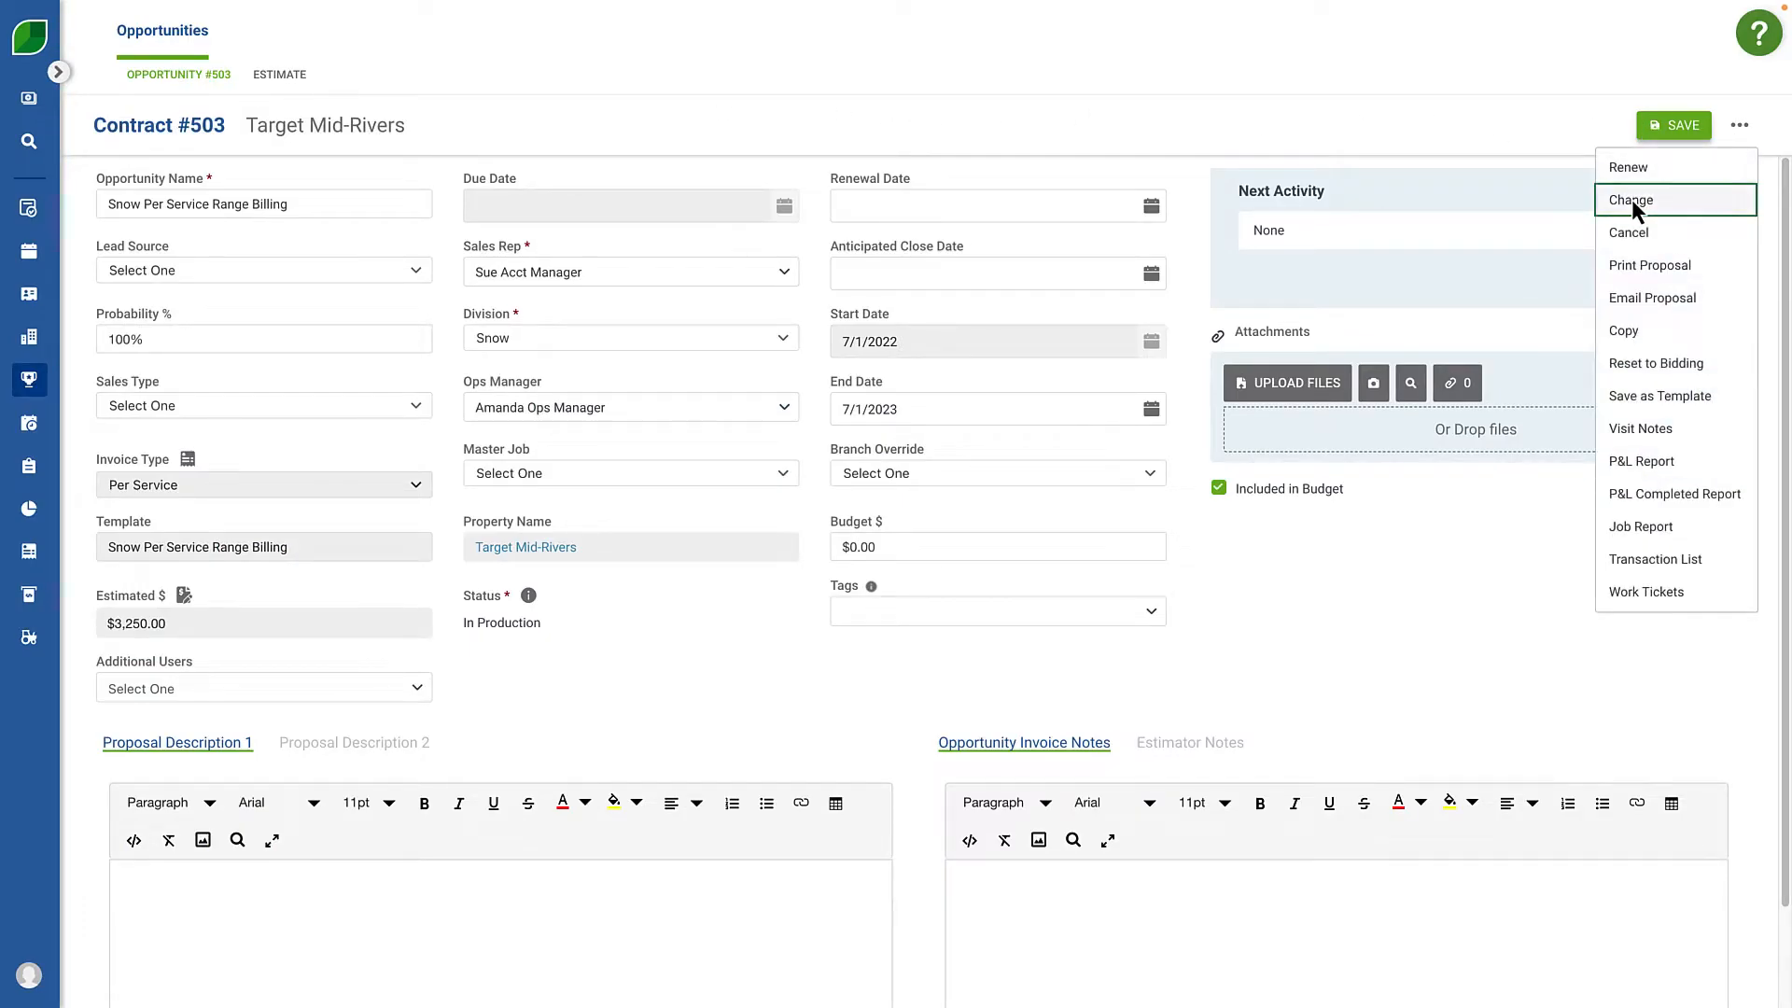
click(1629, 199)
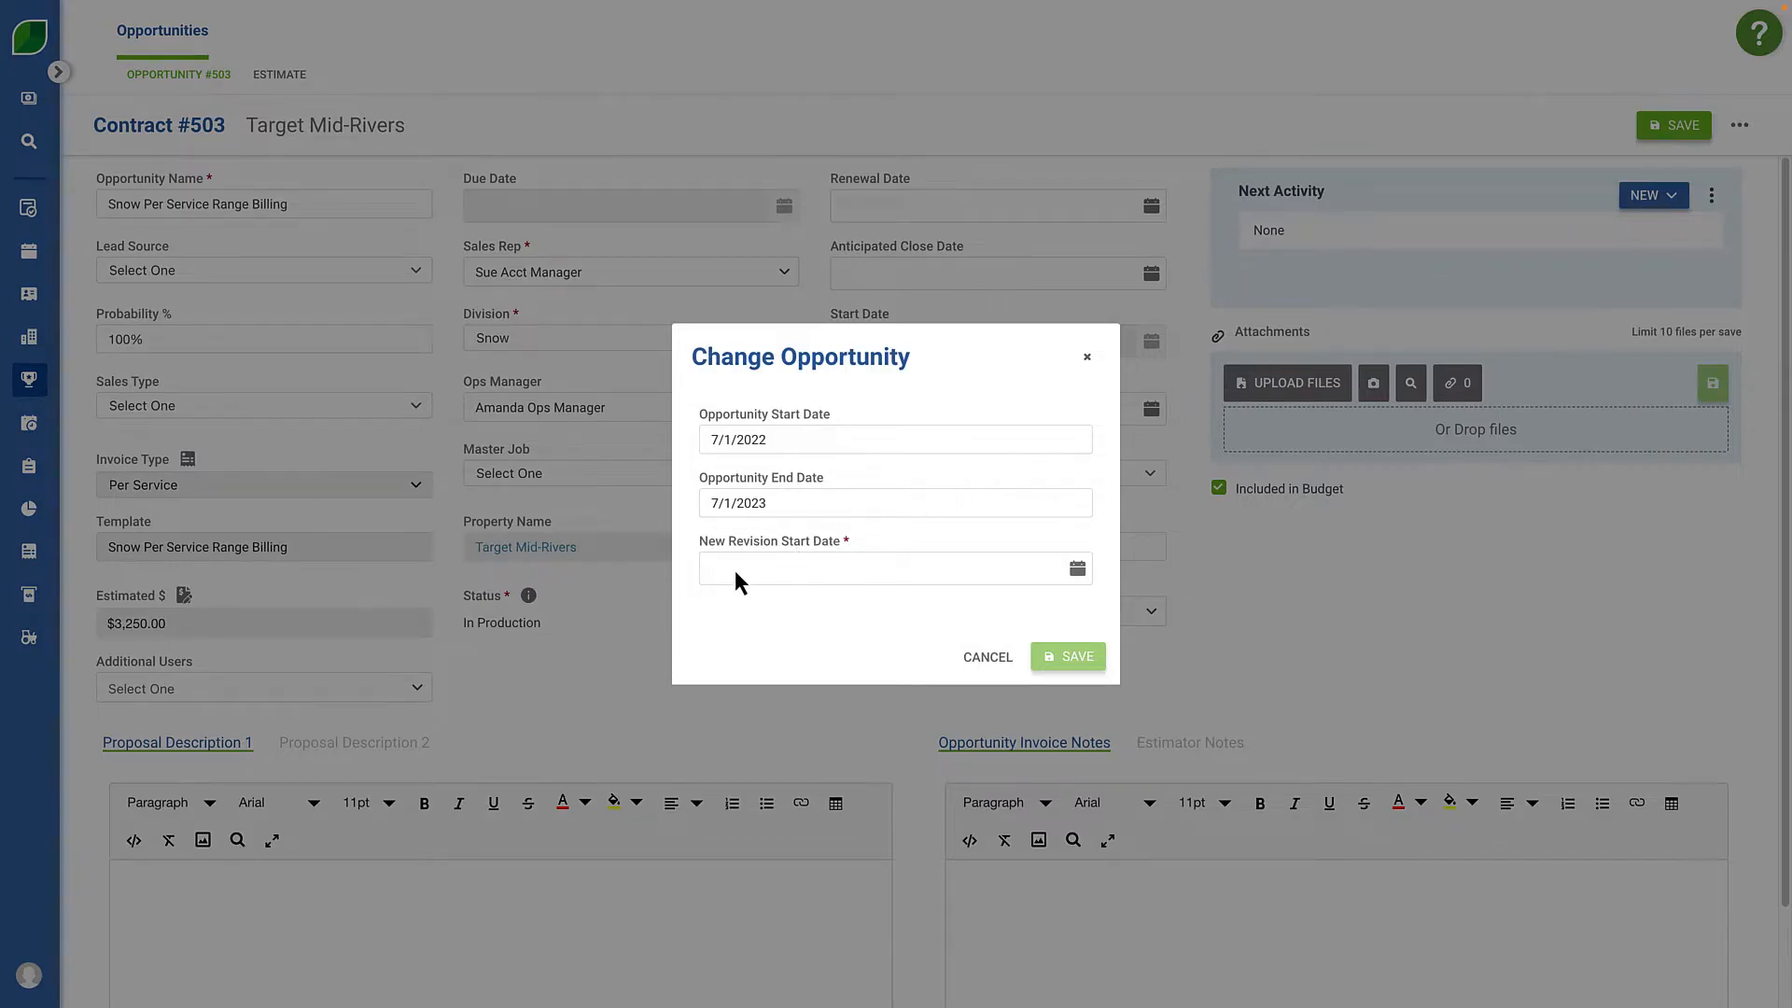
text(9/21/2022)
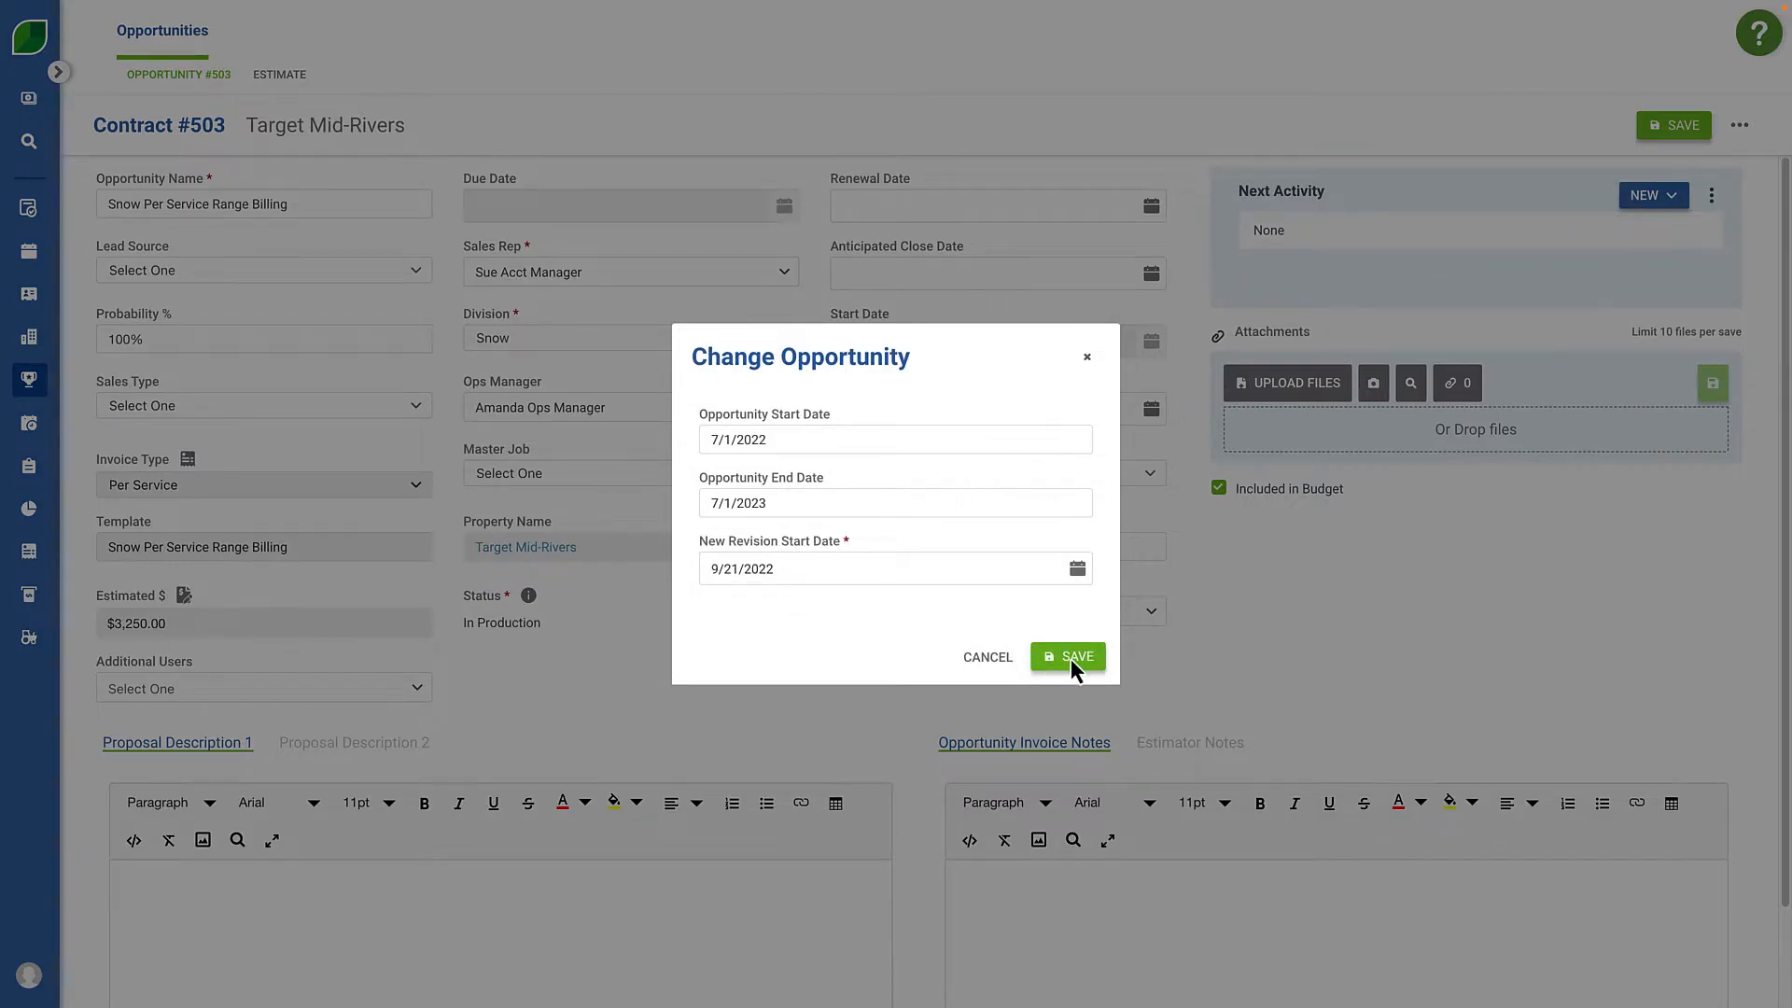
click(1066, 655)
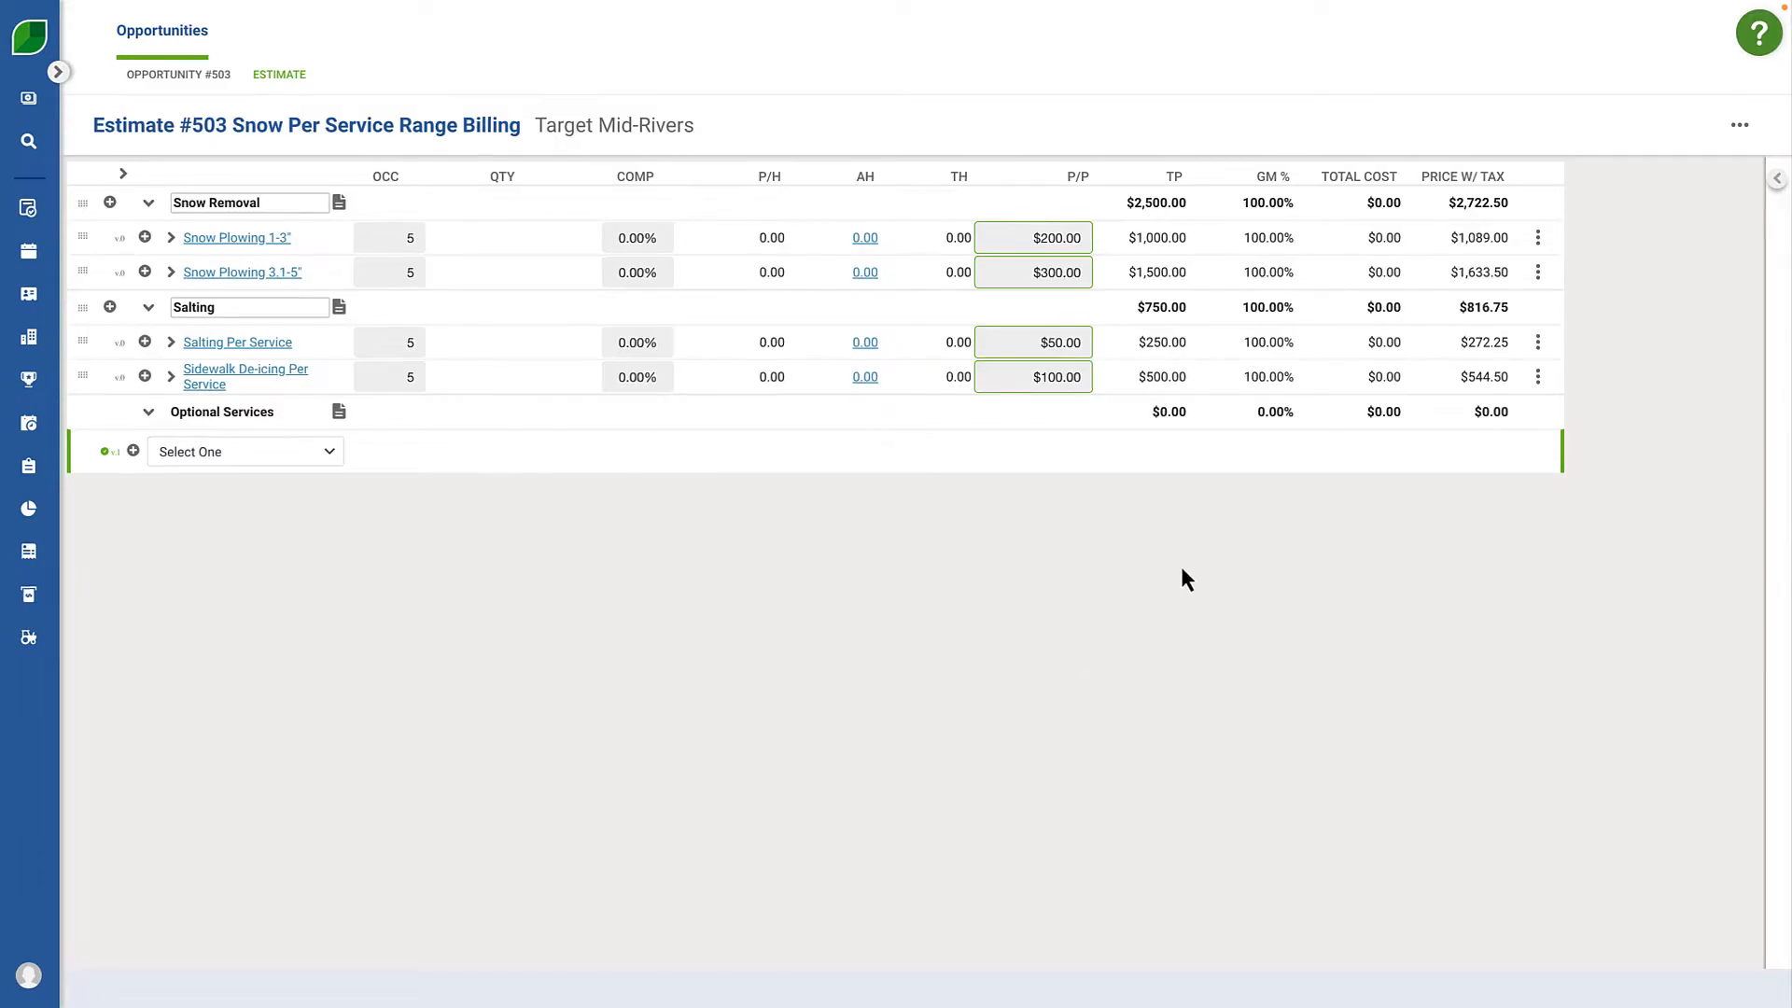
Change the Snow Plowing 3.1-5" service and confirm, adding a revised $350 row.
click(1537, 272)
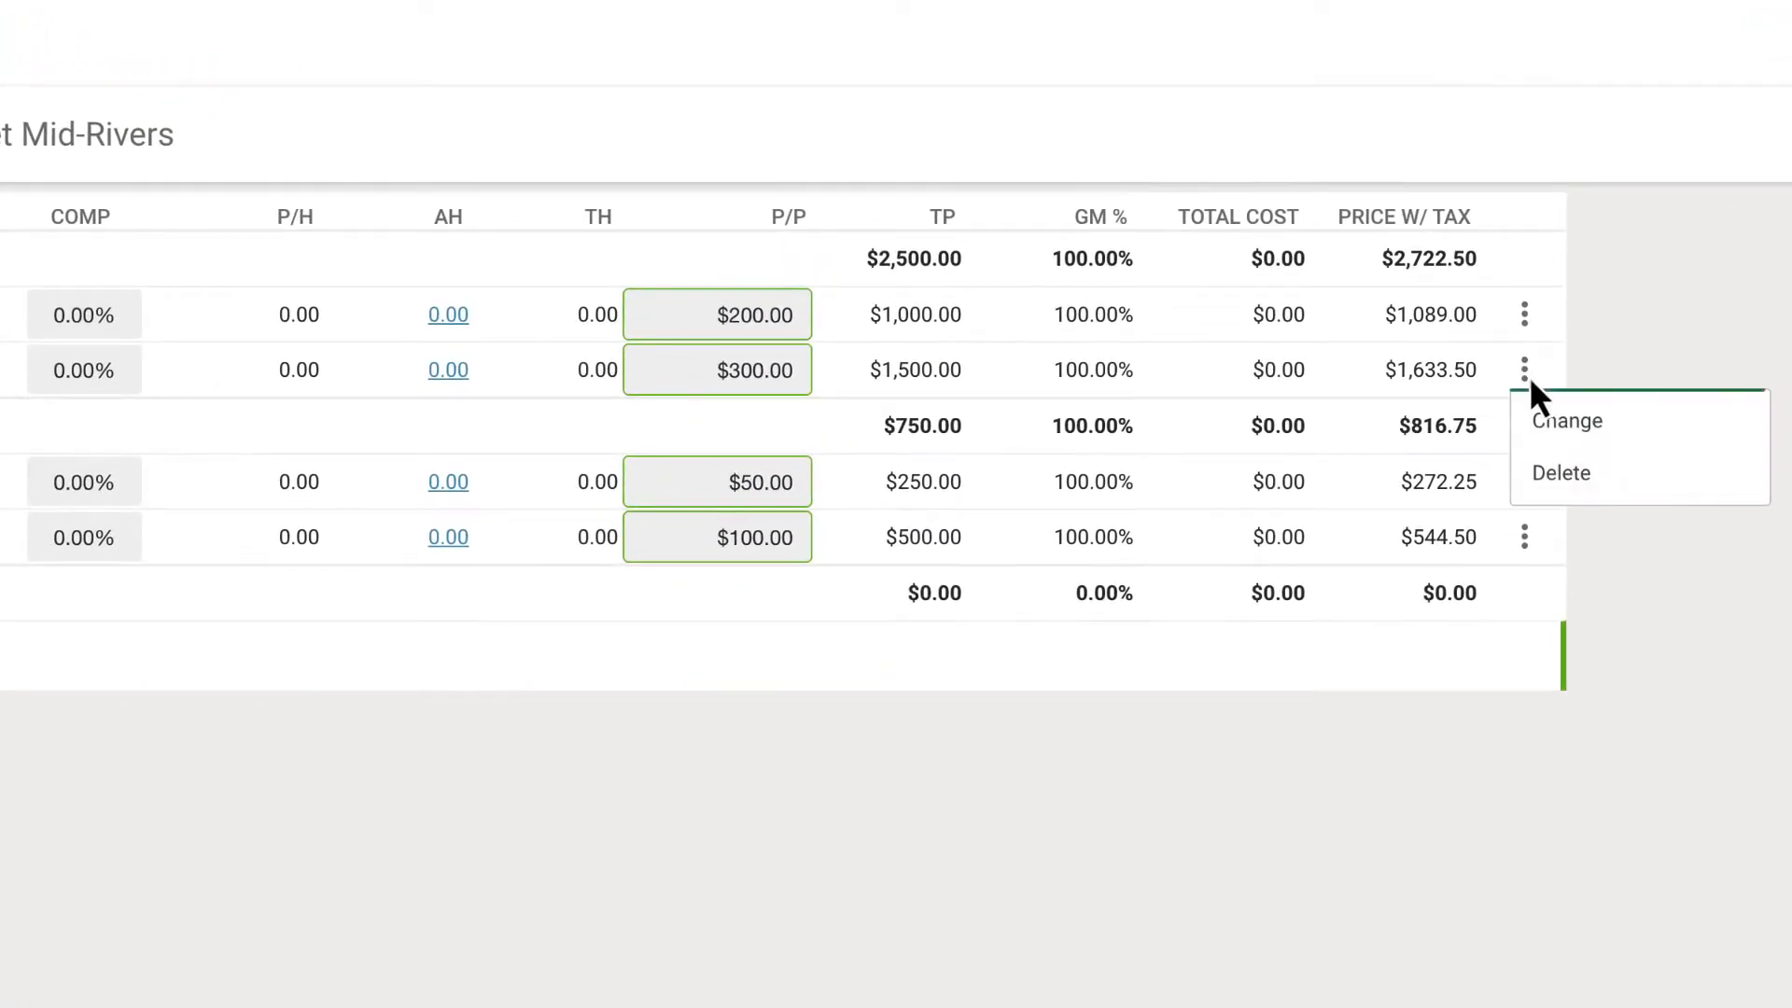
click(1567, 420)
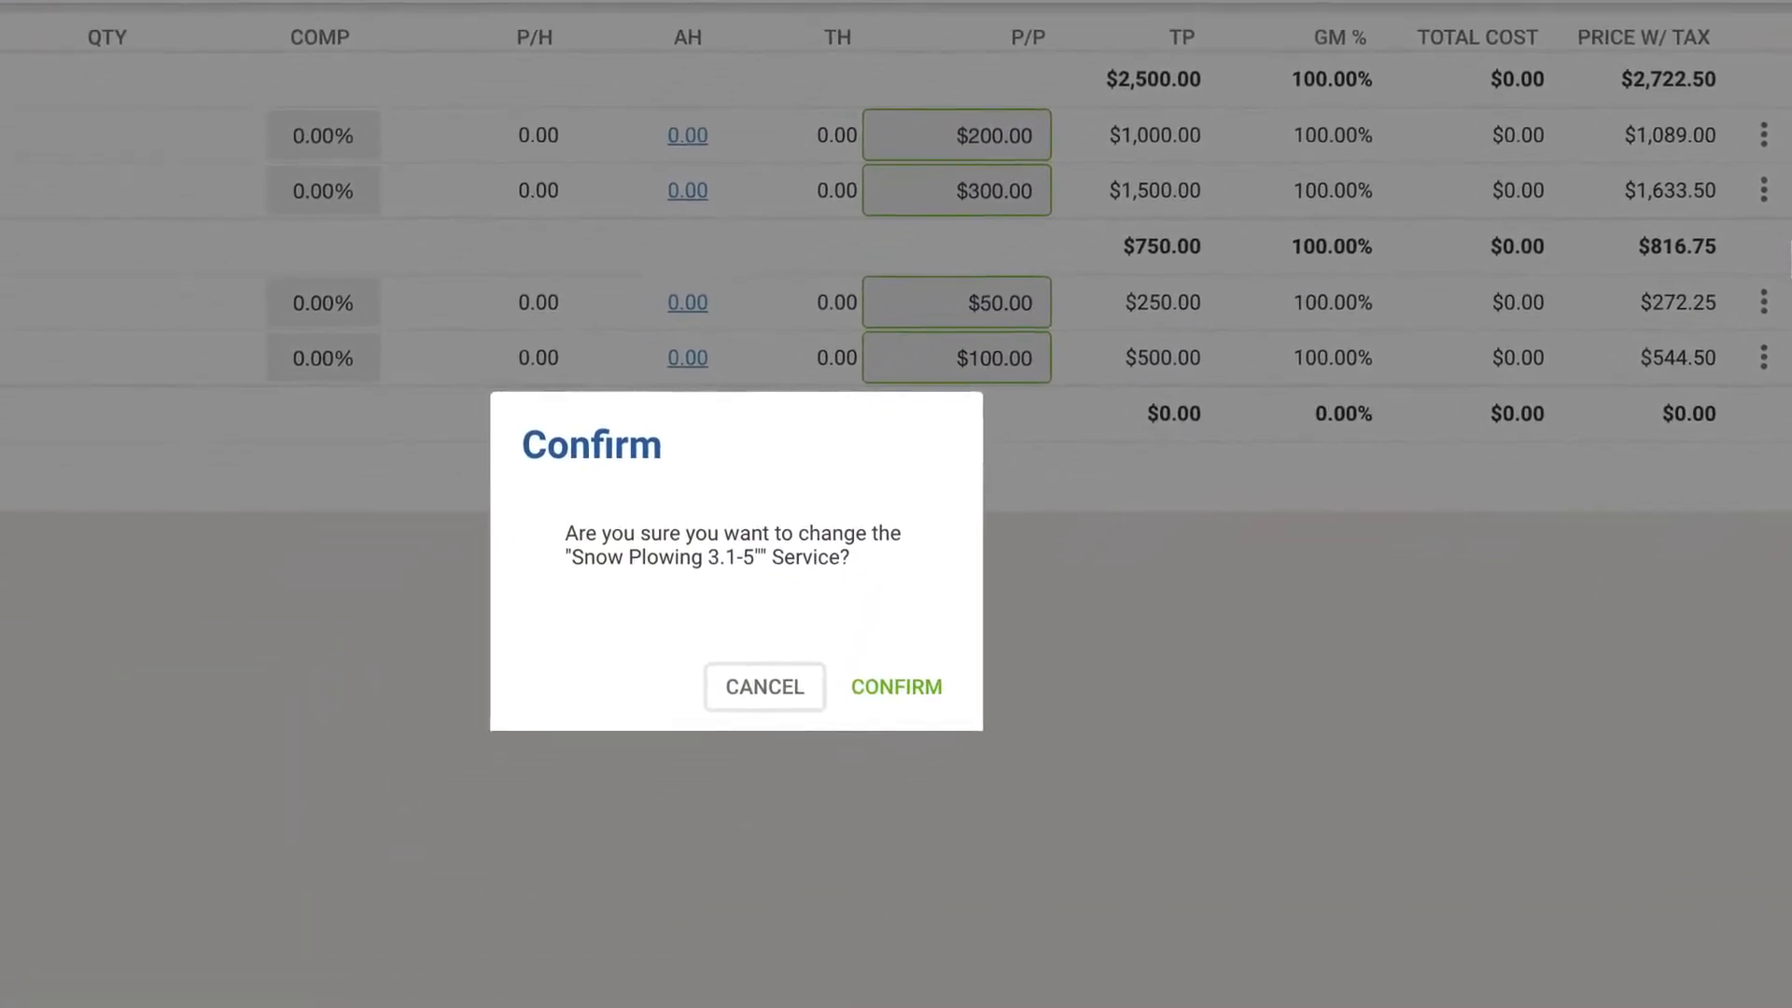
click(896, 687)
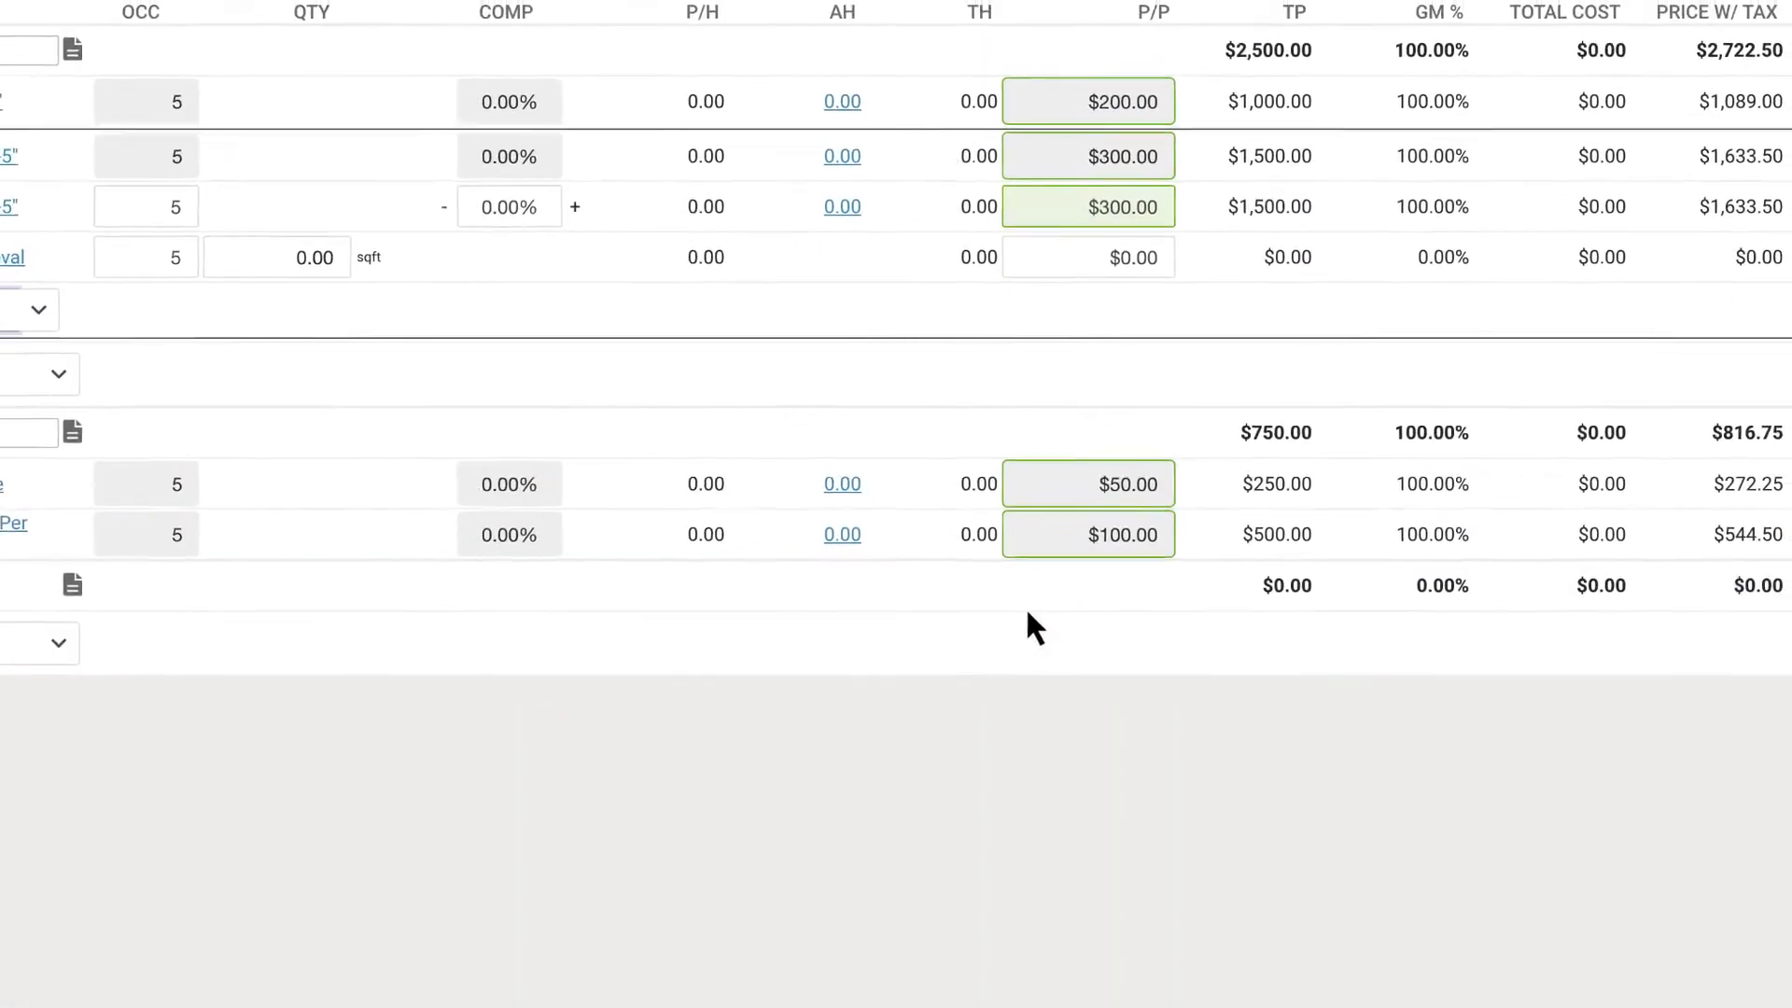
scroll(up, 3)
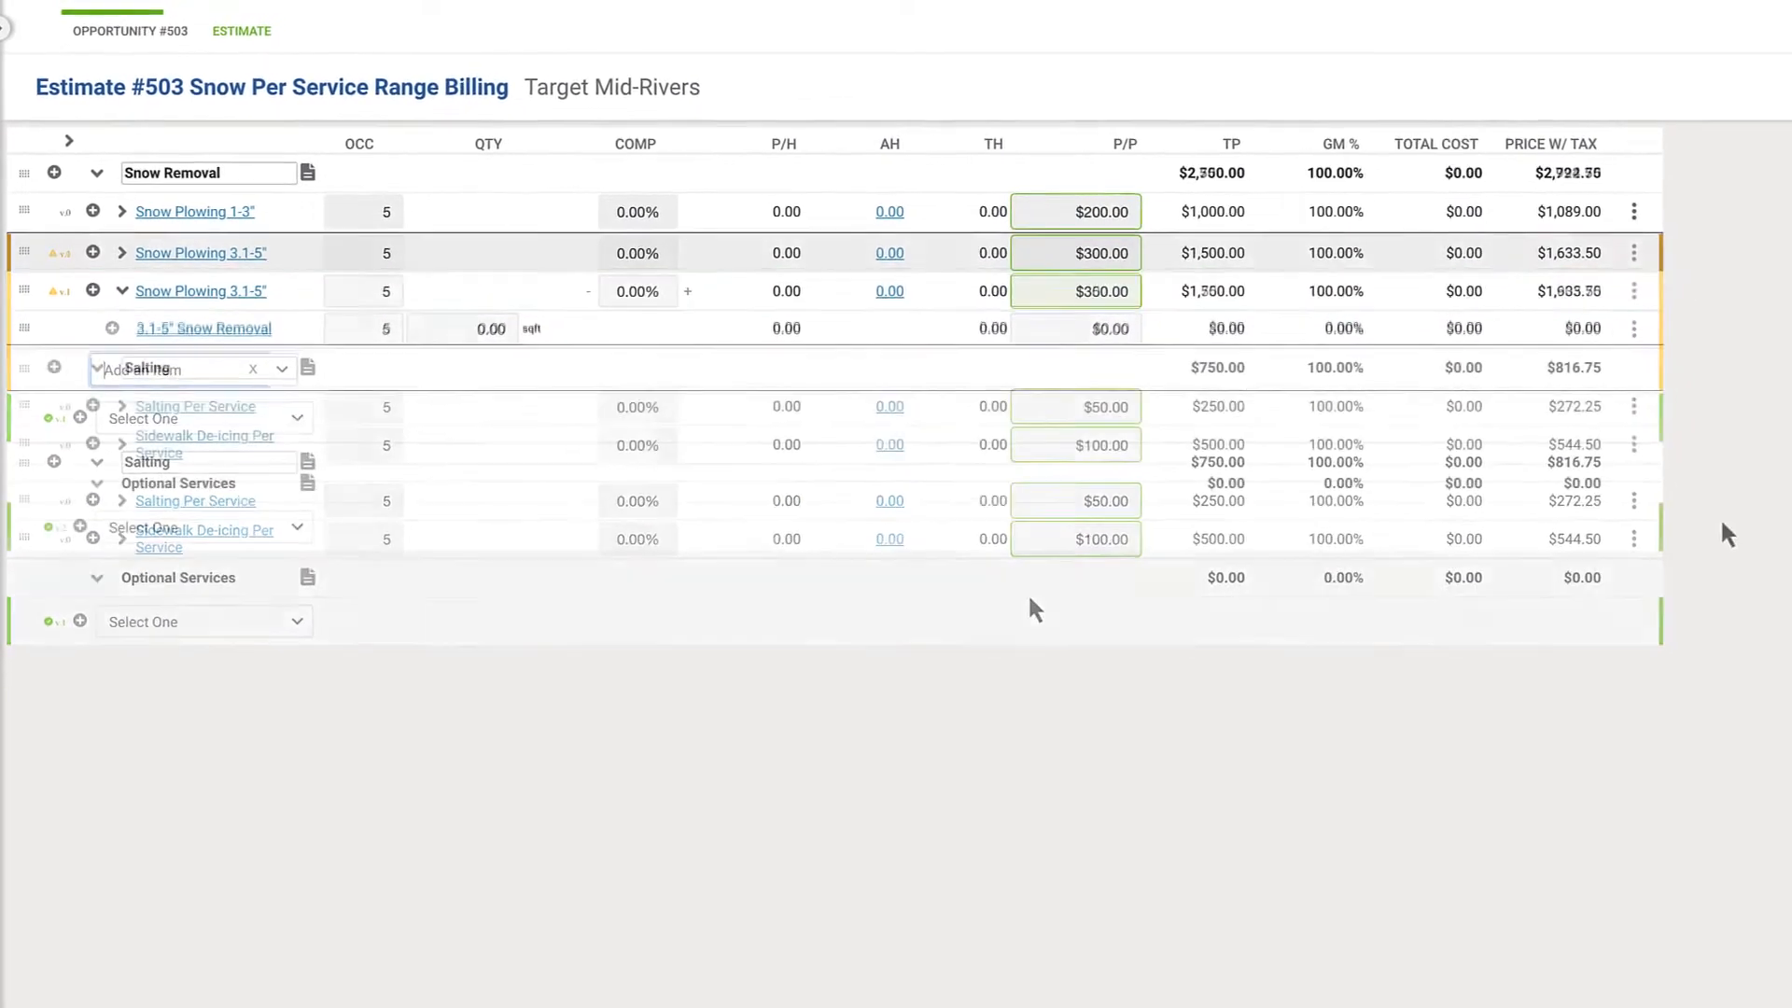
Set the service change to begin on work ticket 2022 - 1 - #11952 and save.
click(1586, 288)
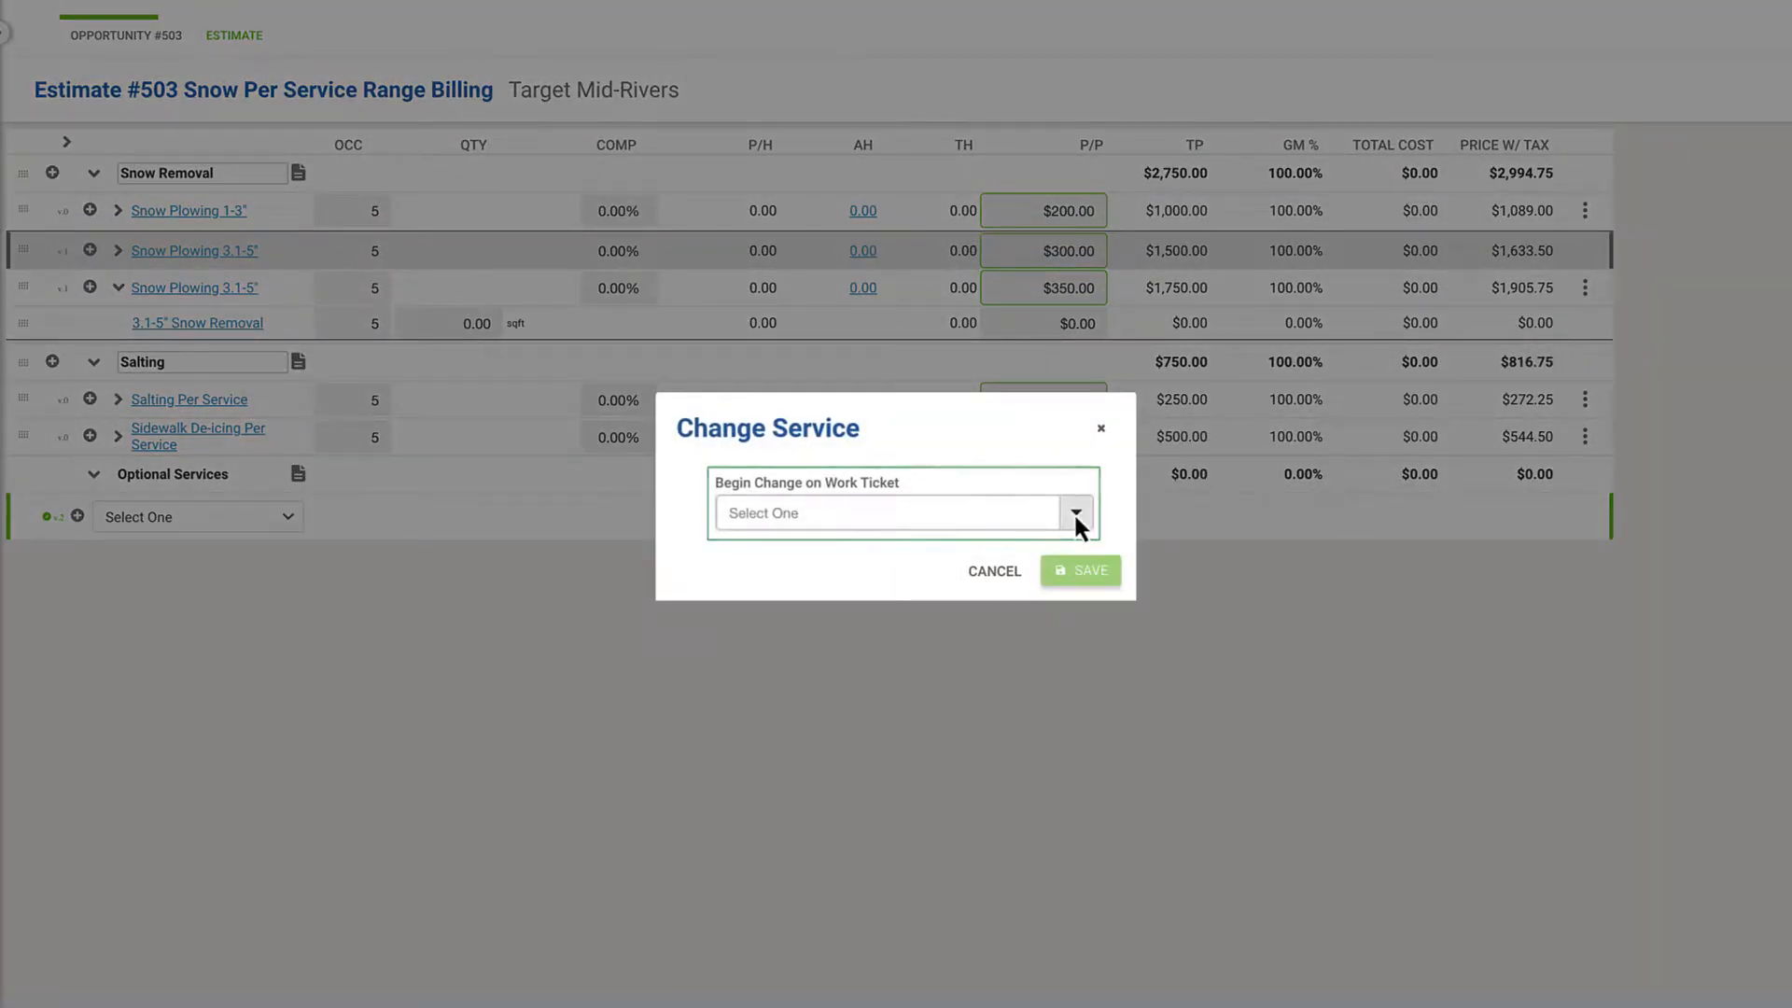
click(1069, 511)
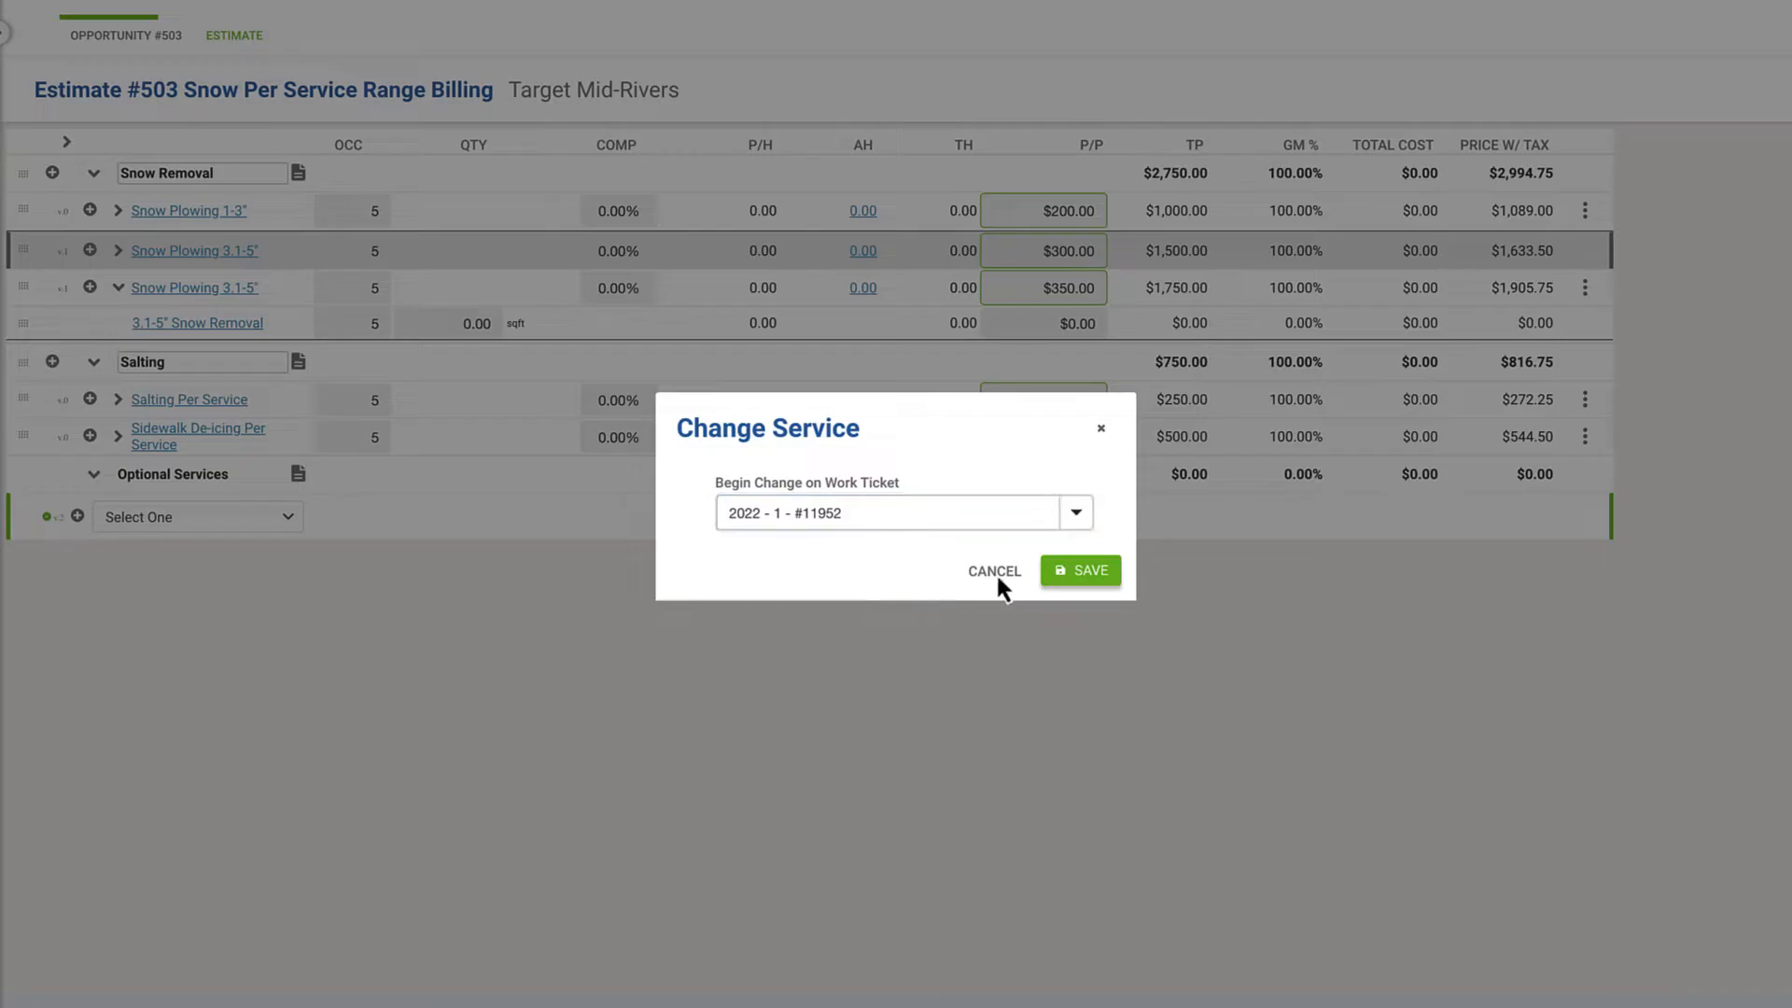
click(1079, 572)
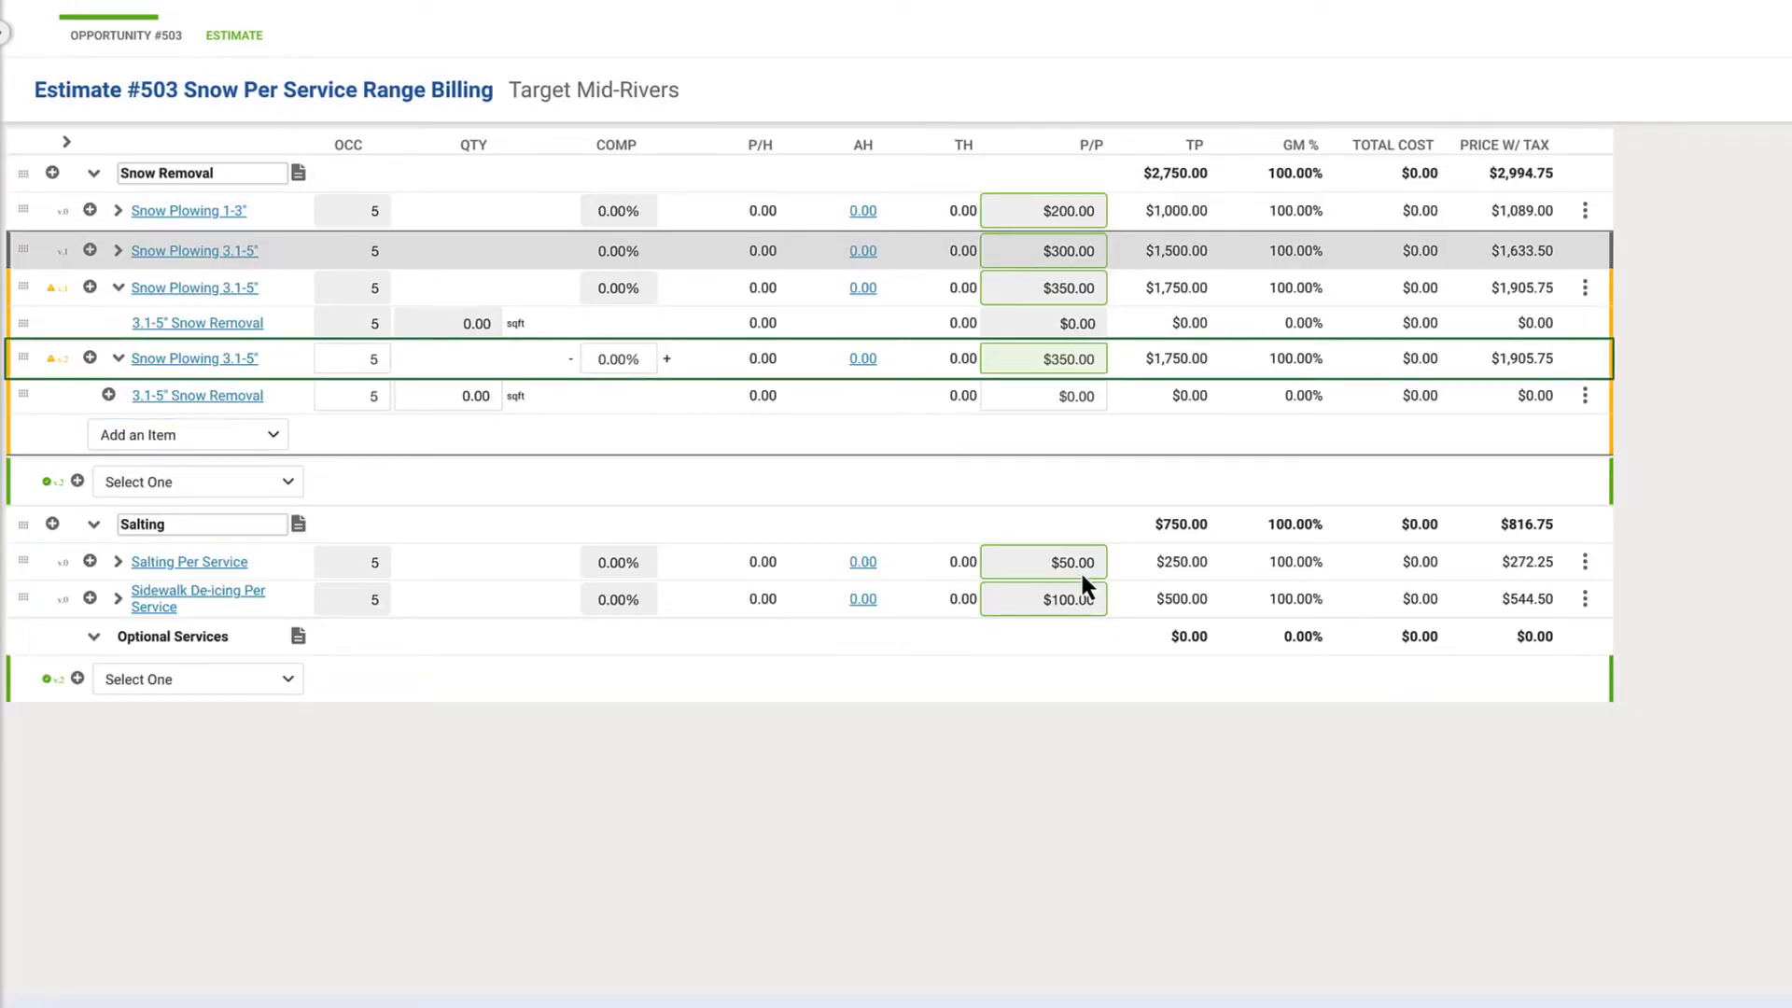